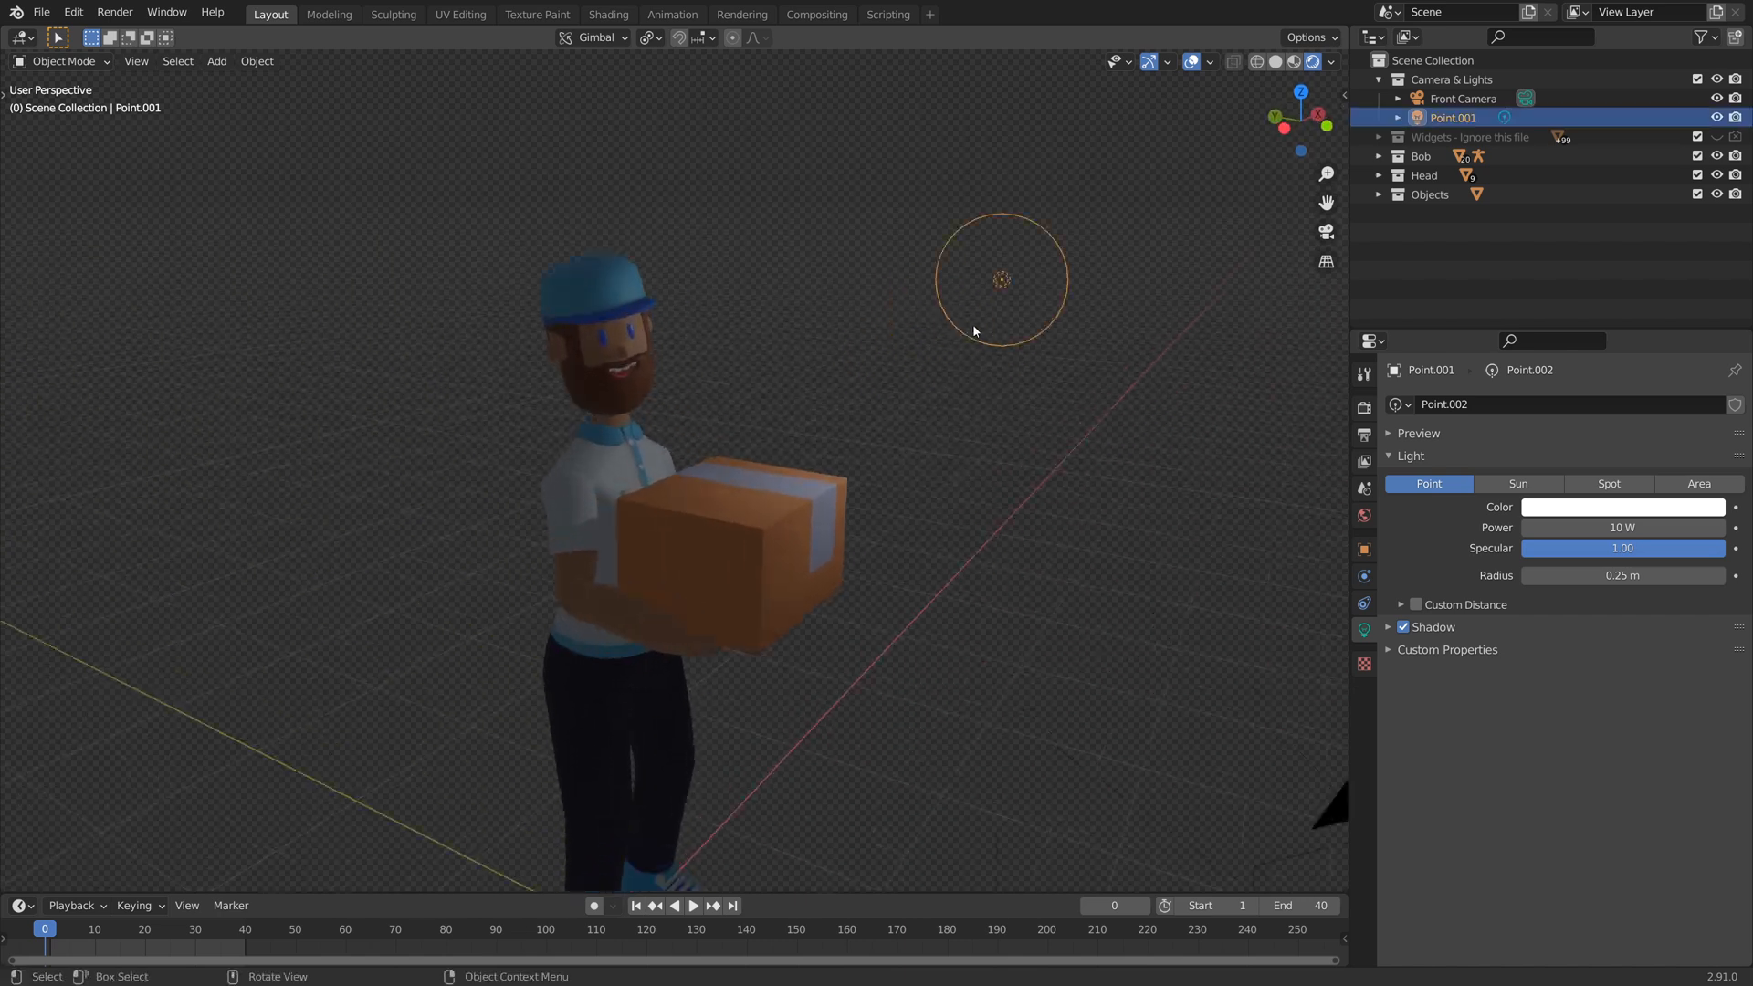
- Place the Point.001 light above-right of the character's head and raise its power to 70 W
left_click_drag(1000, 280, 967, 208)
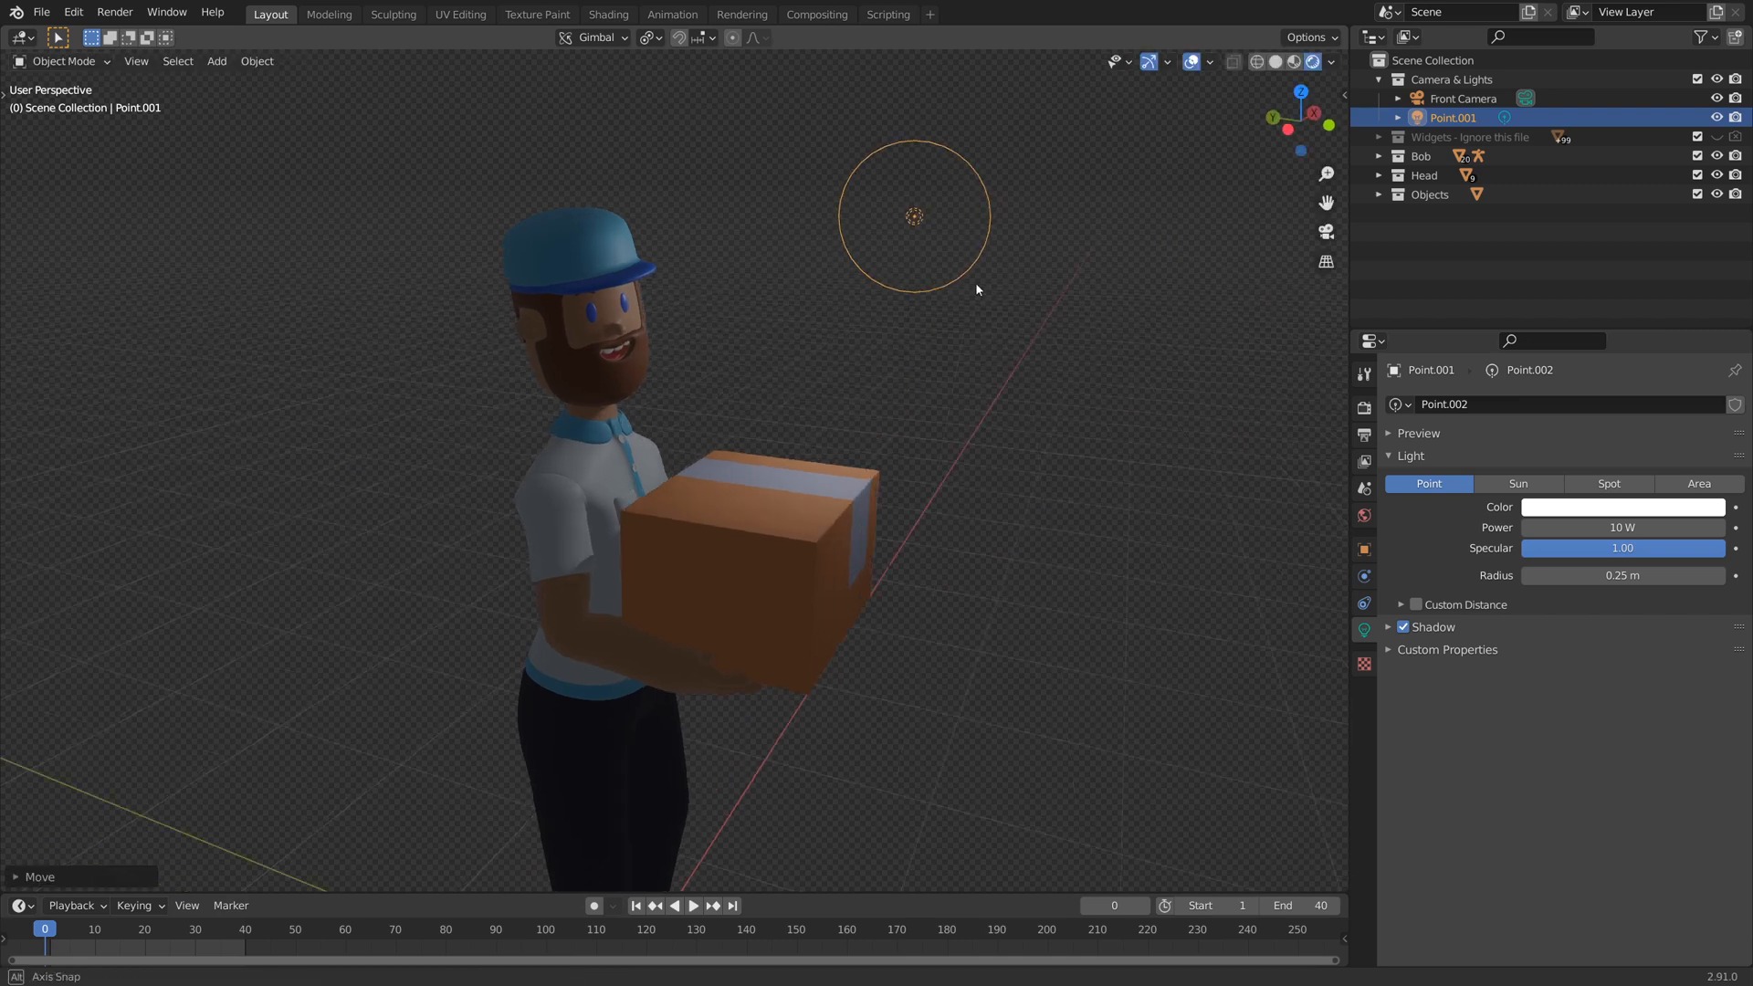
left_click_drag(973, 290, 765, 243)
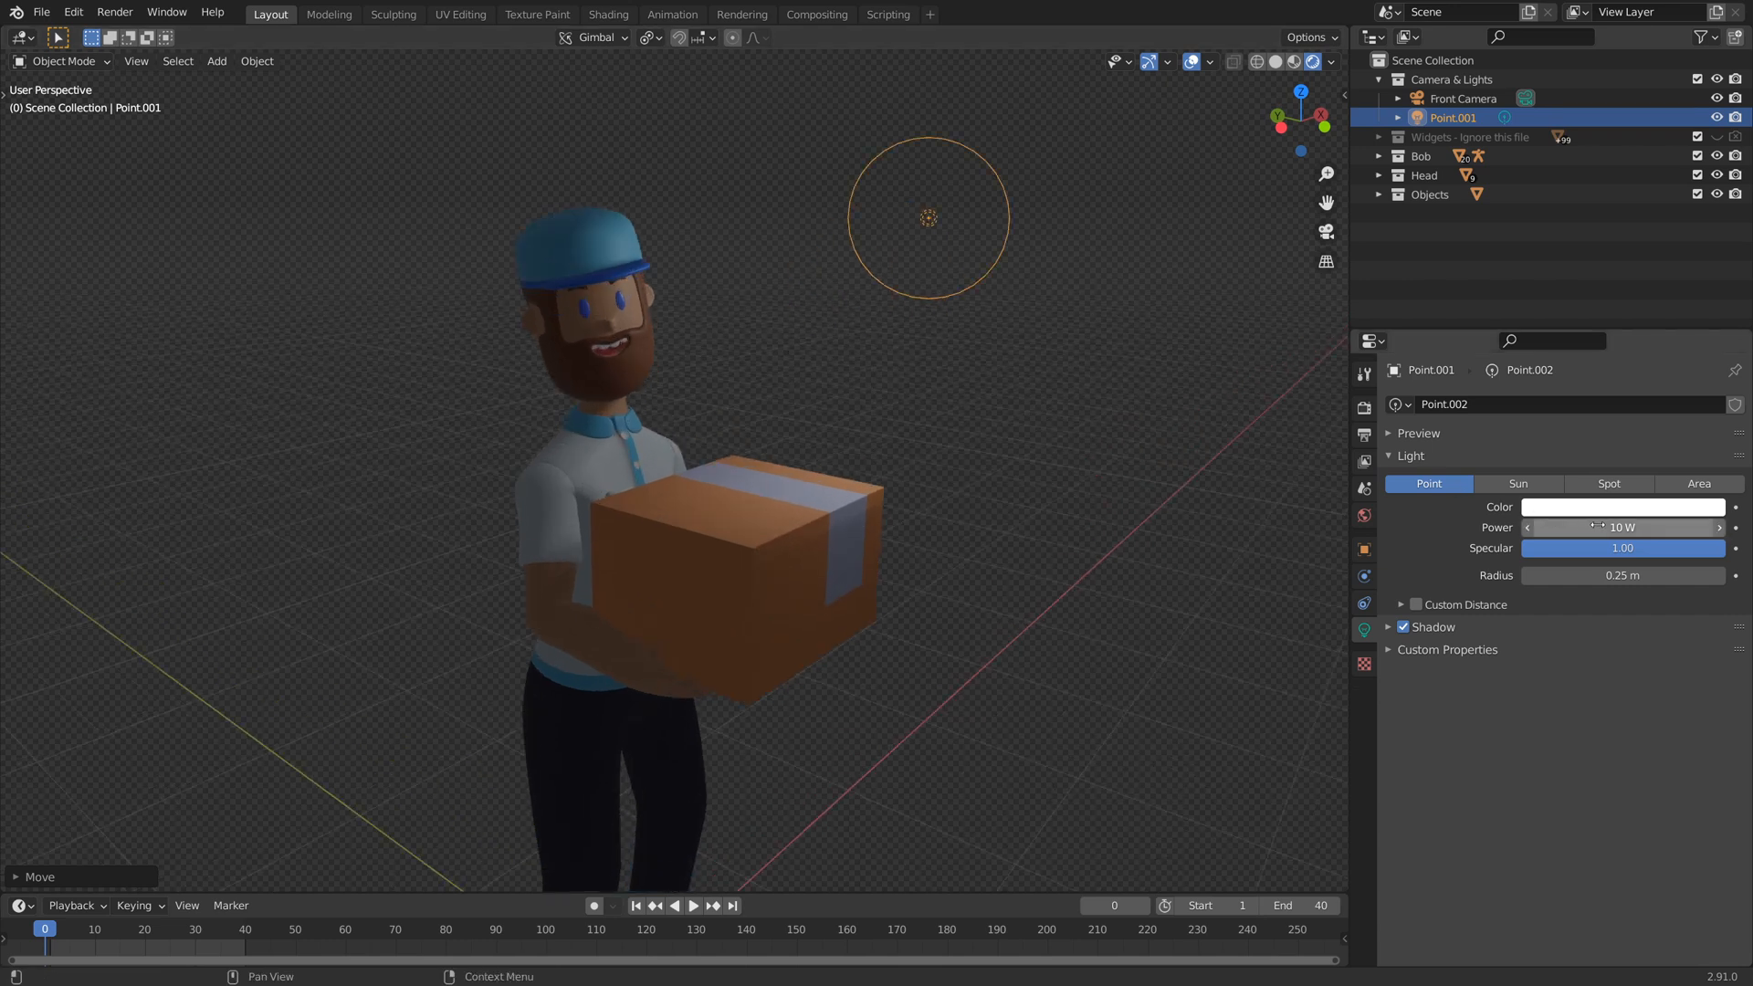
left_click_drag(1587, 526, 1643, 526)
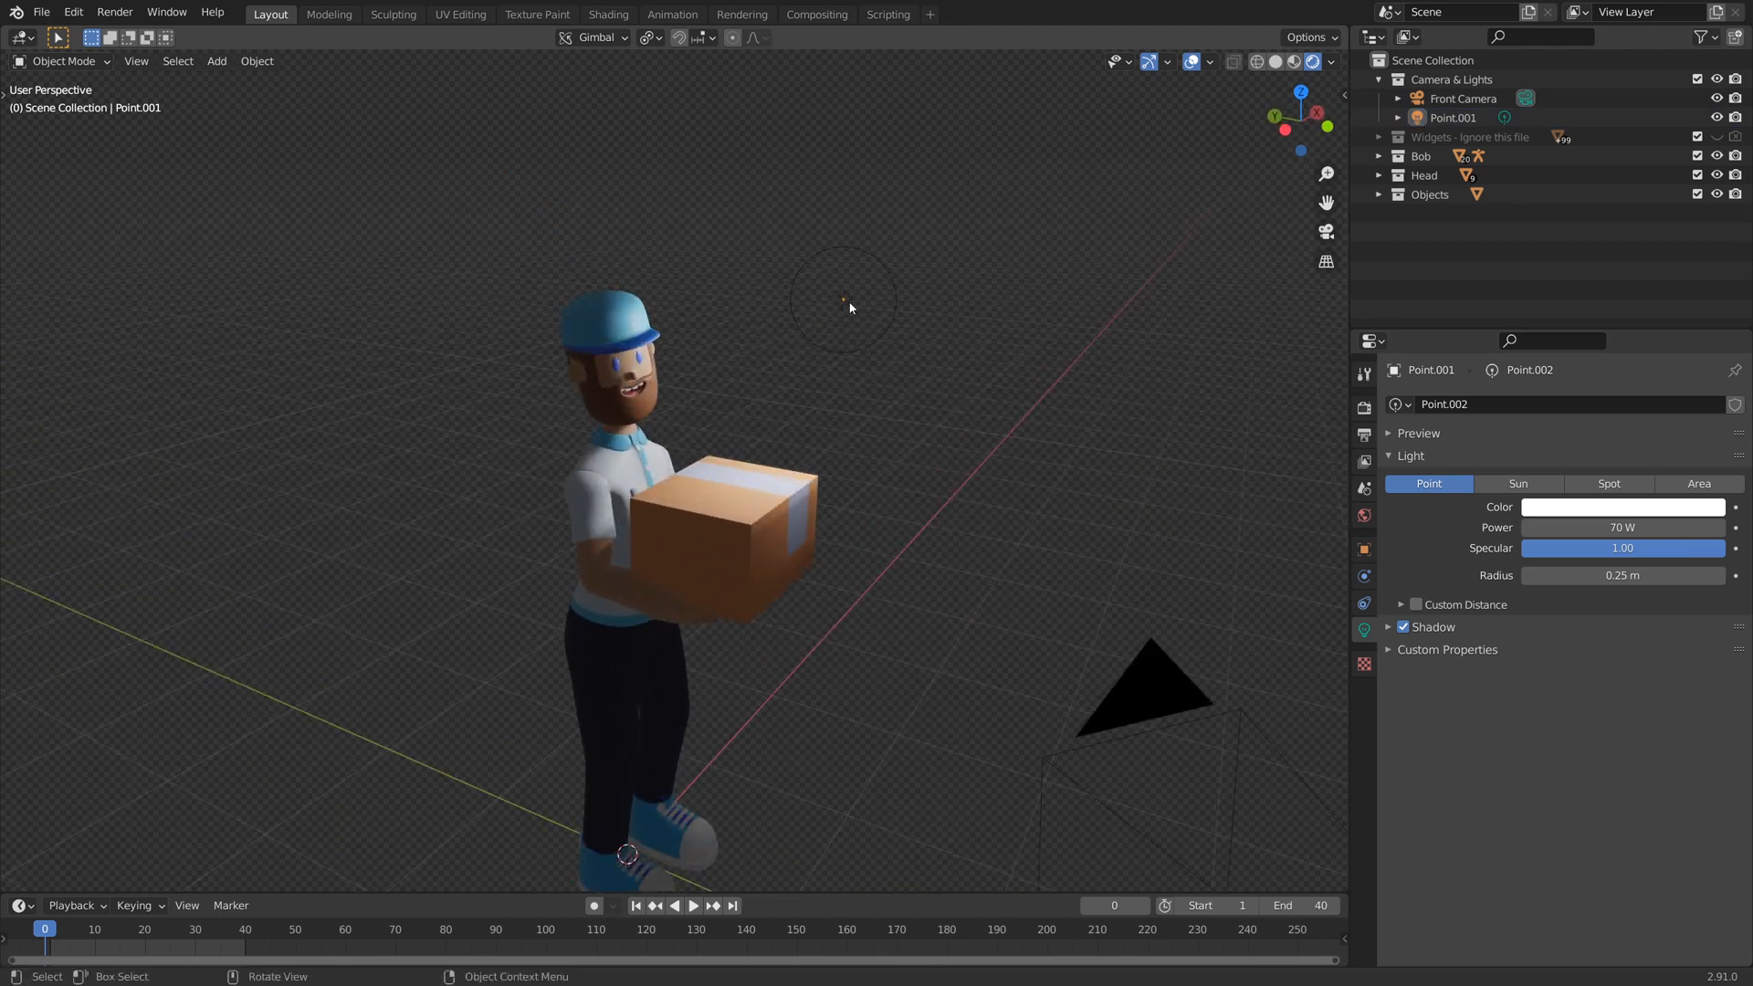
- Select the point light in the viewport to duplicate it for a second 35 W light
left_click(844, 299)
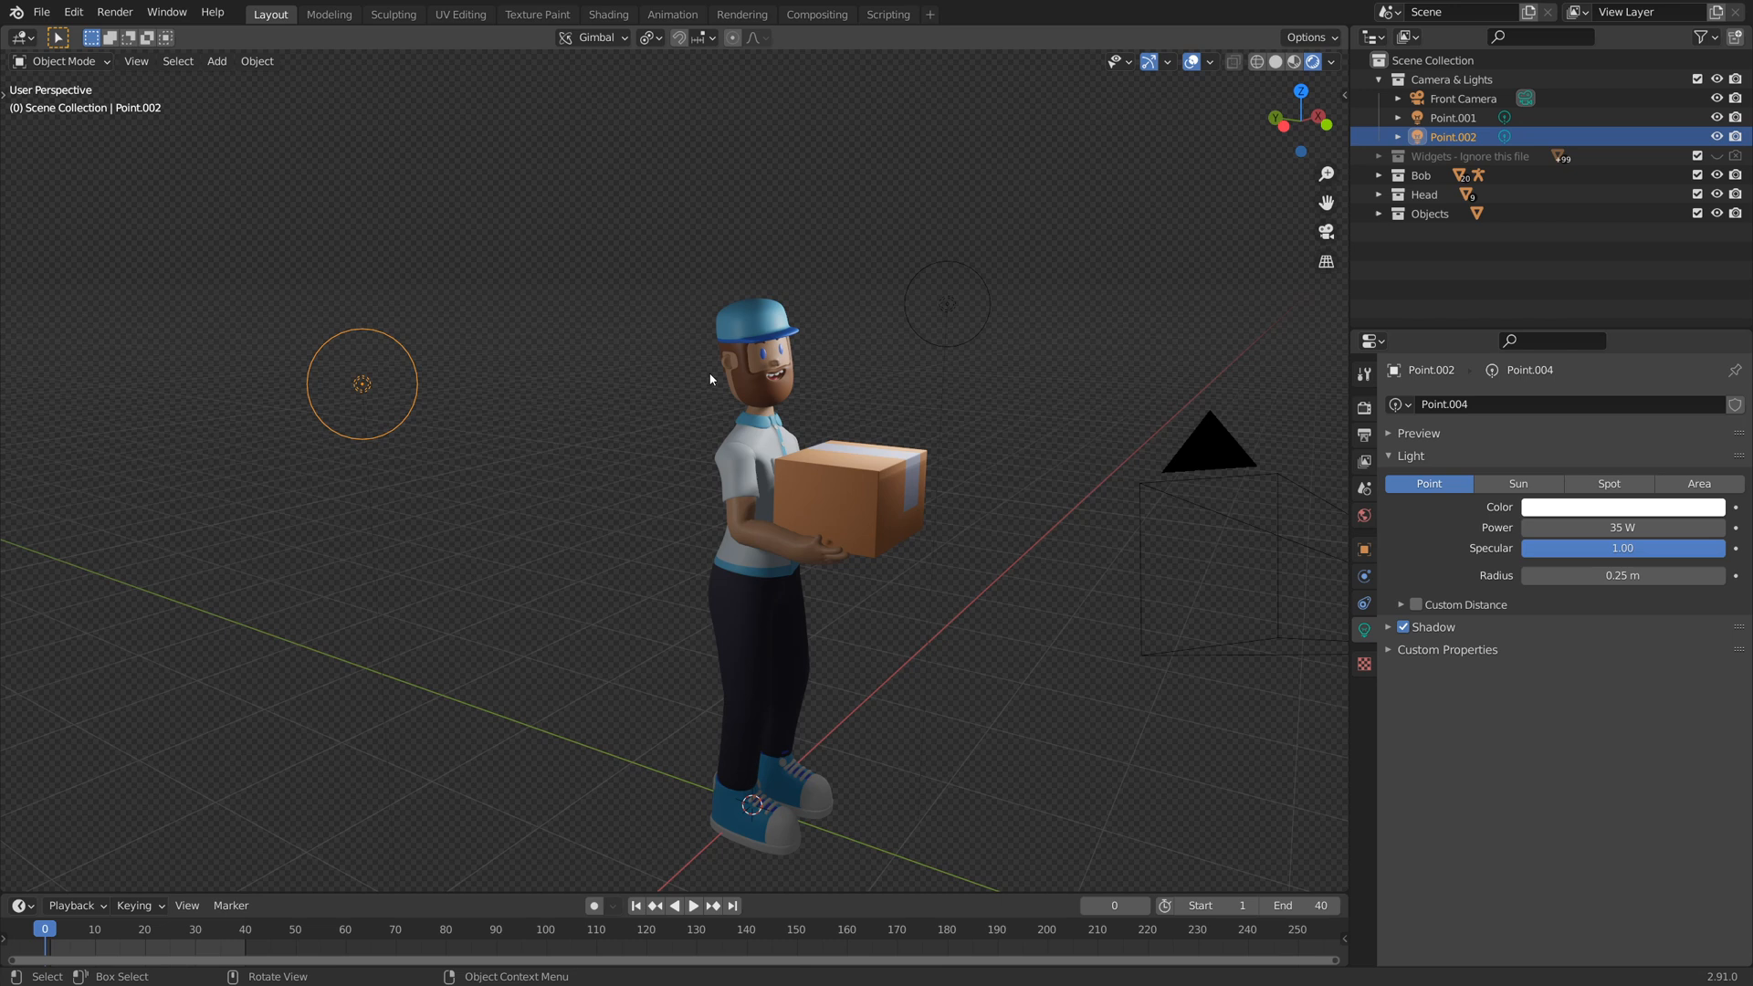
mouse_move(716, 379)
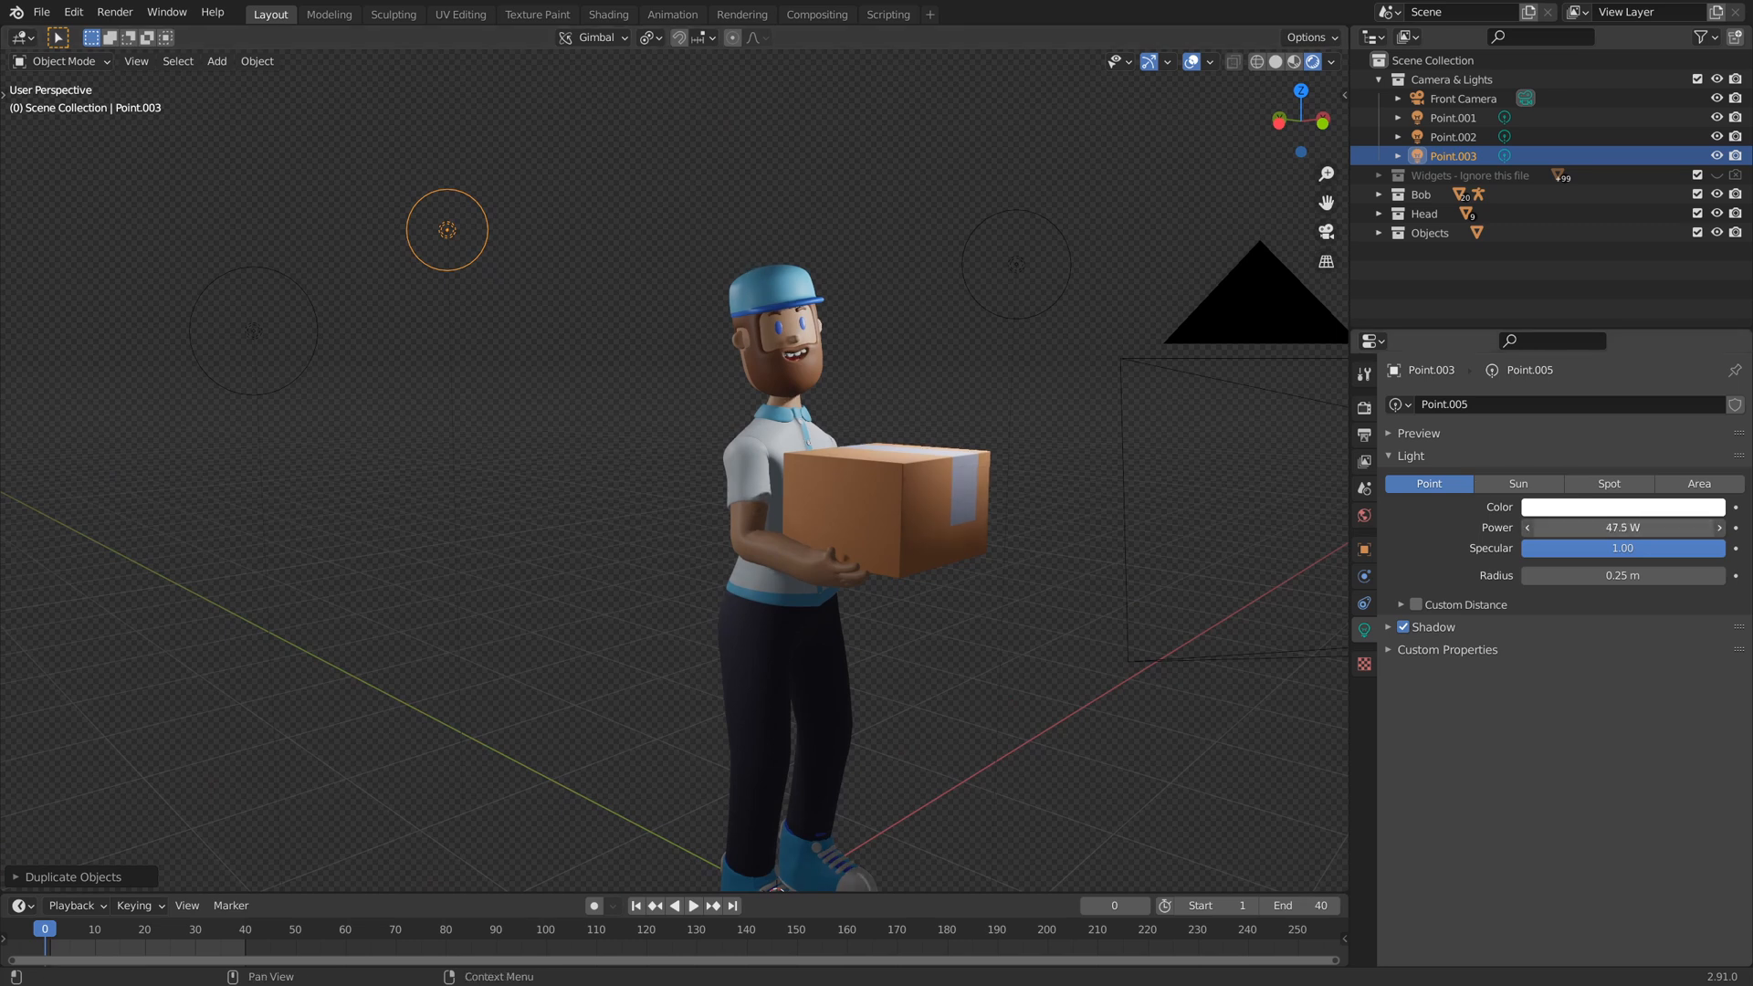
- Raise the third point light's power to 276.8 W
left_click_drag(1625, 526, 1654, 526)
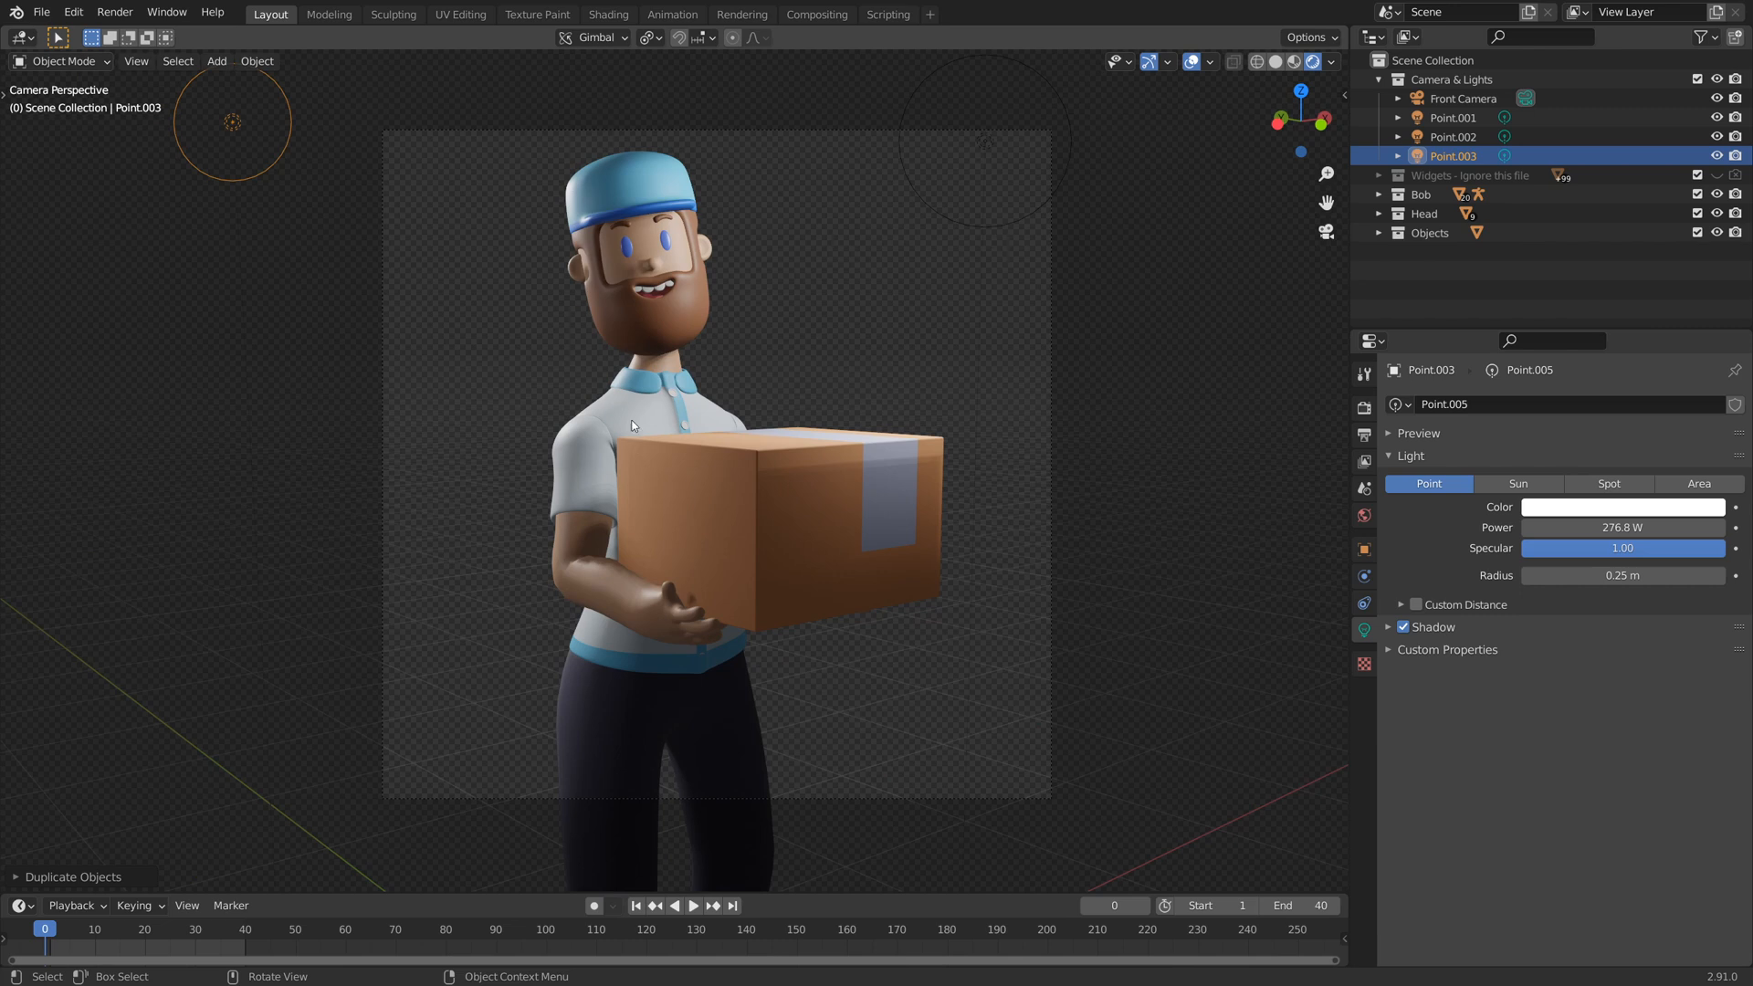
mouse_move(1052, 323)
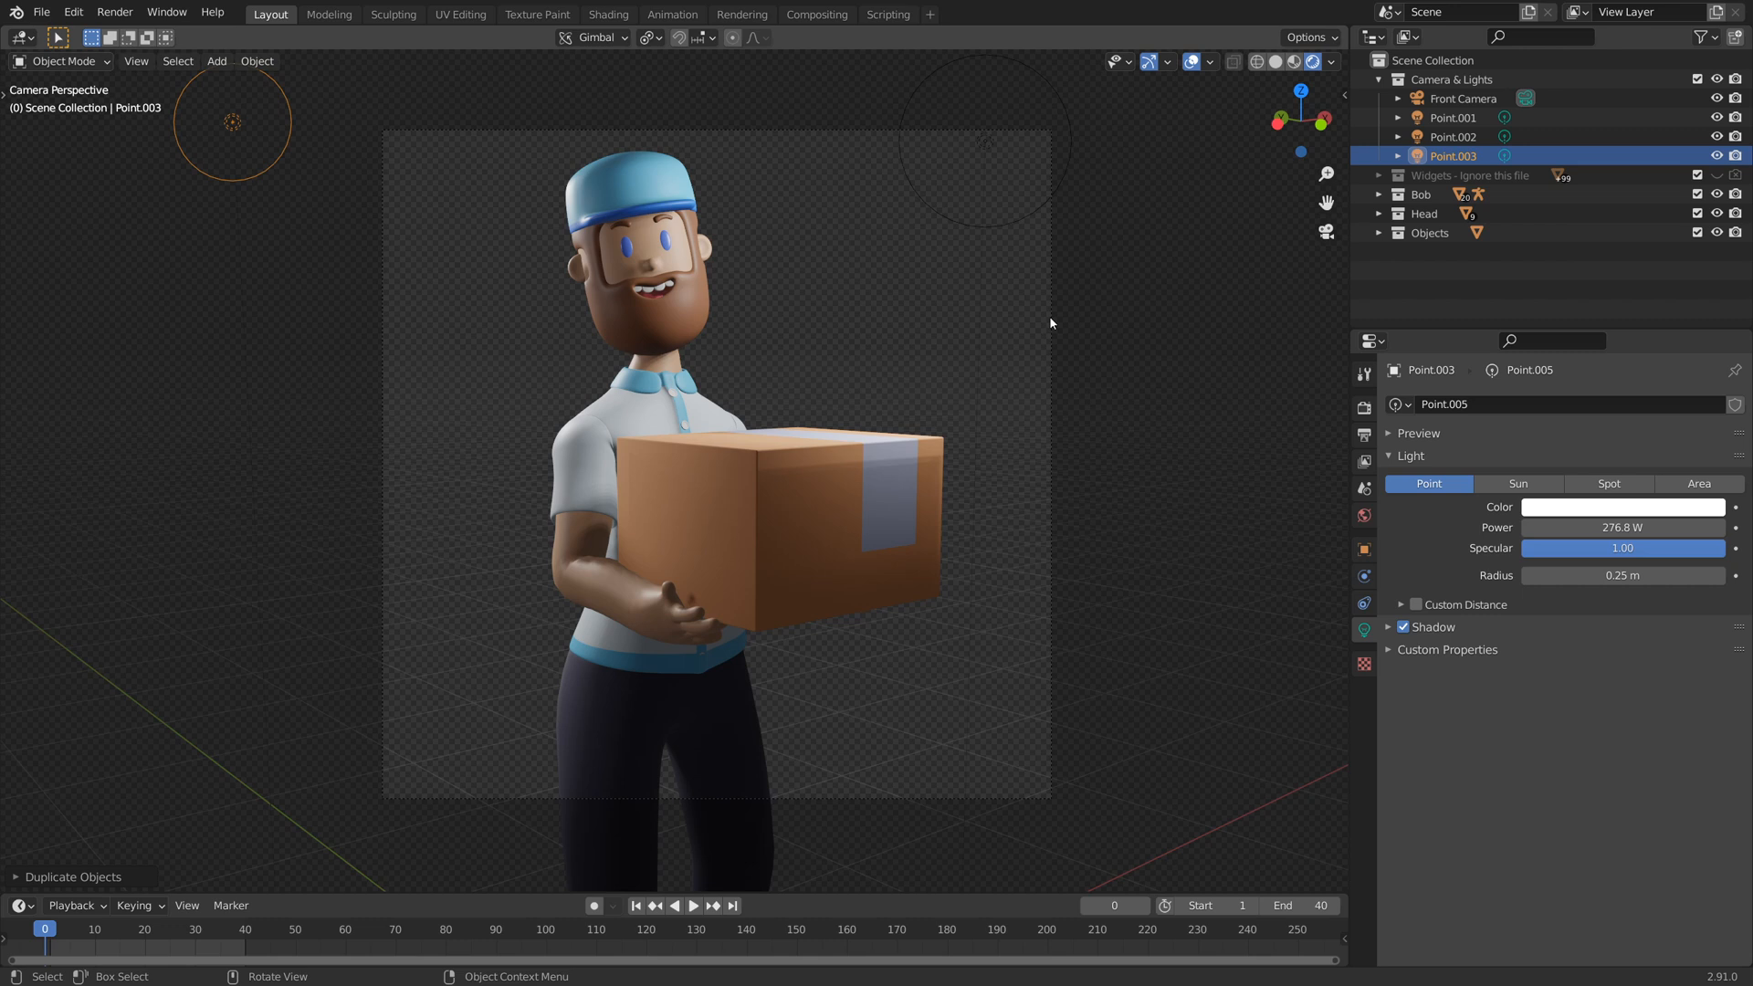
- Select Point.001 and enlarge its radius from 0.25 m to 0.39 m
left_click(1456, 116)
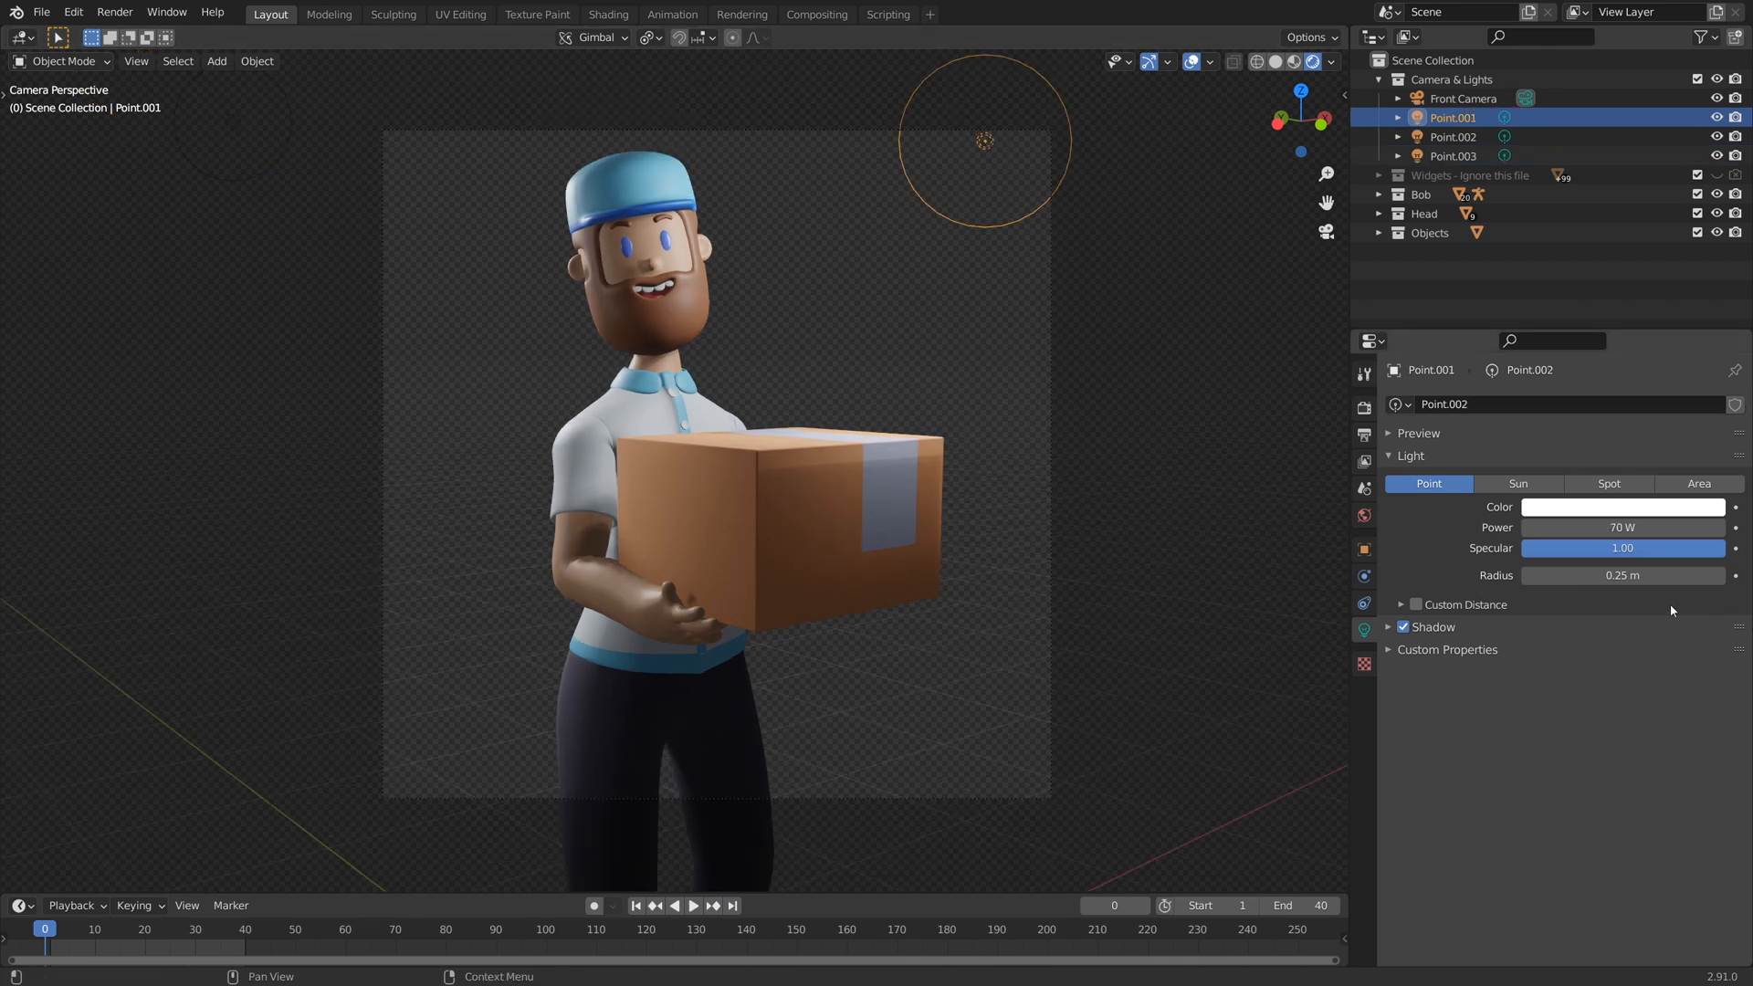
mouse_move(1621, 575)
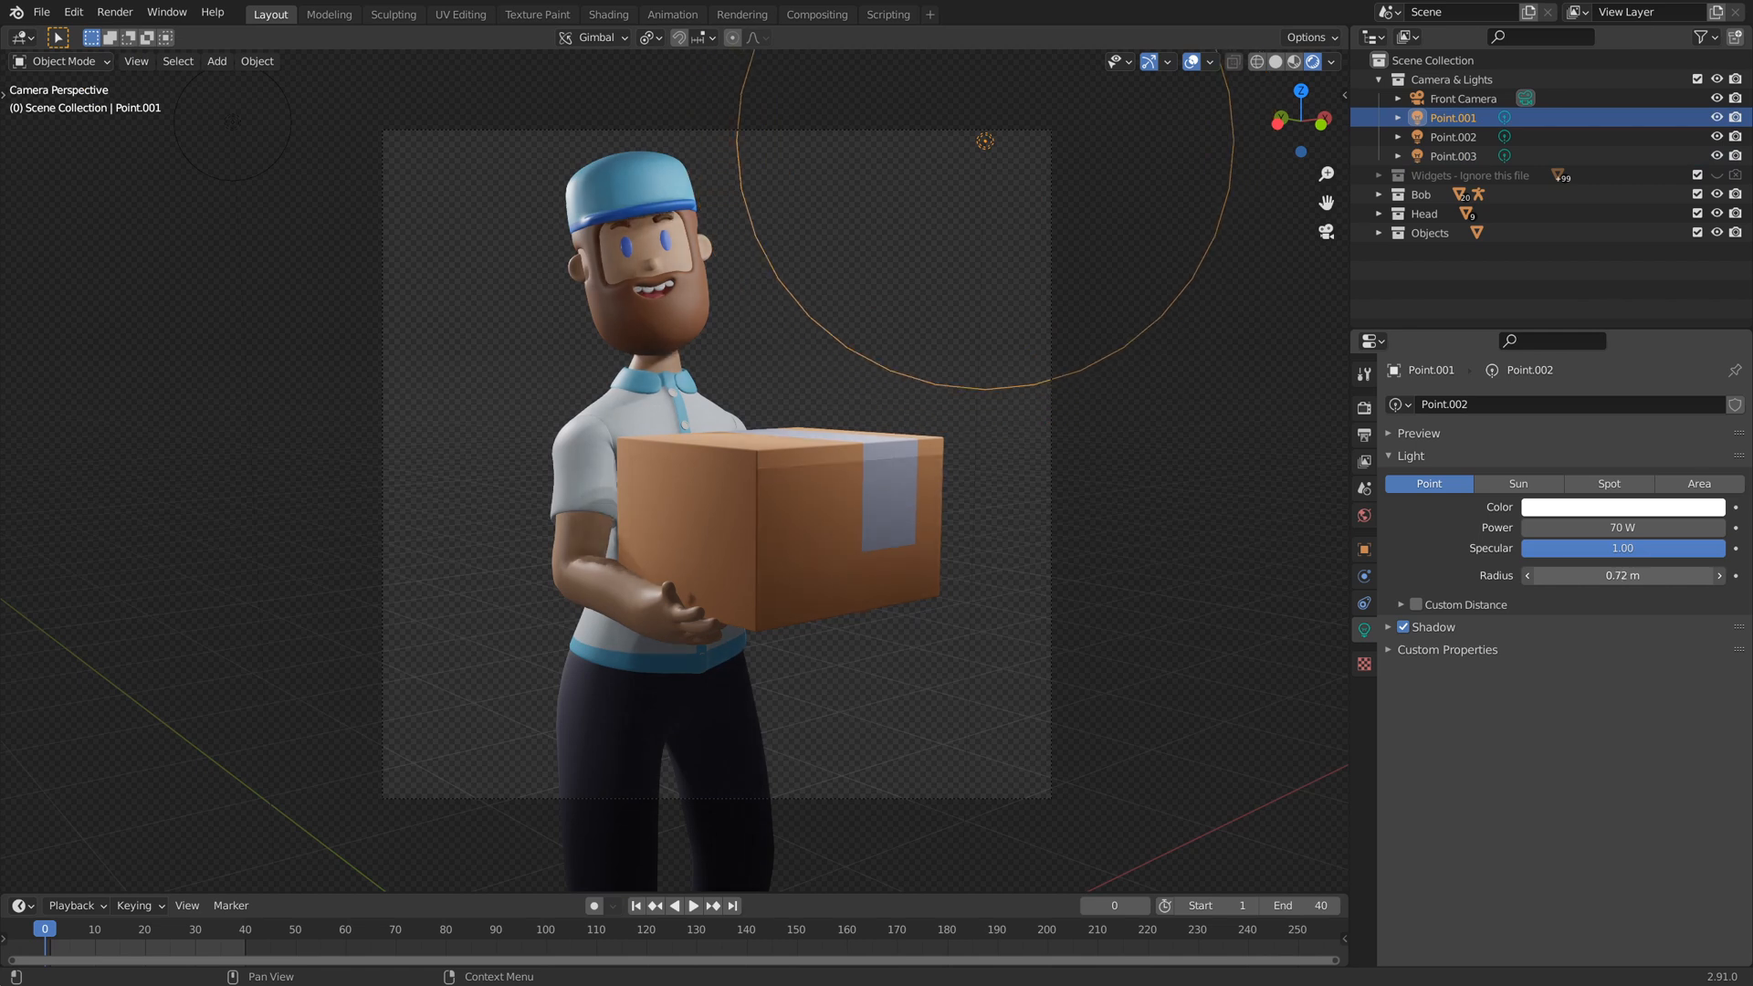
left_click(1621, 575)
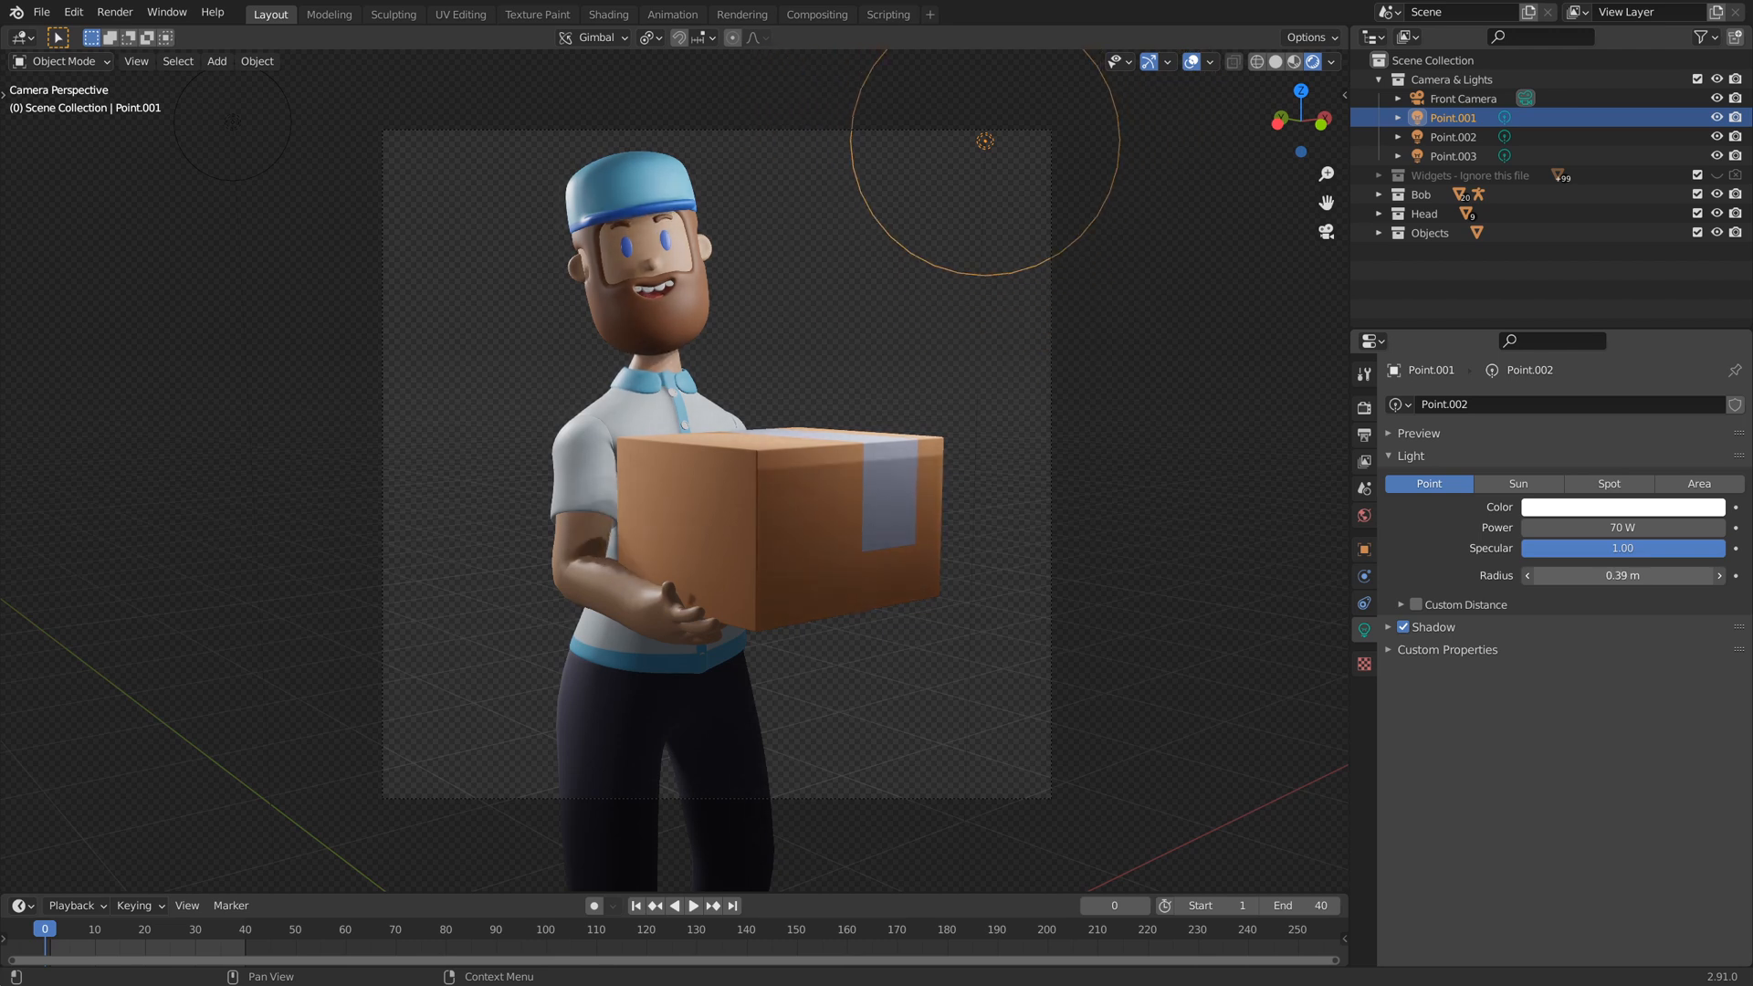
left_click_drag(1654, 575, 1621, 576)
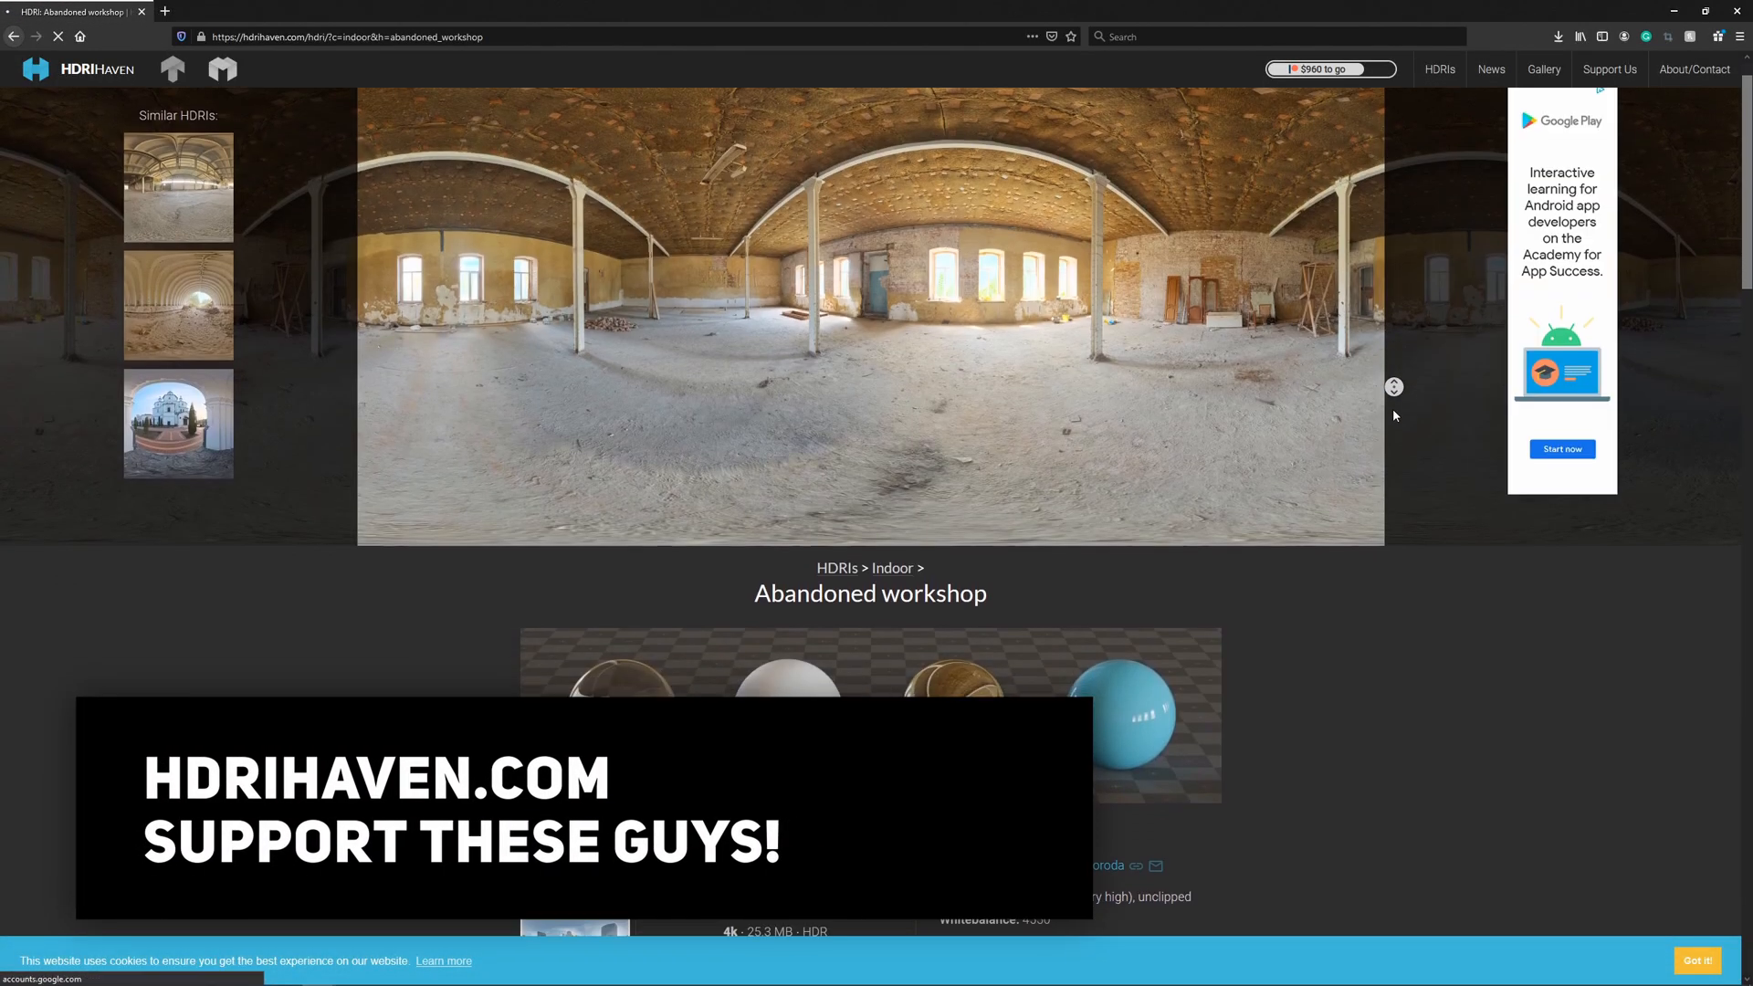
- Download the 4k · 25.3 MB HDR of the Abandoned workshop environment
scroll("down", 3)
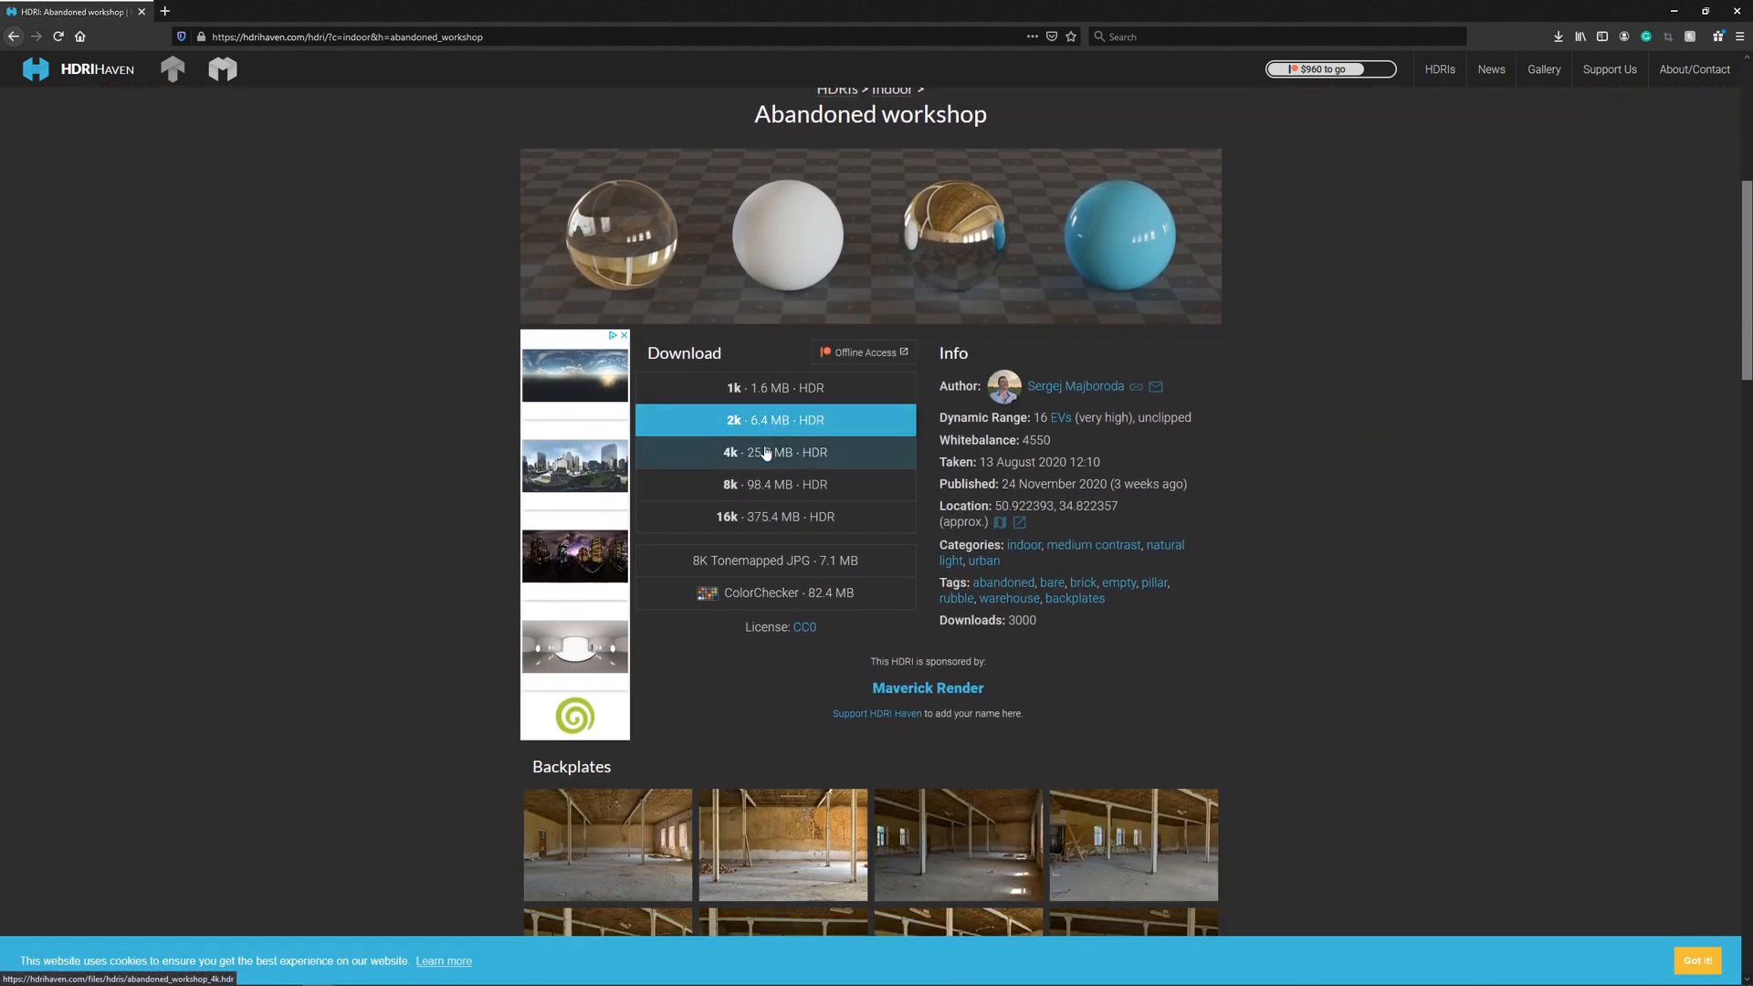
left_click(774, 451)
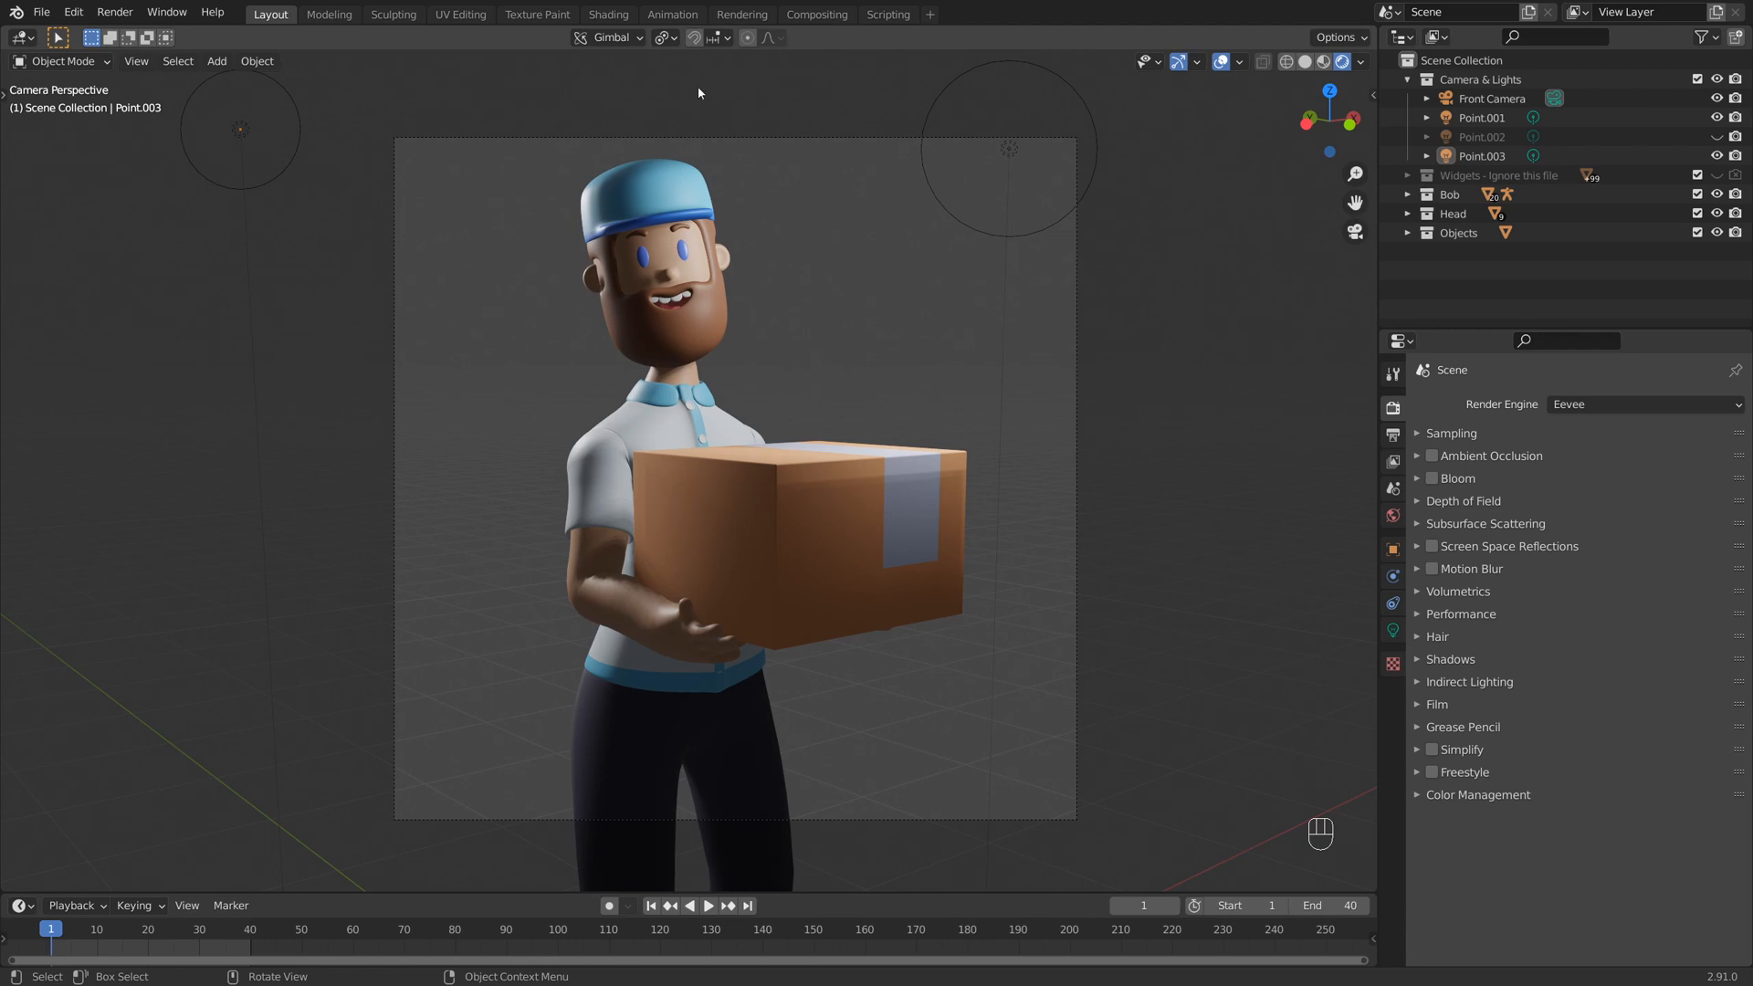
- Switch to the Shading workspace and show the World nodes with the Background node selected
left_click(606, 13)
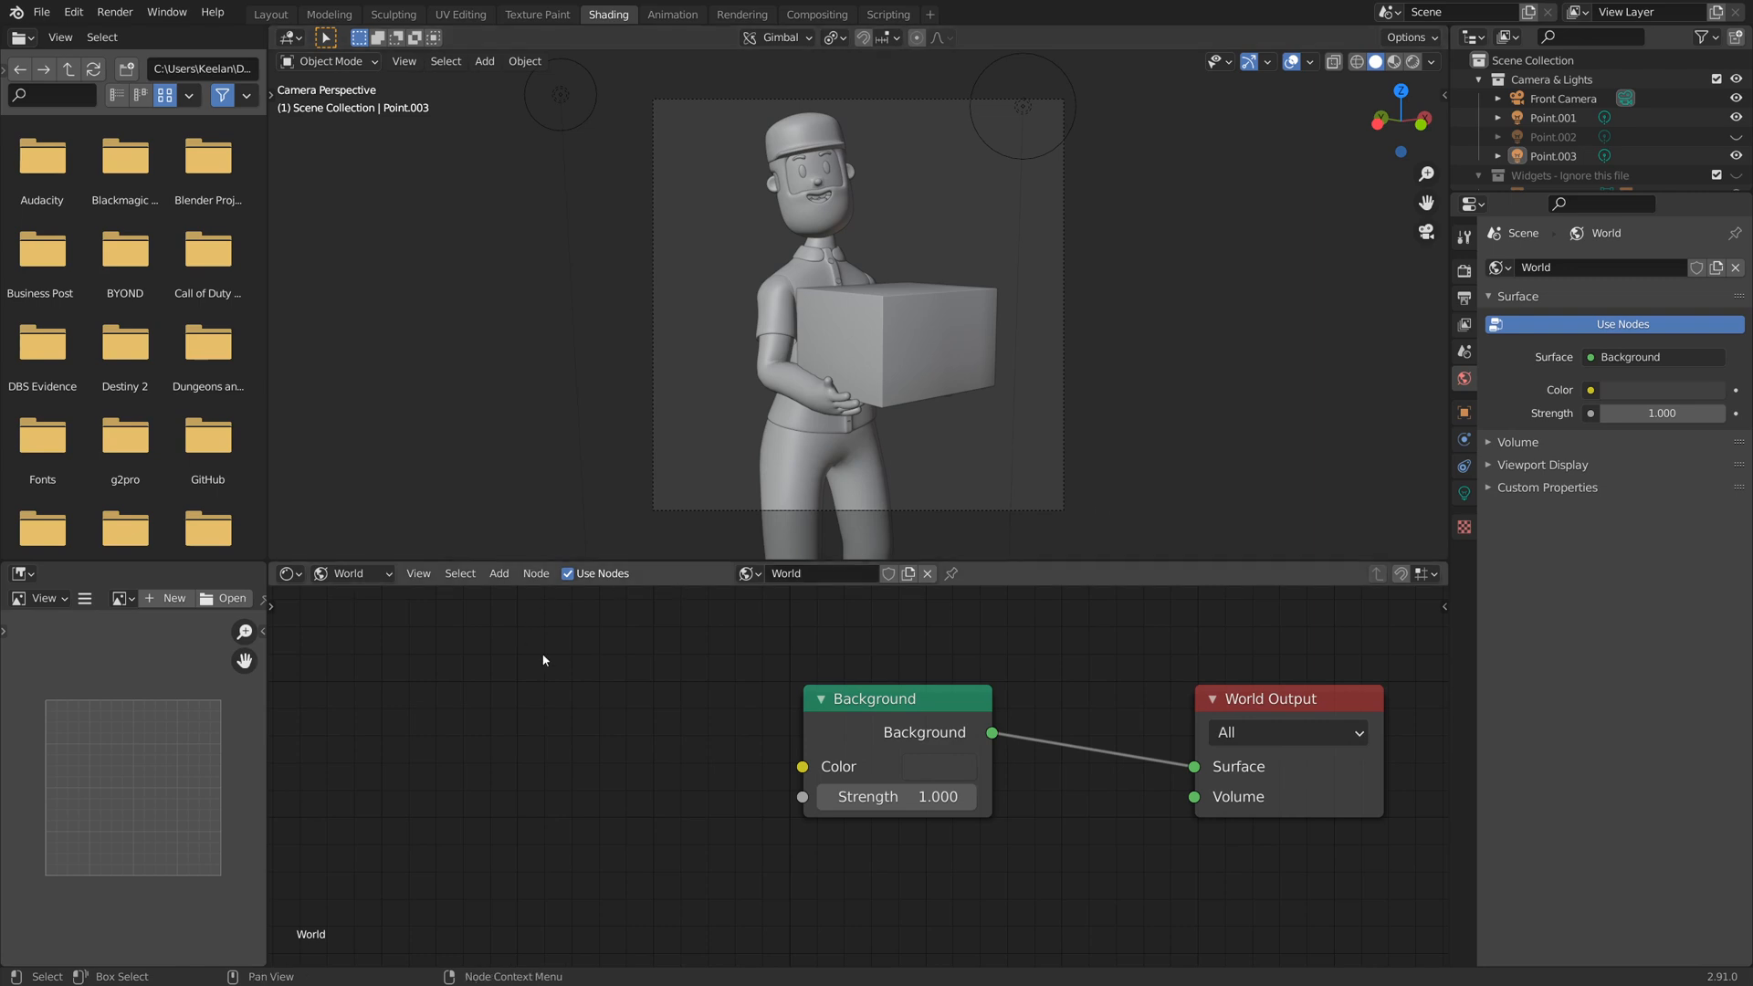
mouse_move(933, 655)
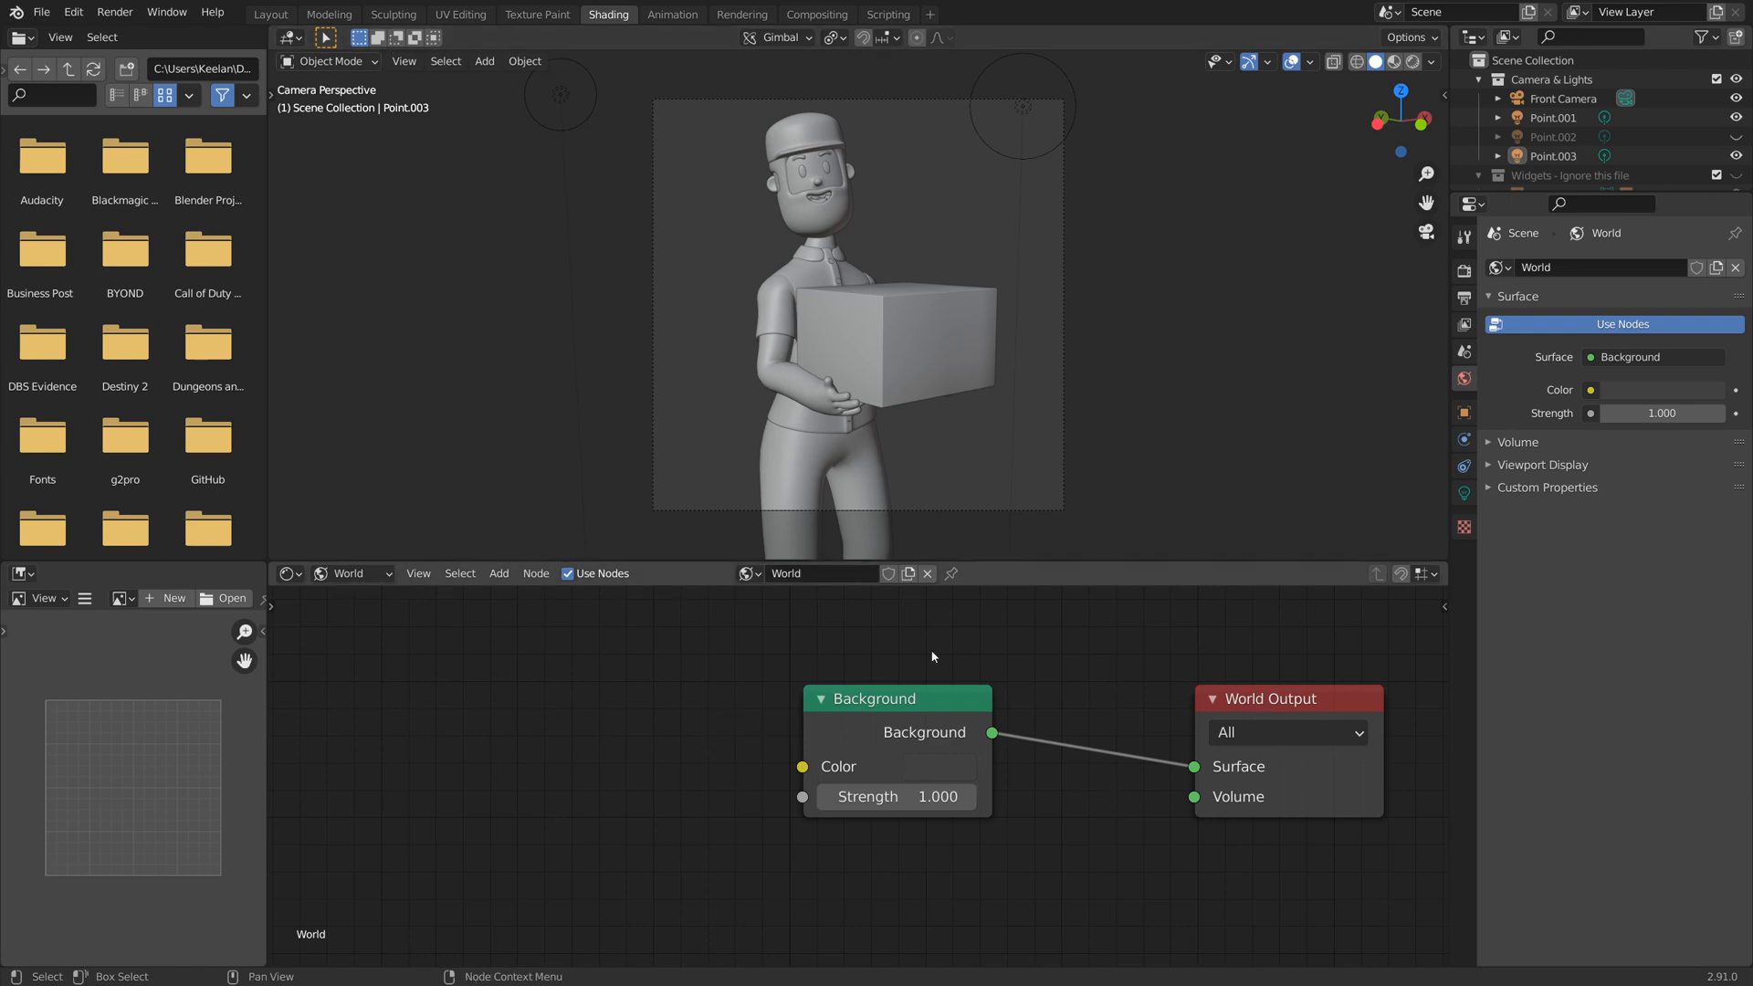
left_click(352, 571)
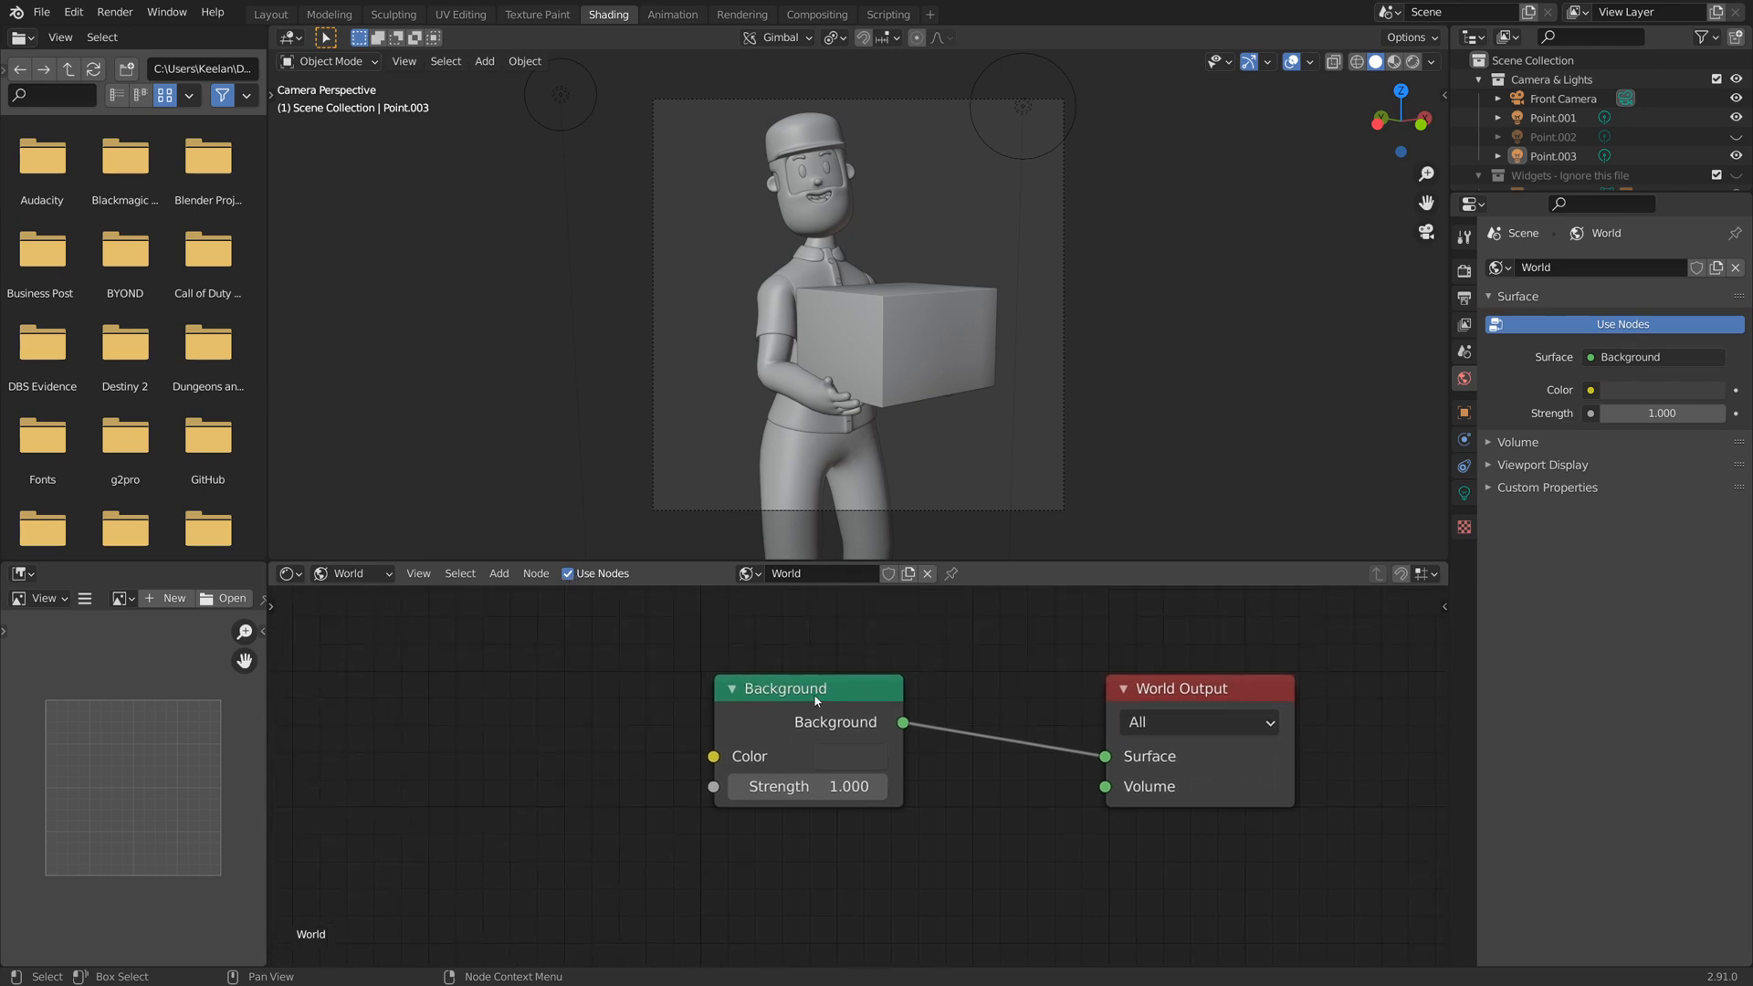
left_click(1194, 689)
type("e")
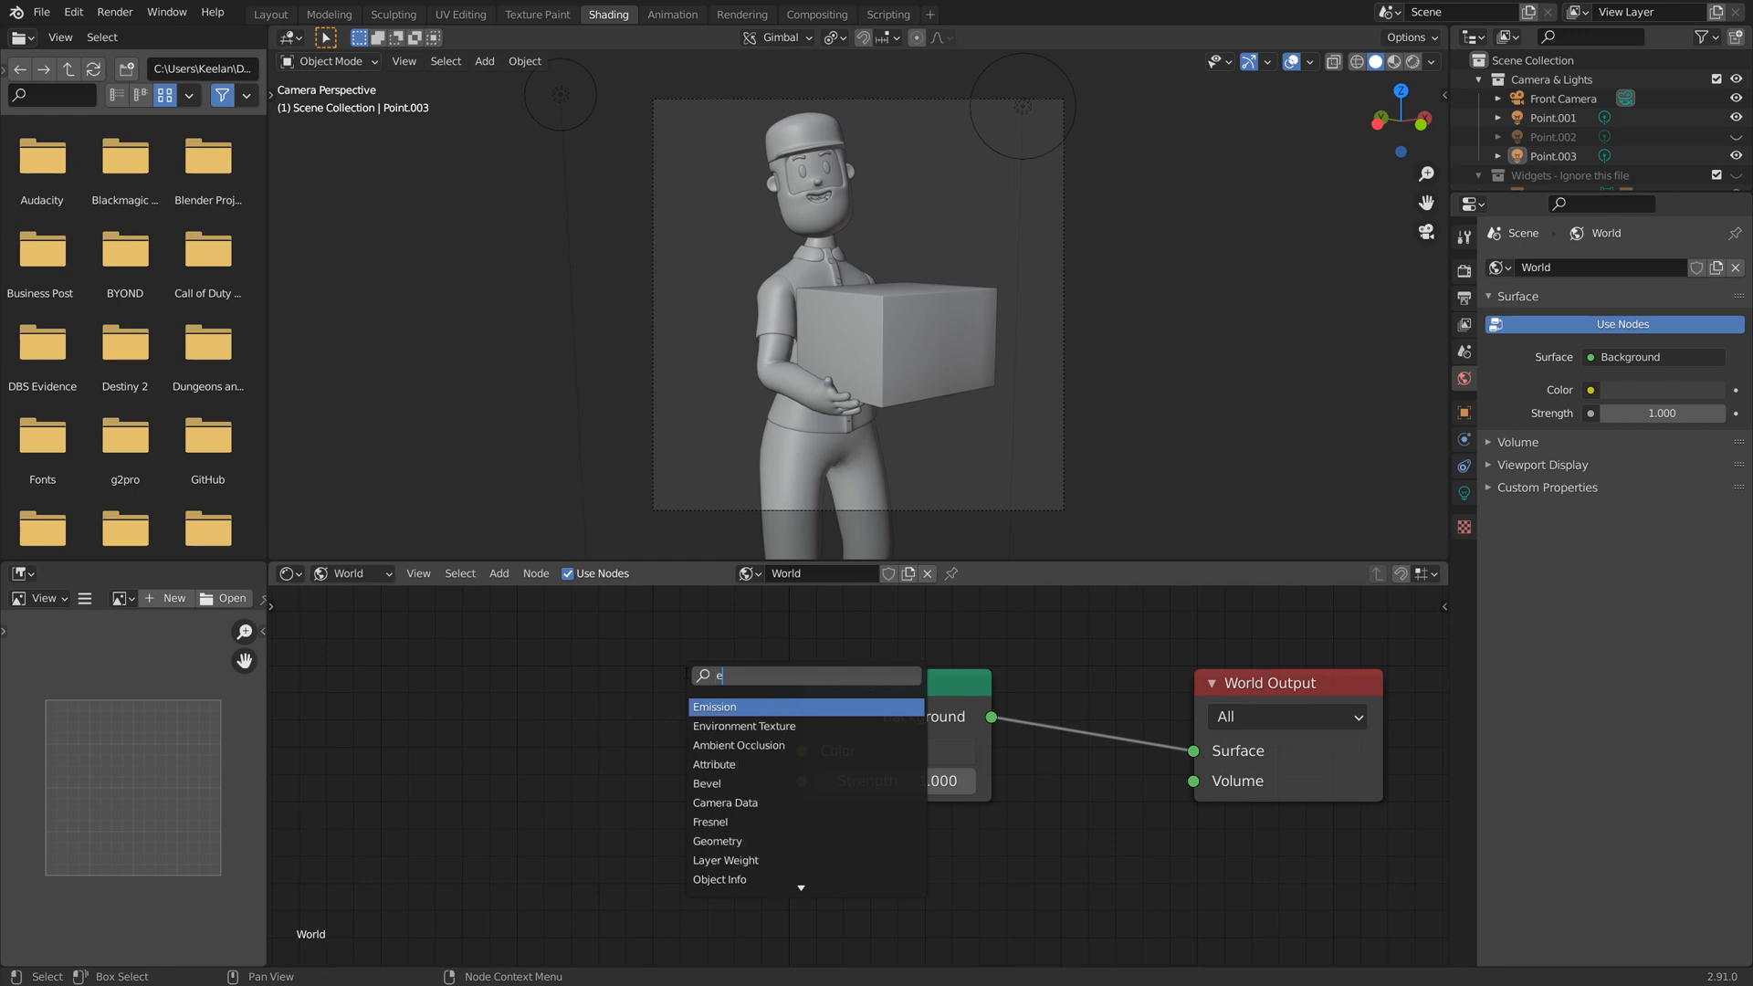
- Add an Environment Texture node via search 'env' and start browsing for its image
type("nvi")
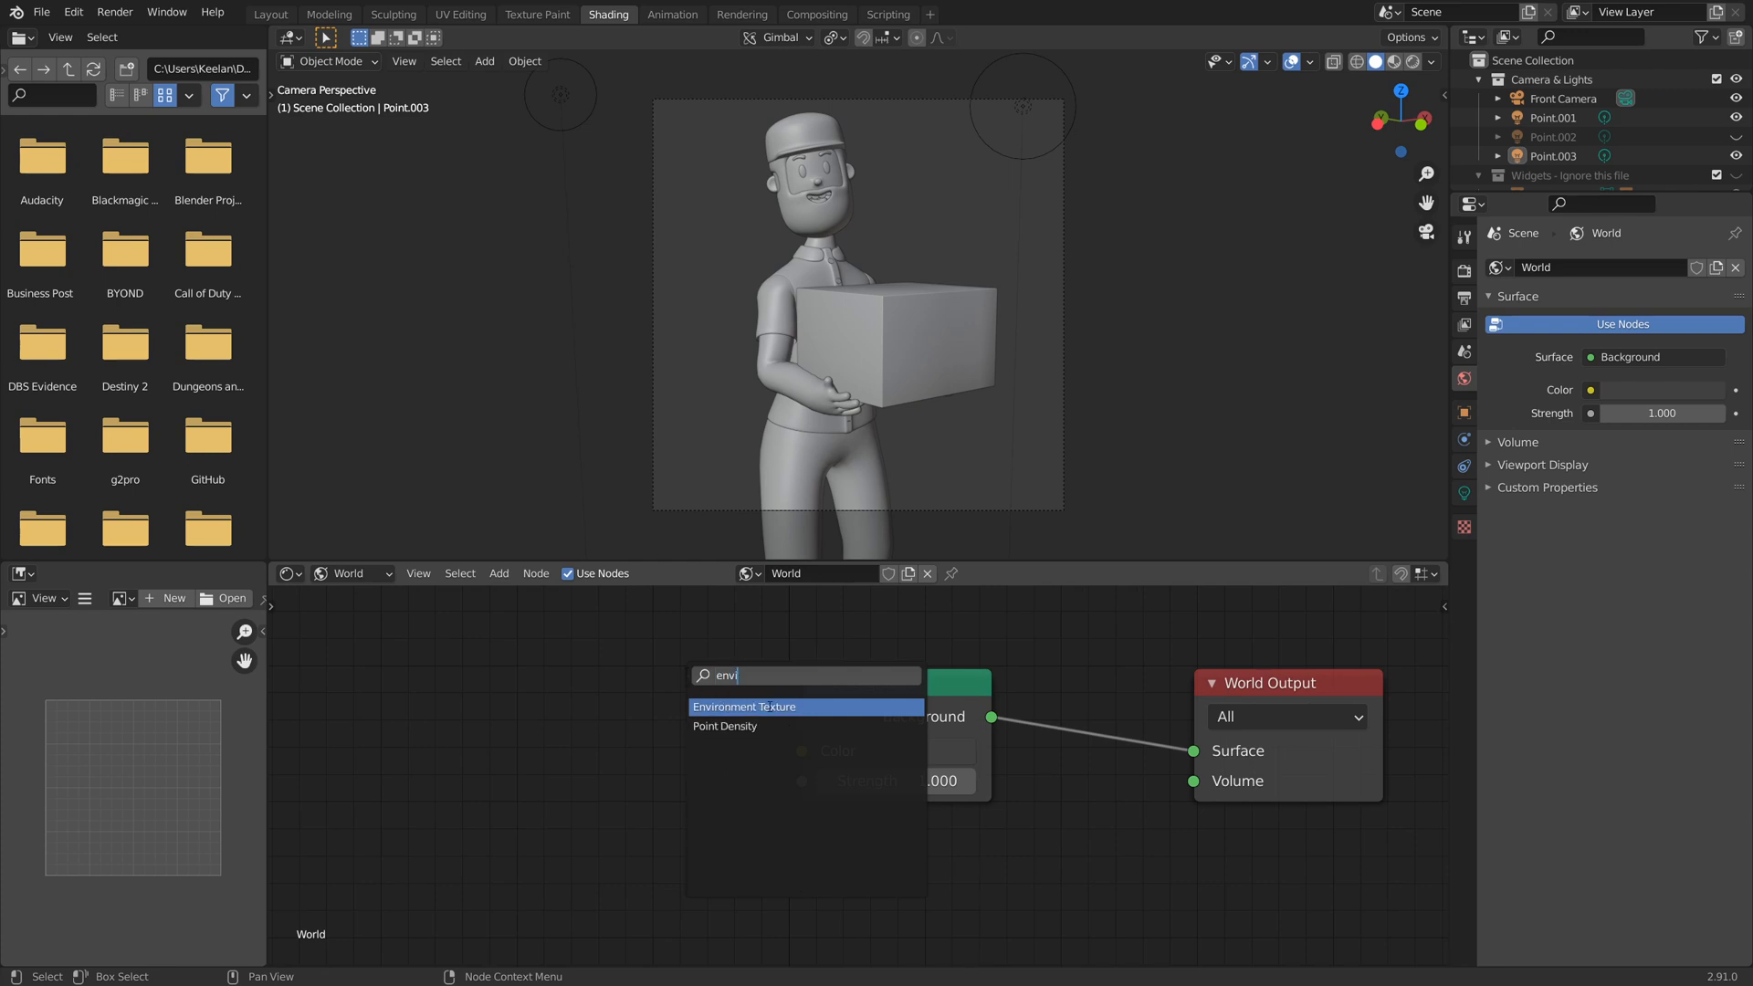
left_click(743, 705)
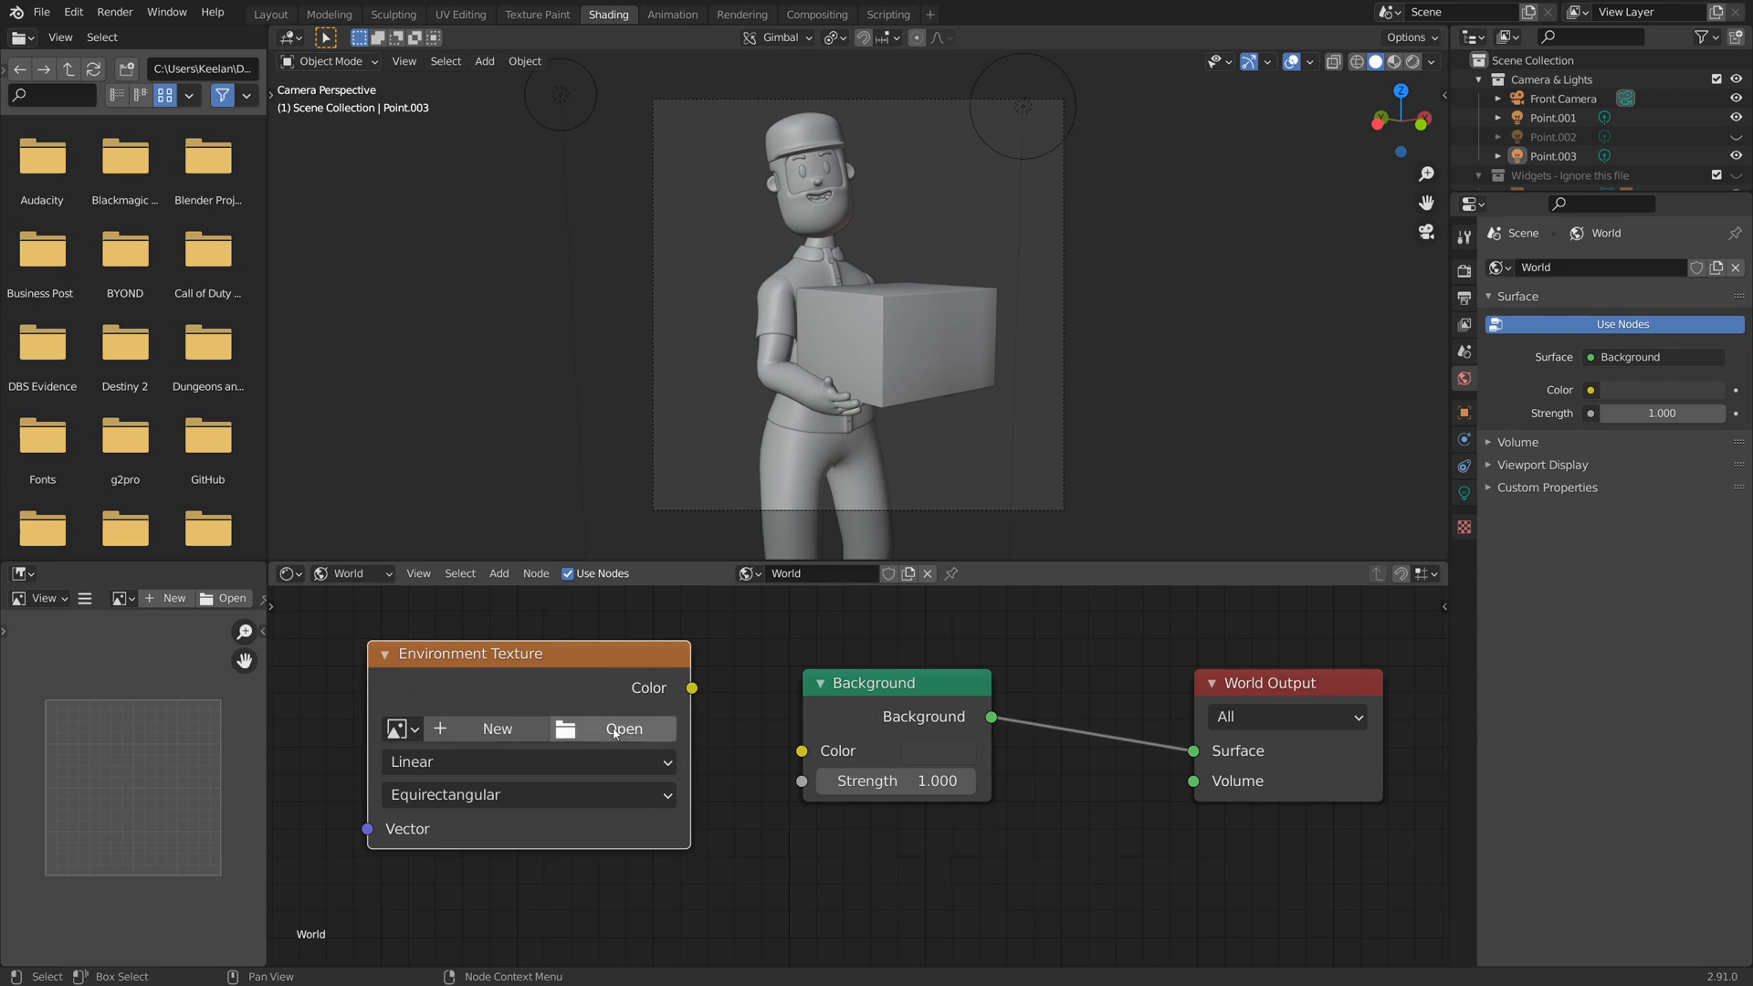
left_click(624, 728)
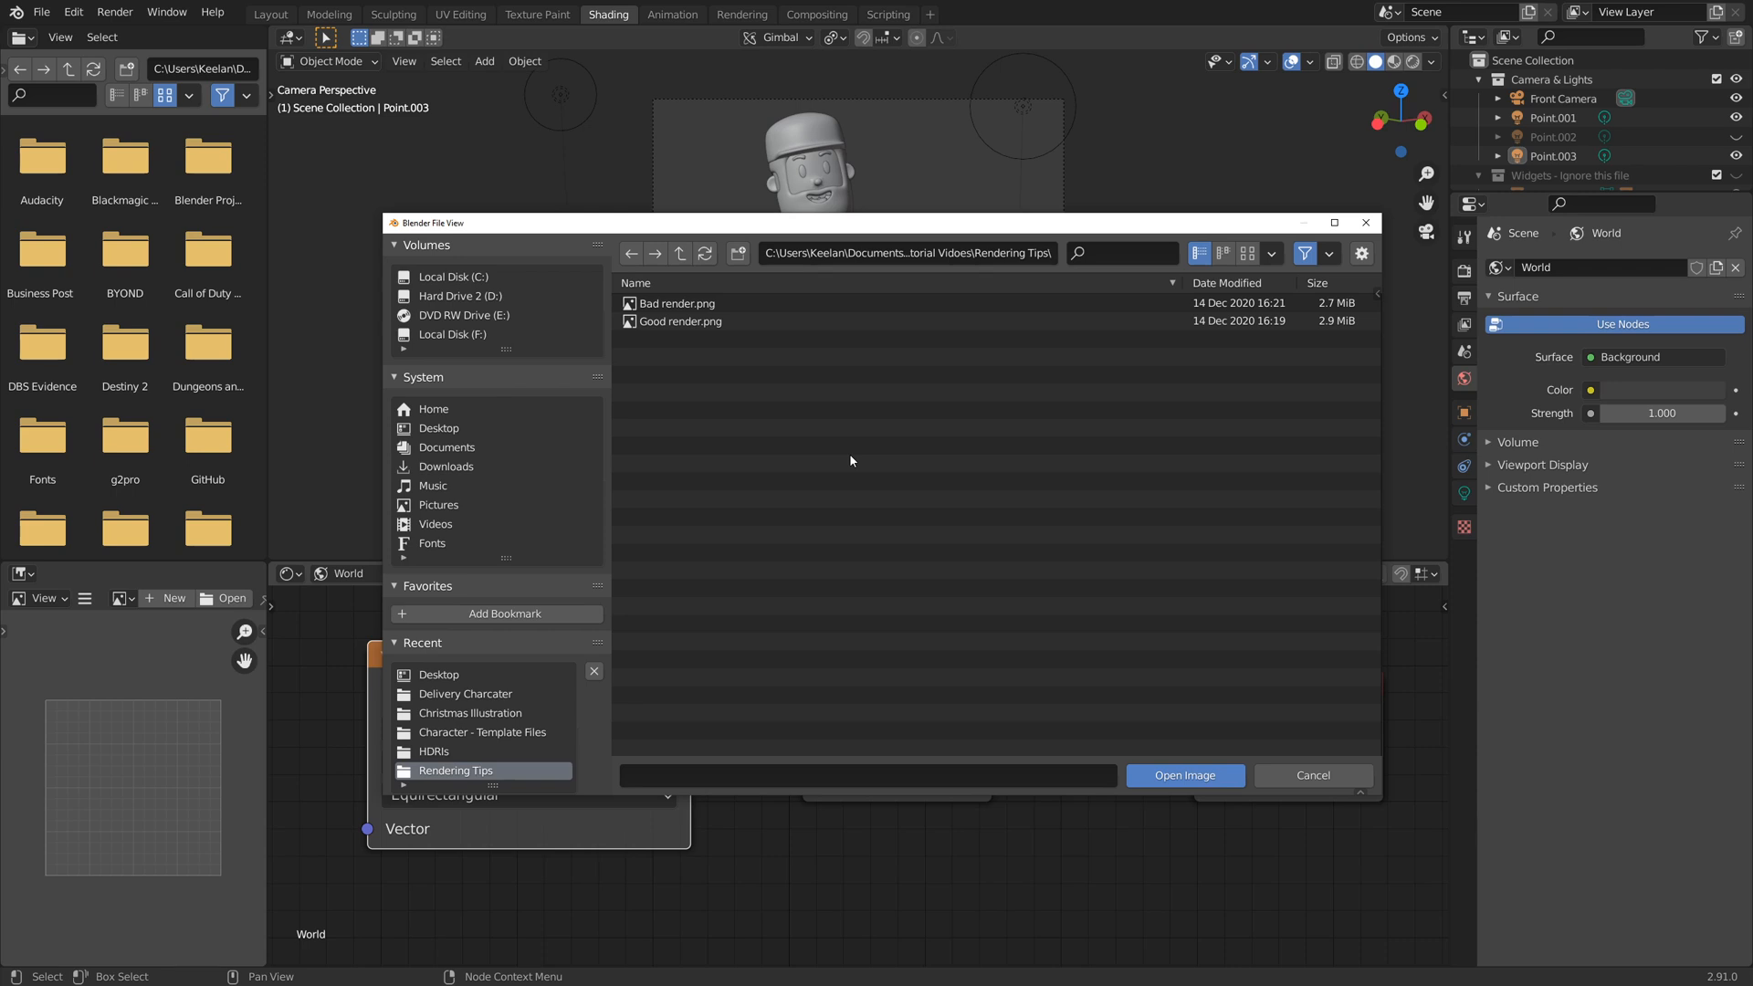
mouse_move(501, 747)
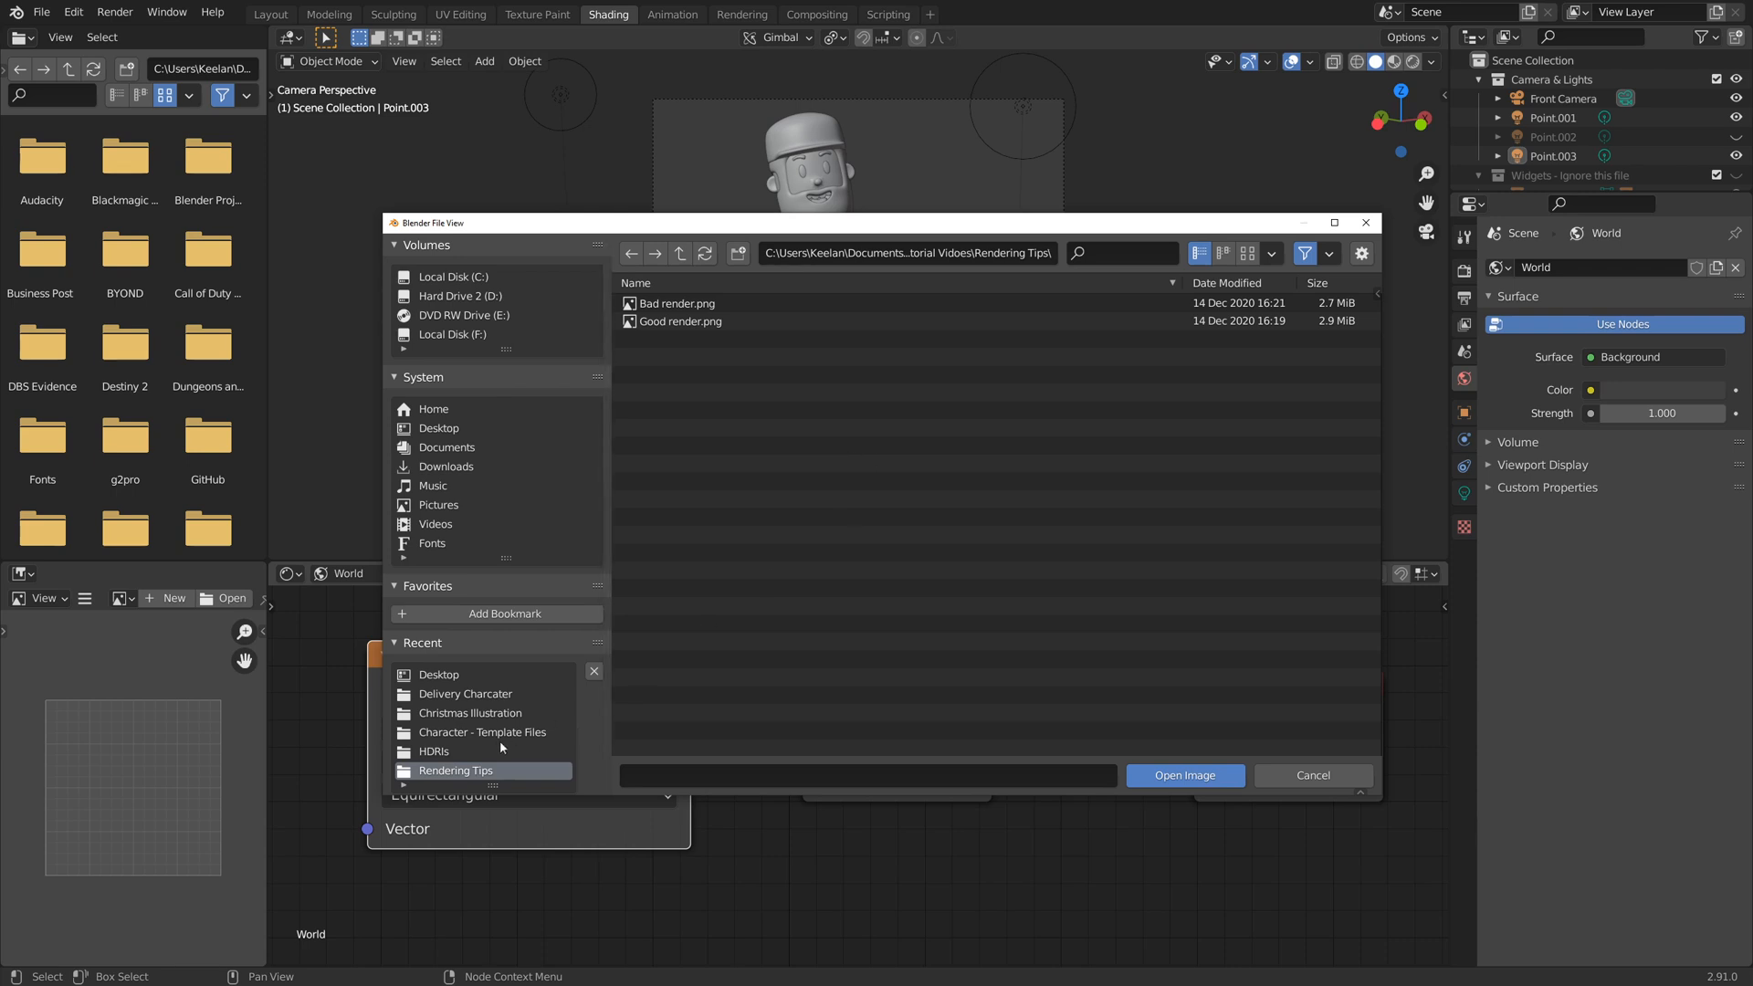
- Load veranda_4k.hdr from the HDRIs folder into the Environment Texture node
left_click(435, 751)
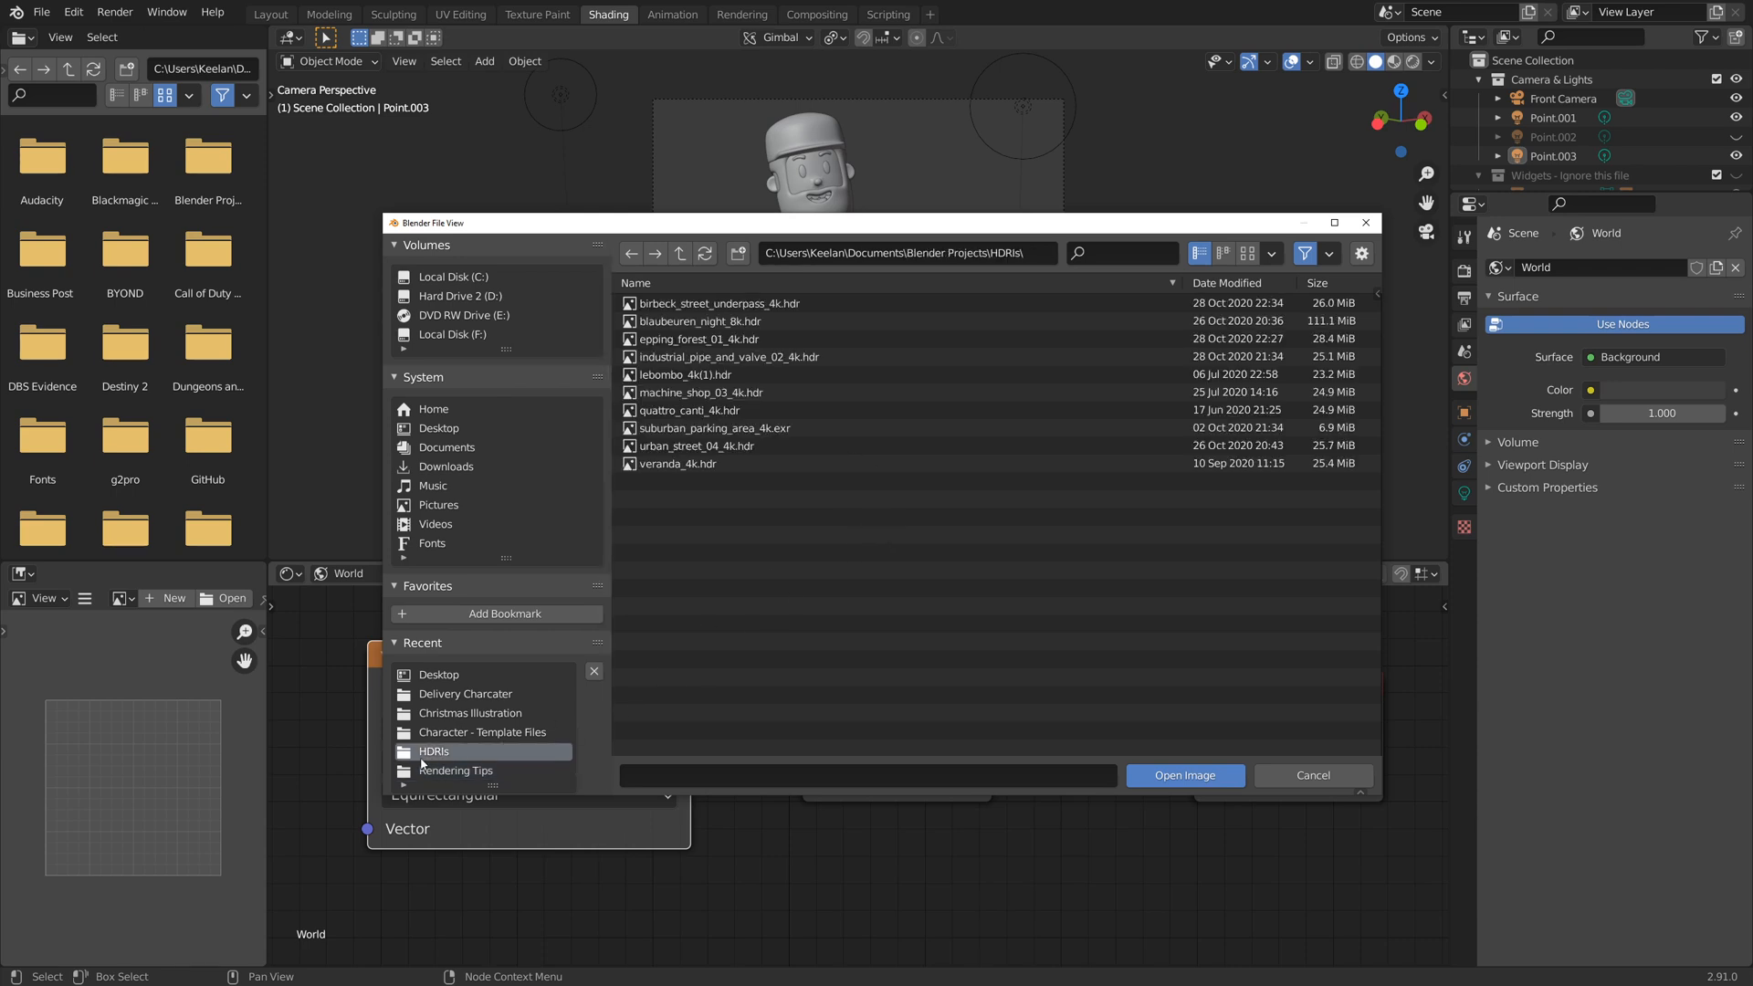
left_click(701, 392)
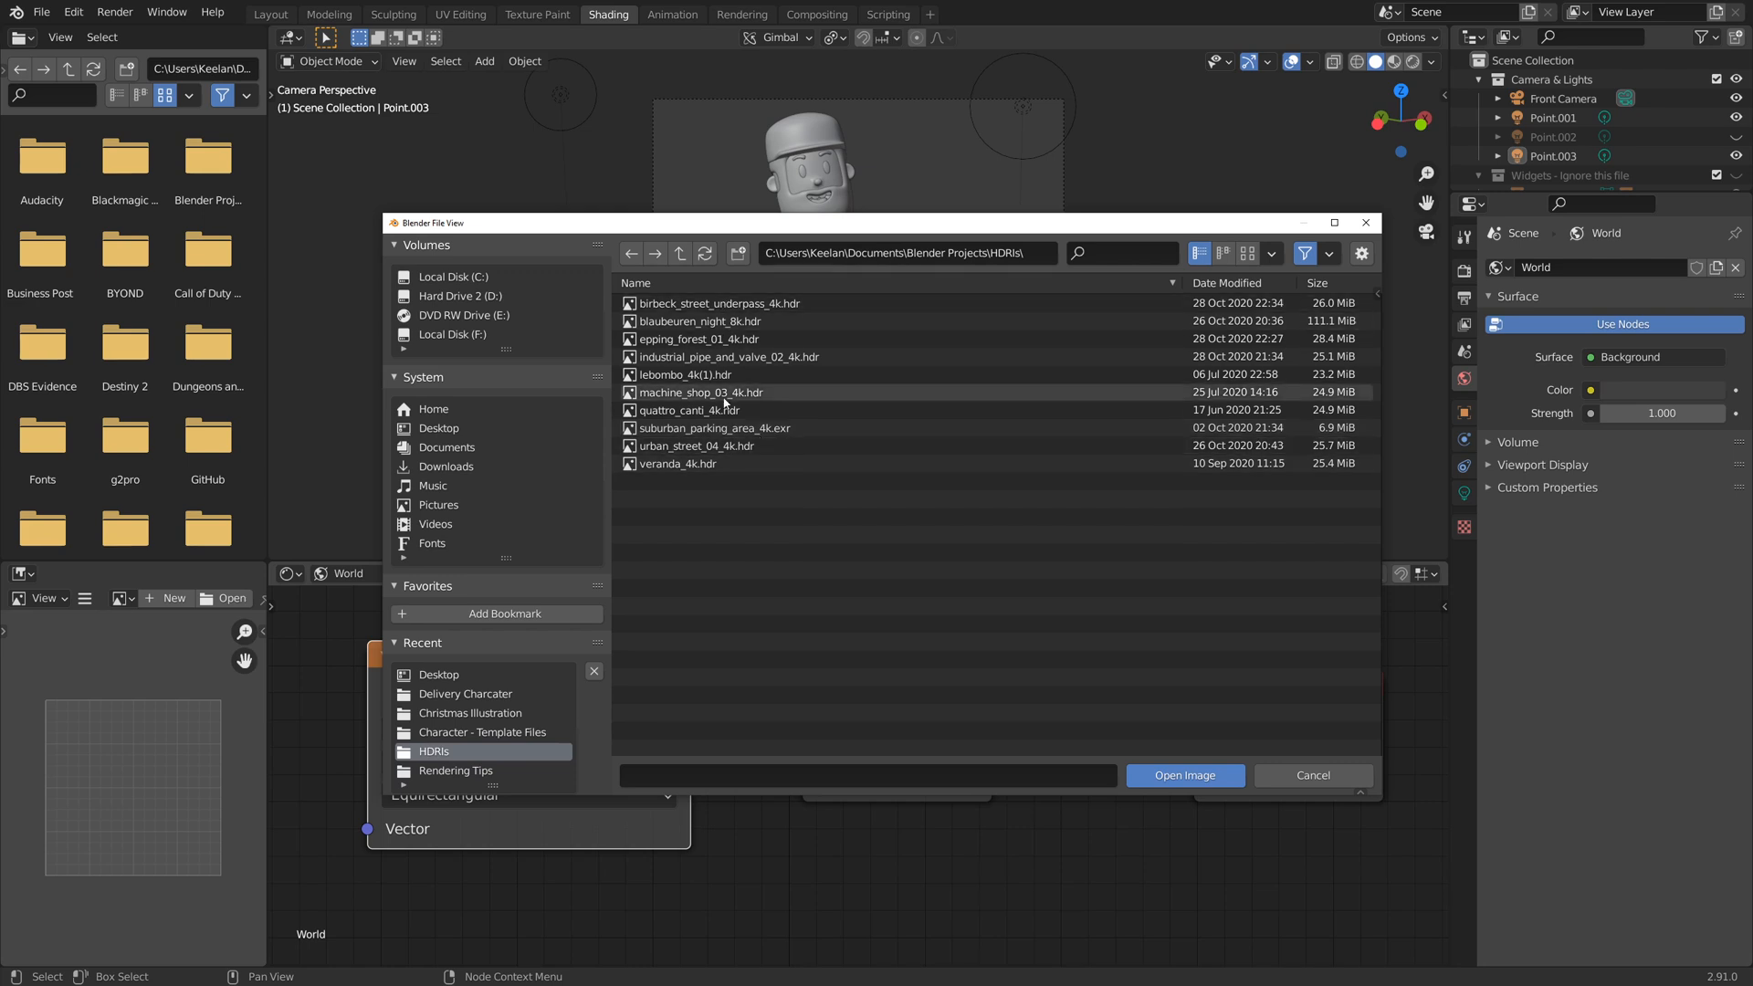
left_click(680, 462)
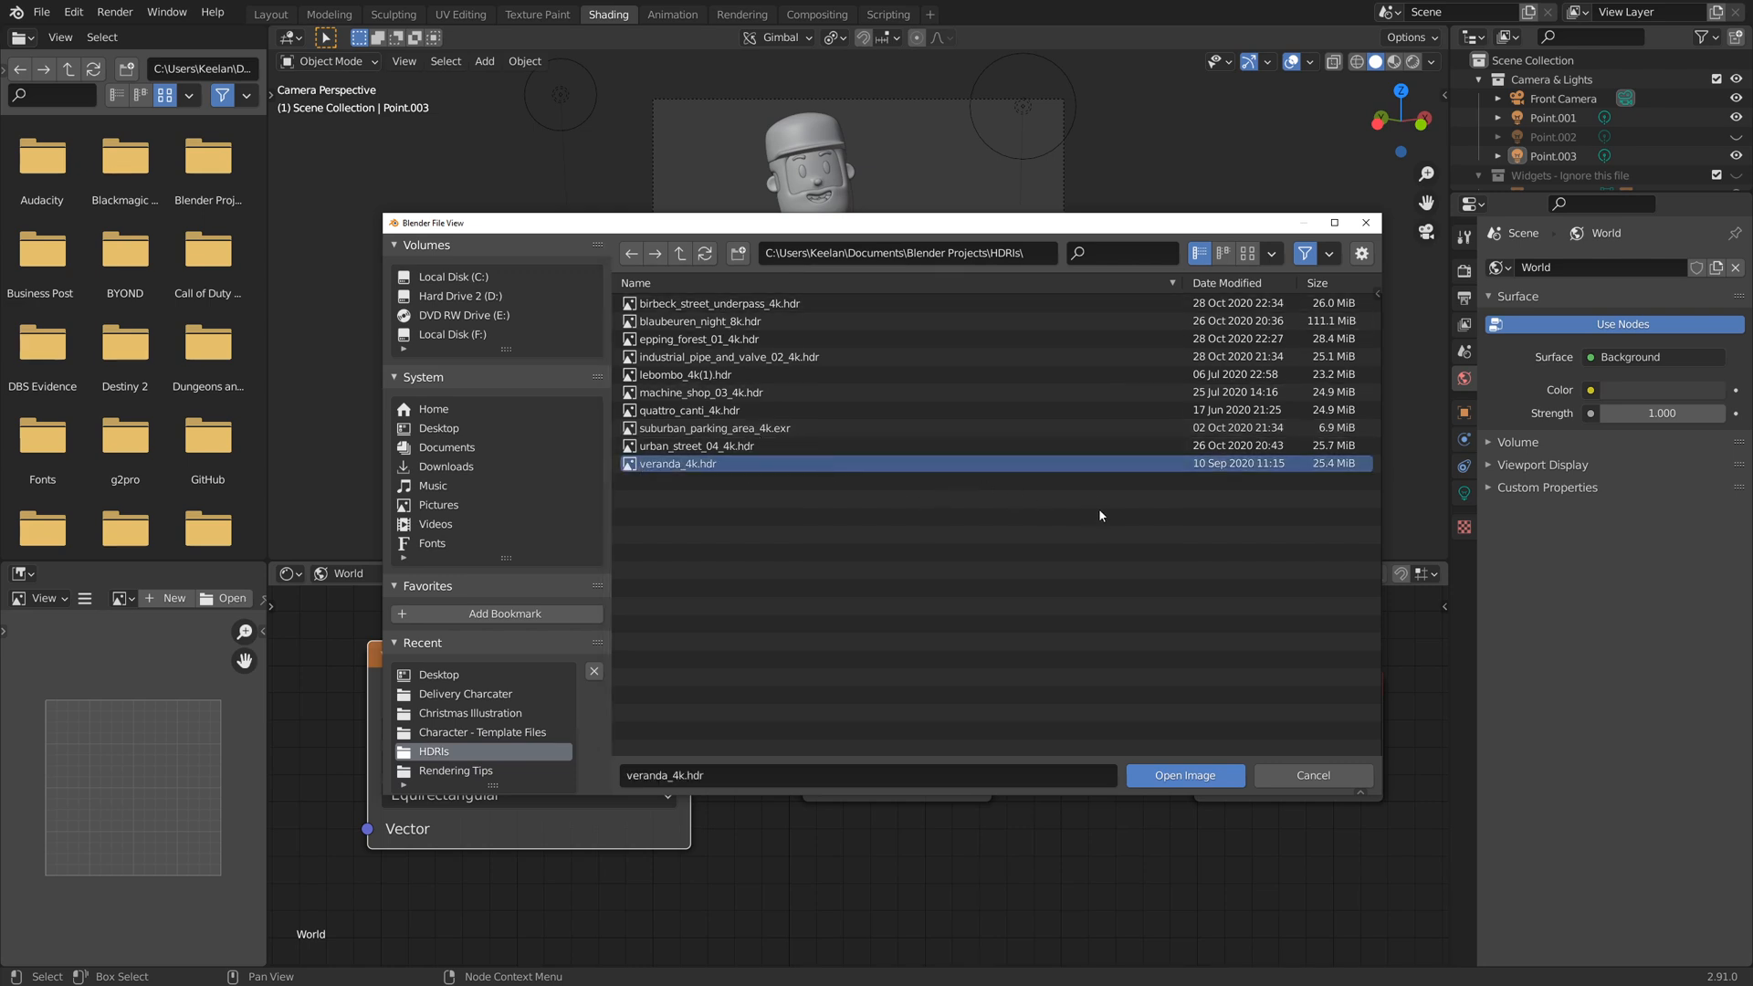
mouse_move(695, 469)
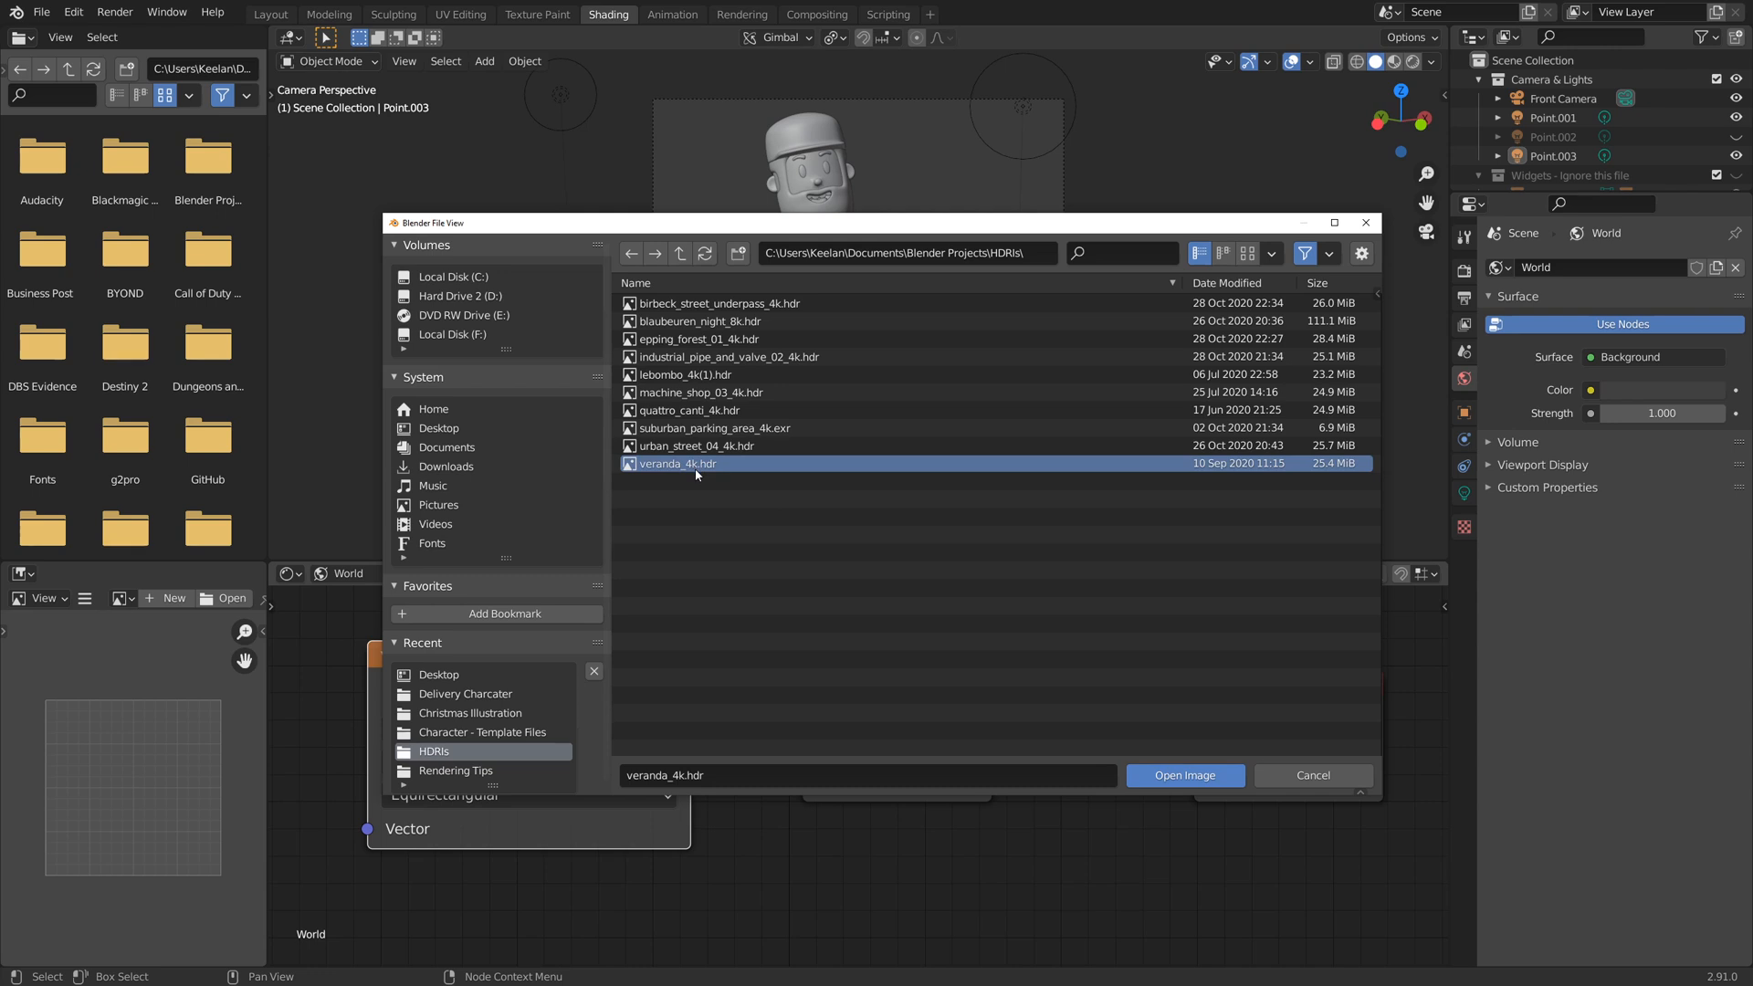
left_click(1183, 774)
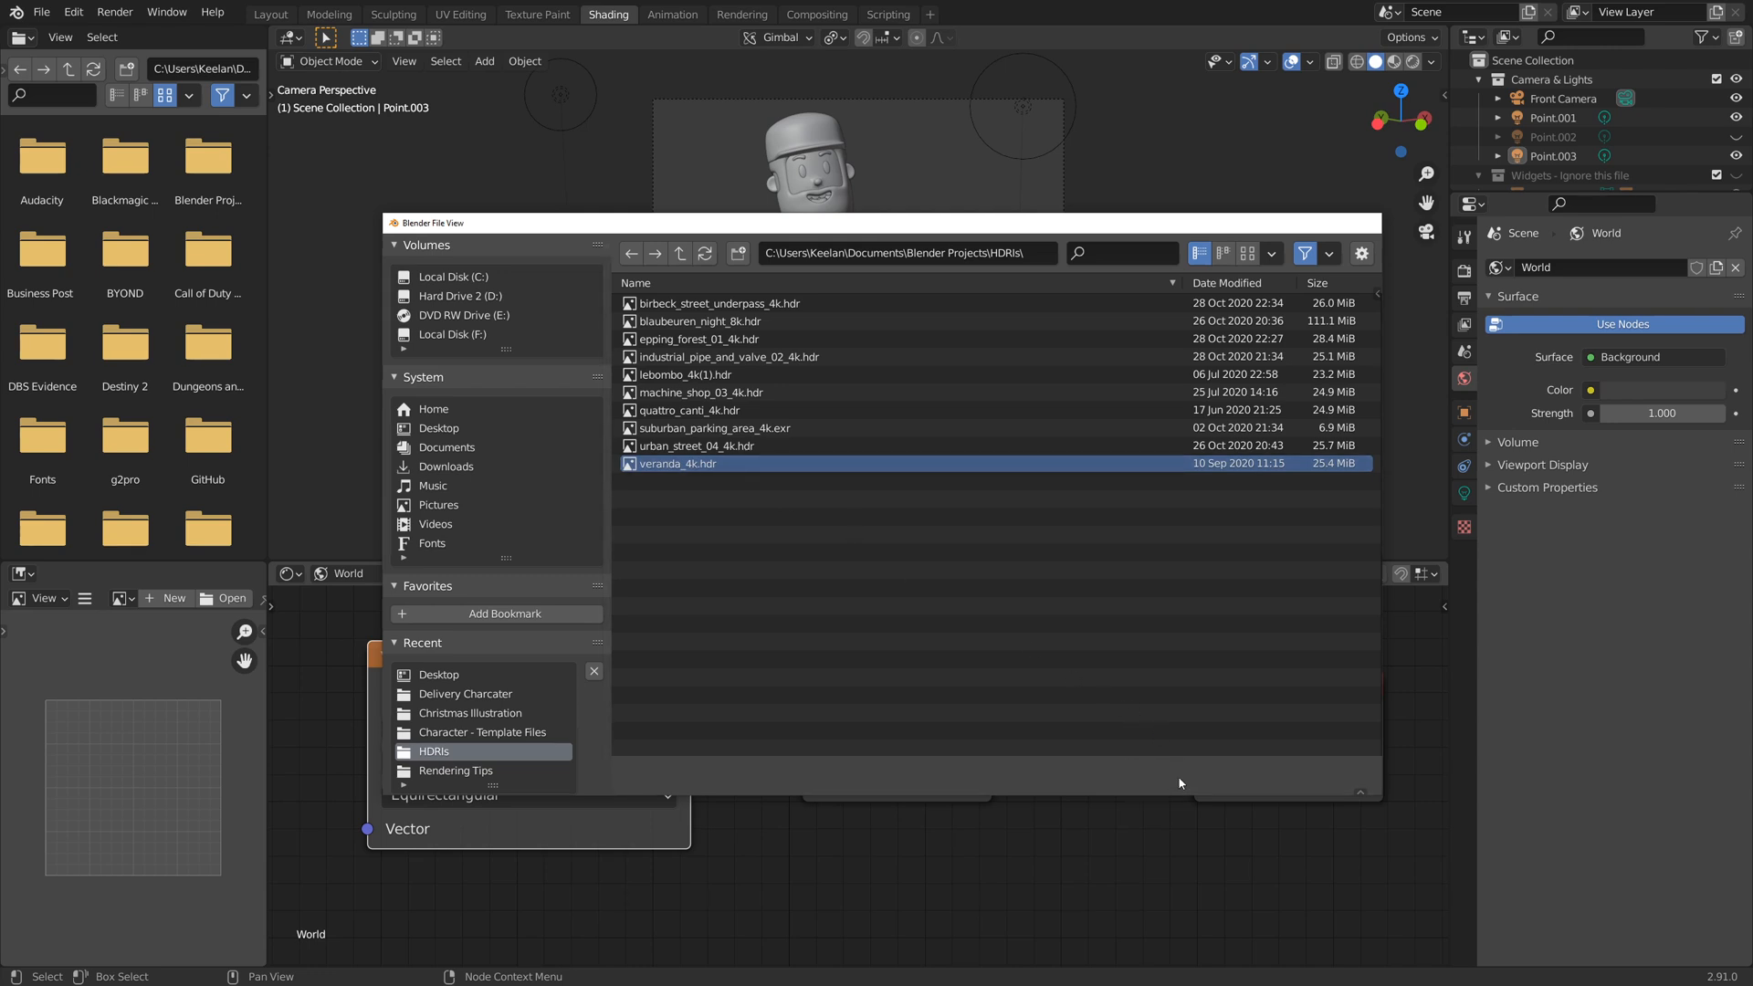
double_click(676, 462)
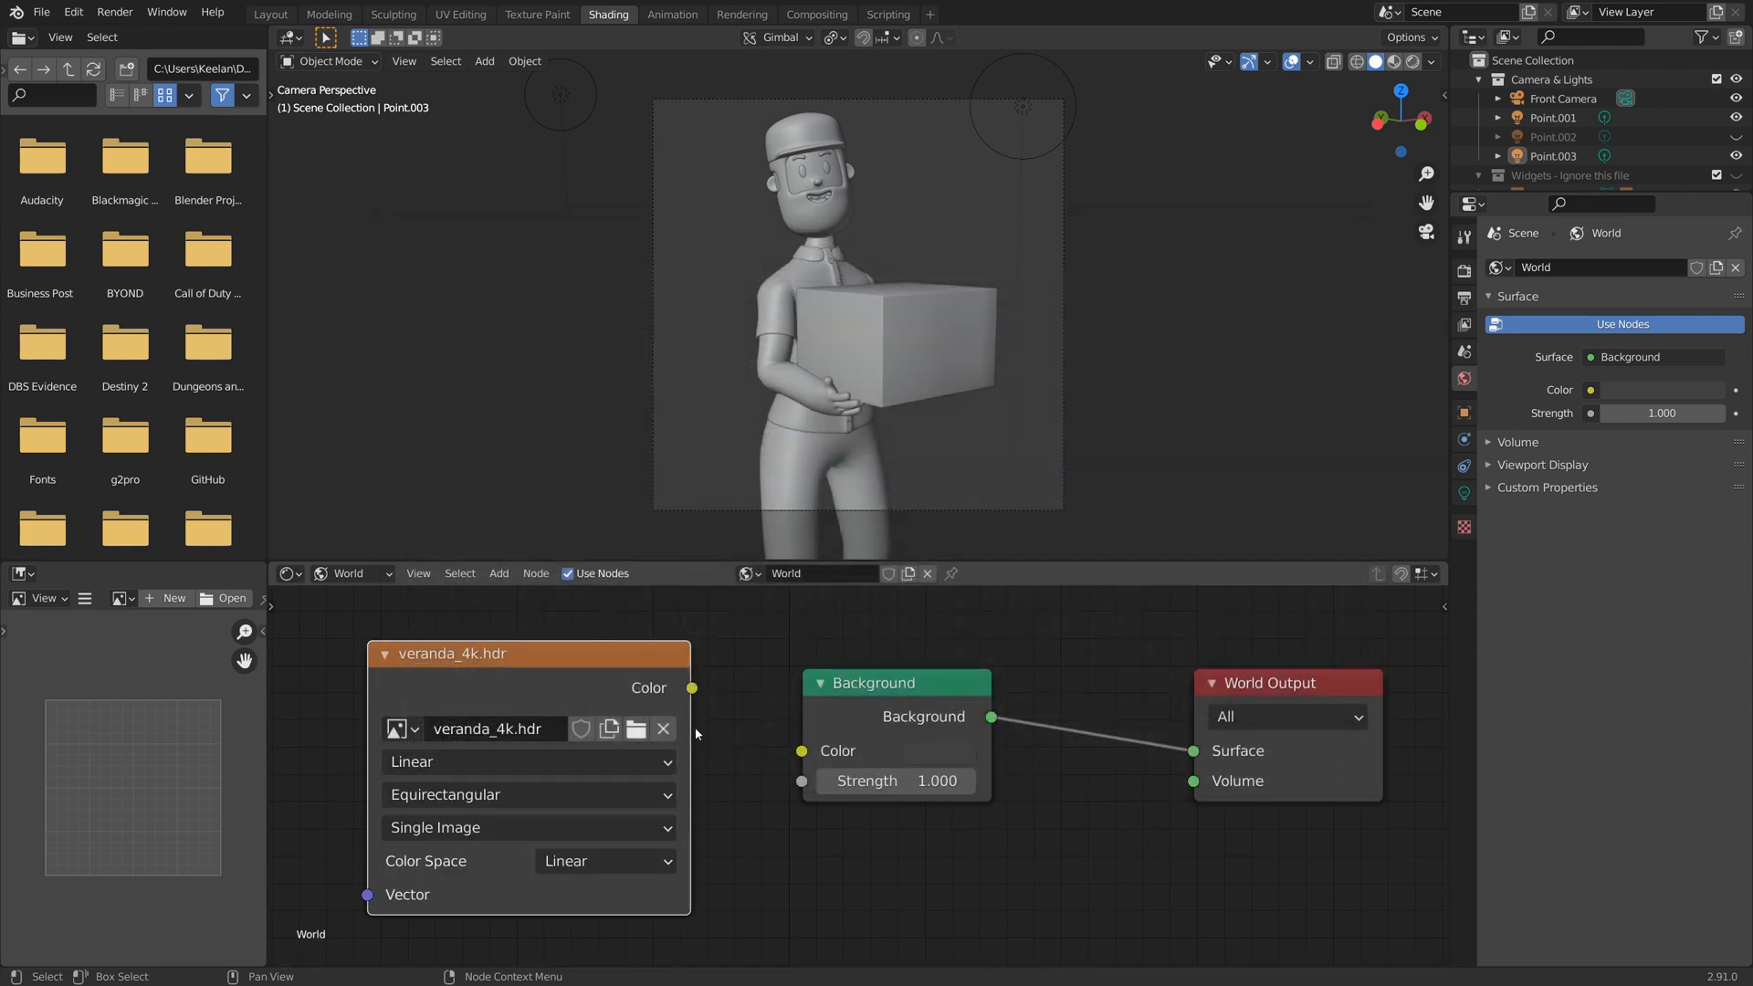
- Connect the veranda HDR's Color output to the Background node's Color input and check it in the Layout viewport
left_click_drag(692, 688, 745, 734)
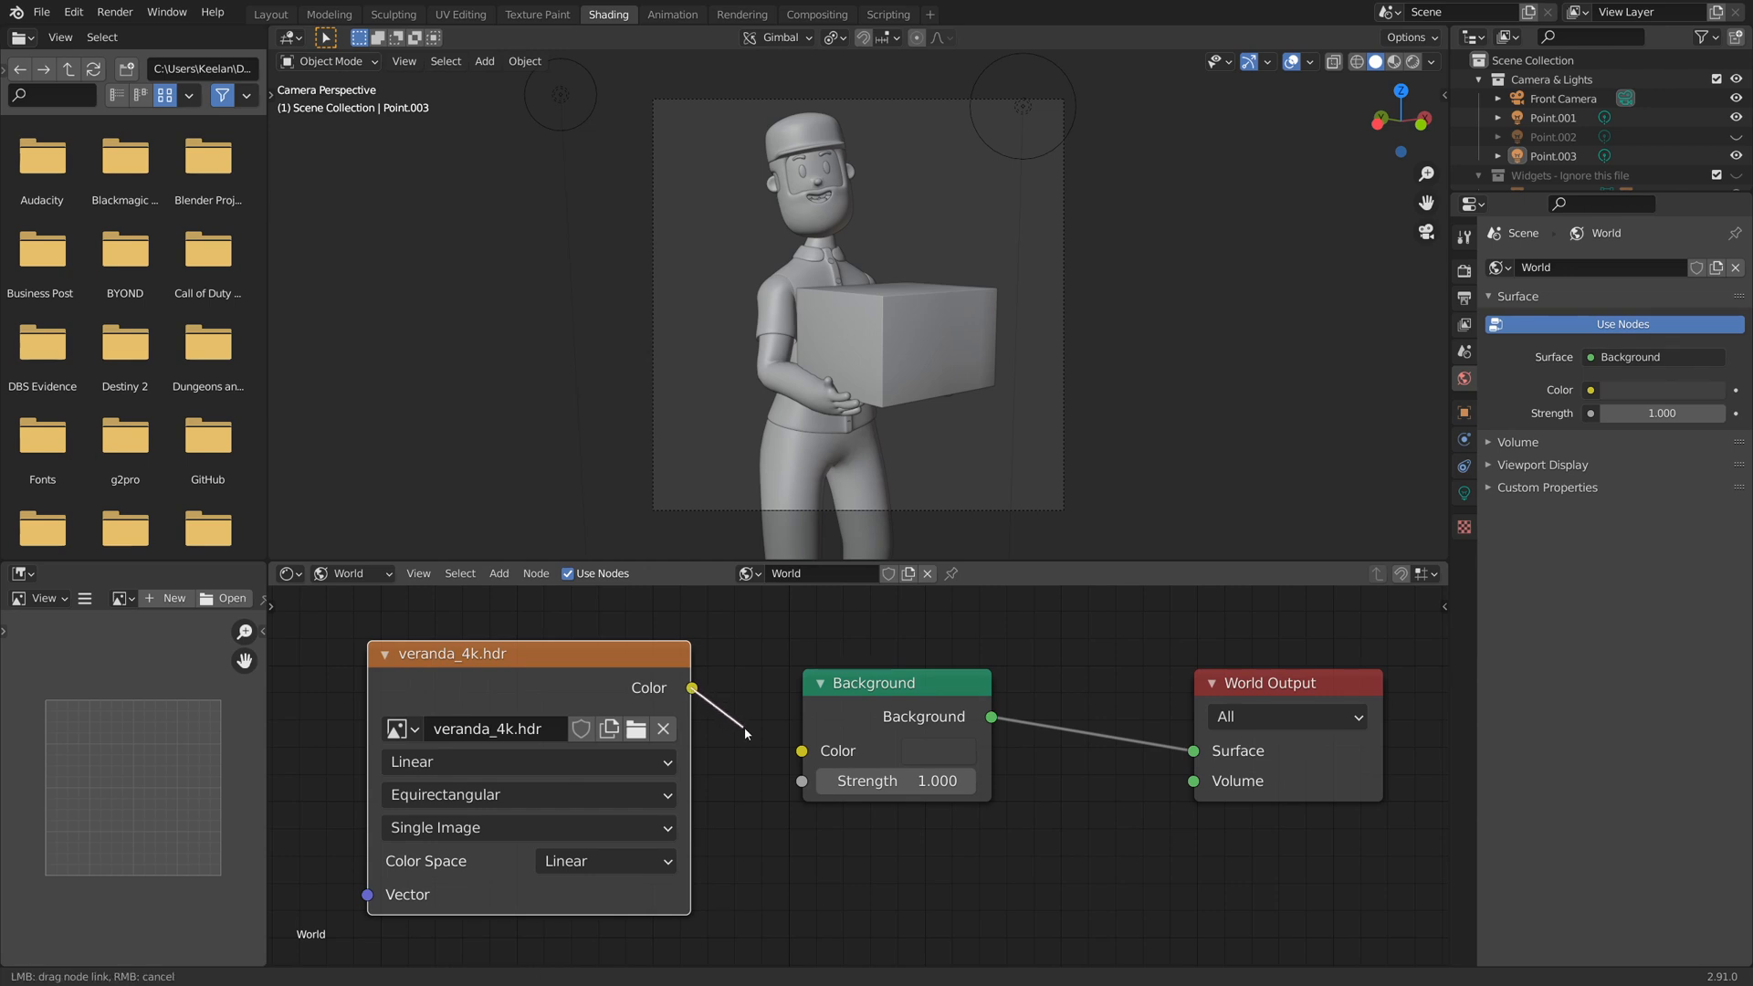
left_click_drag(692, 690, 802, 750)
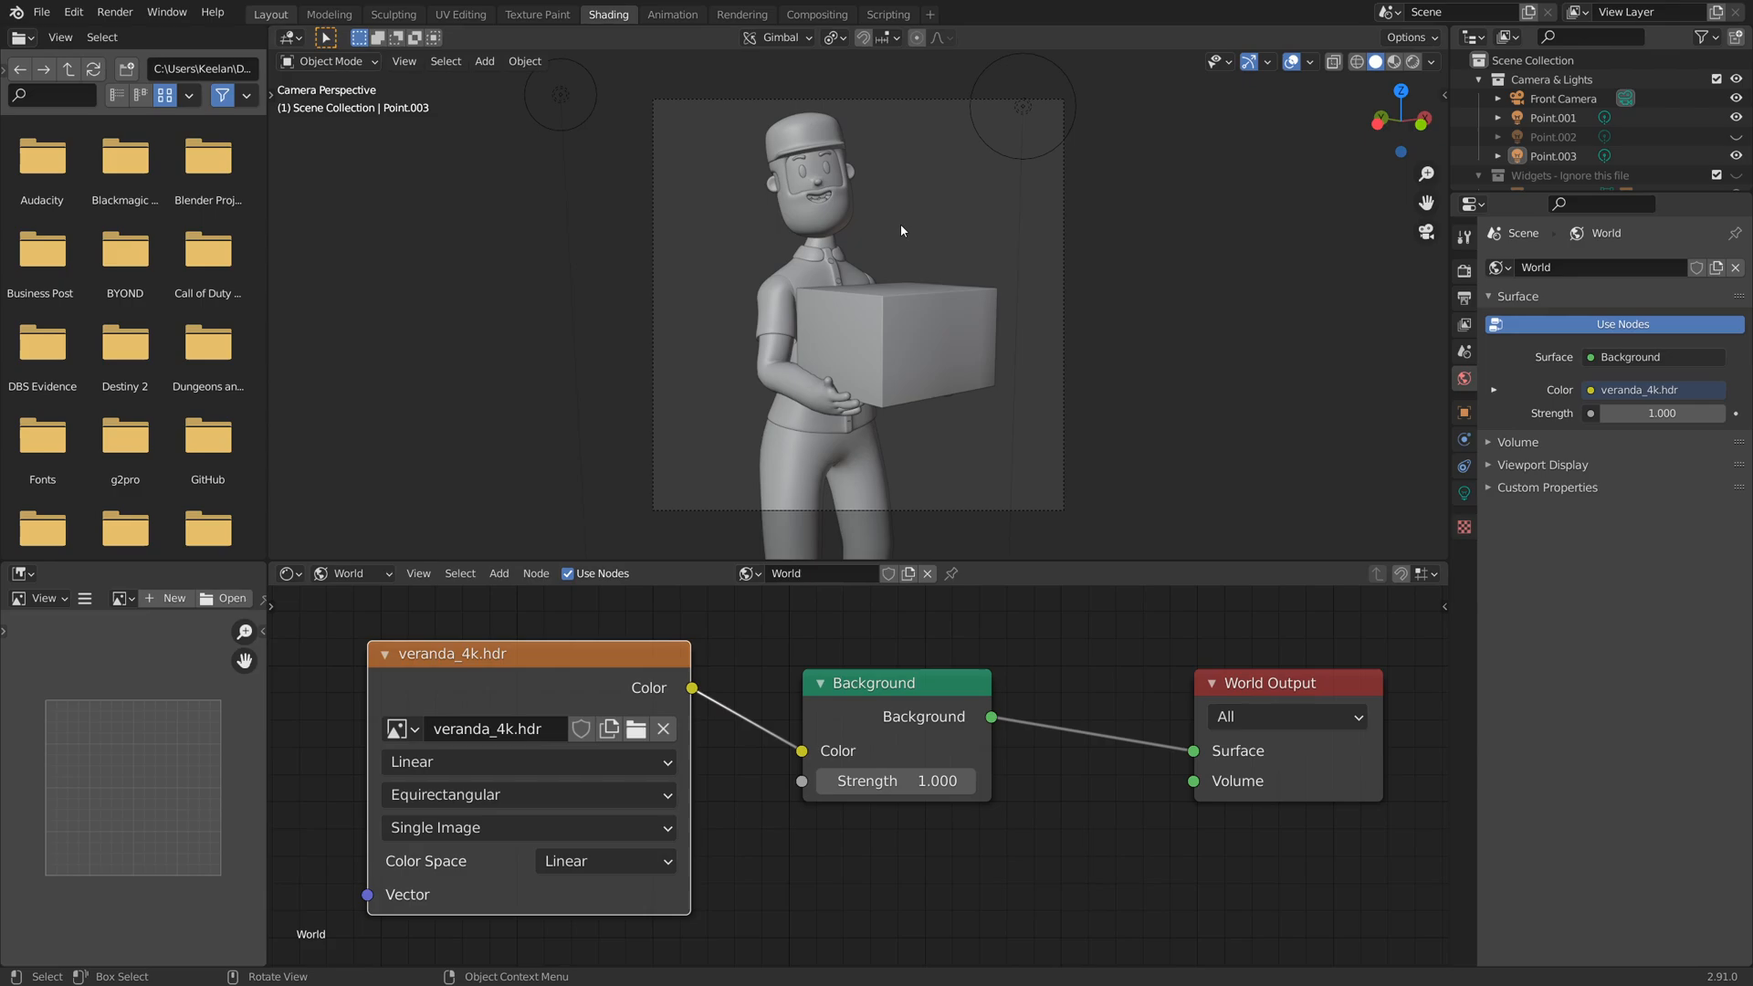
left_click(271, 13)
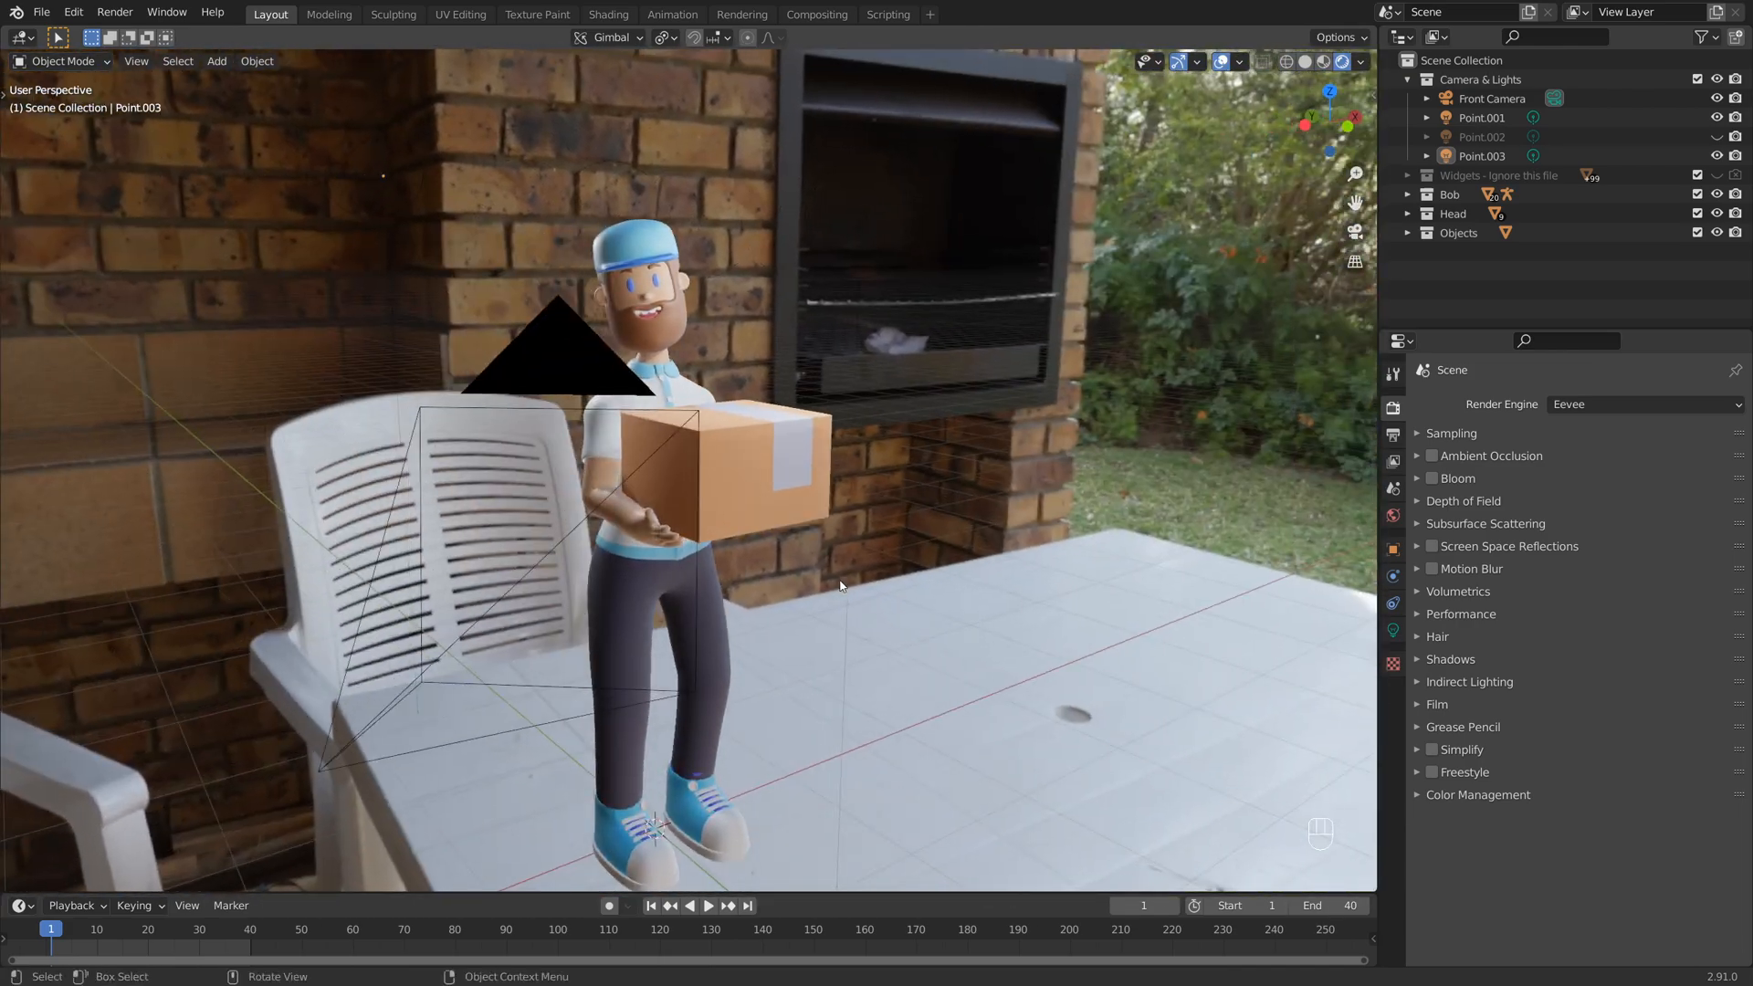
left_click_drag(838, 580, 900, 564)
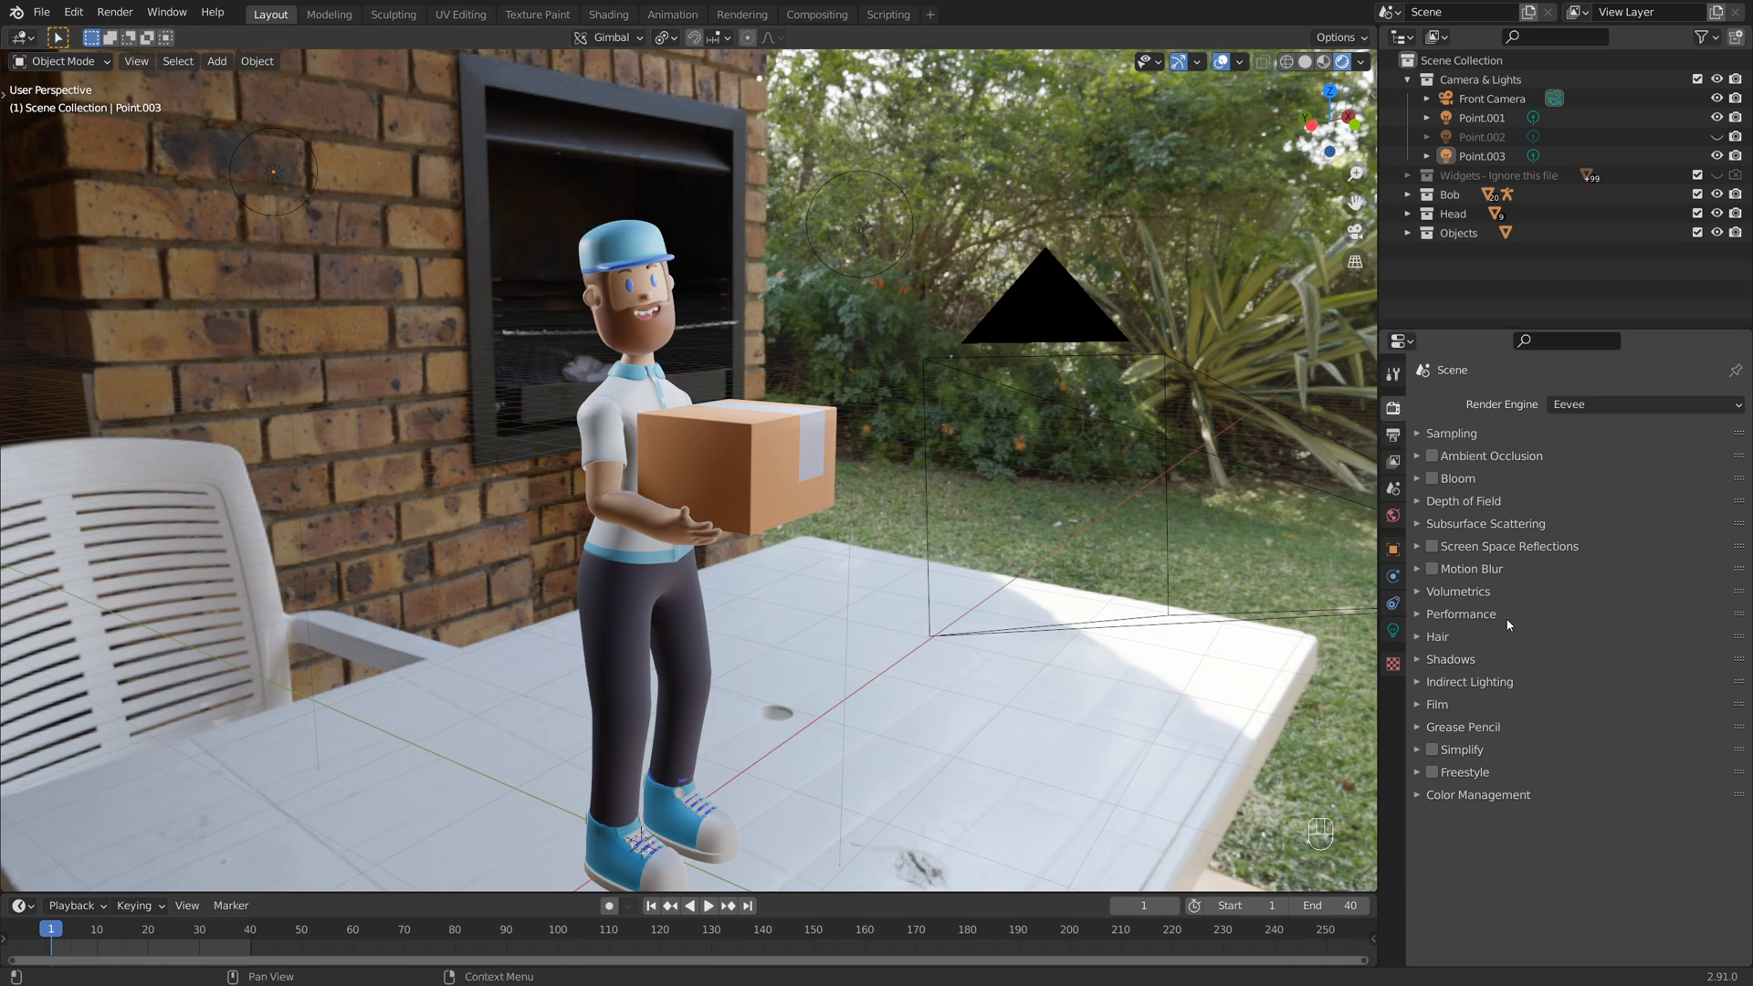
- Turn off World in viewport shading and view the character through the front camera
left_click(1437, 703)
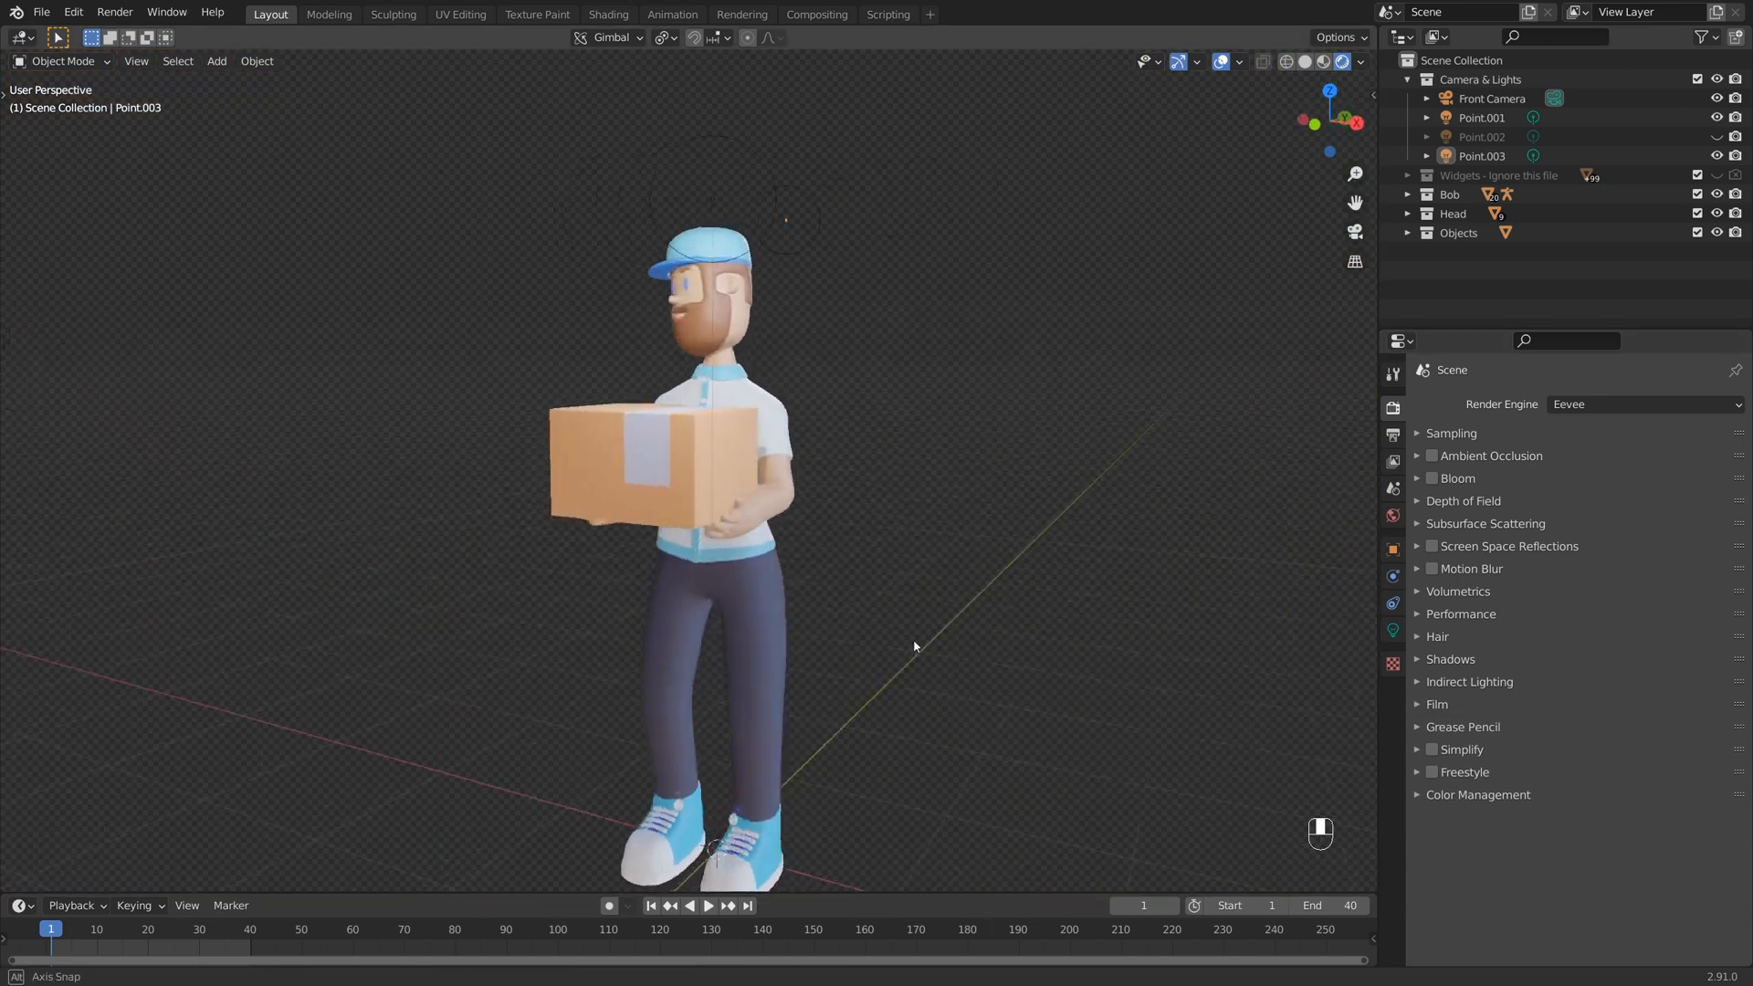
key("KP_0")
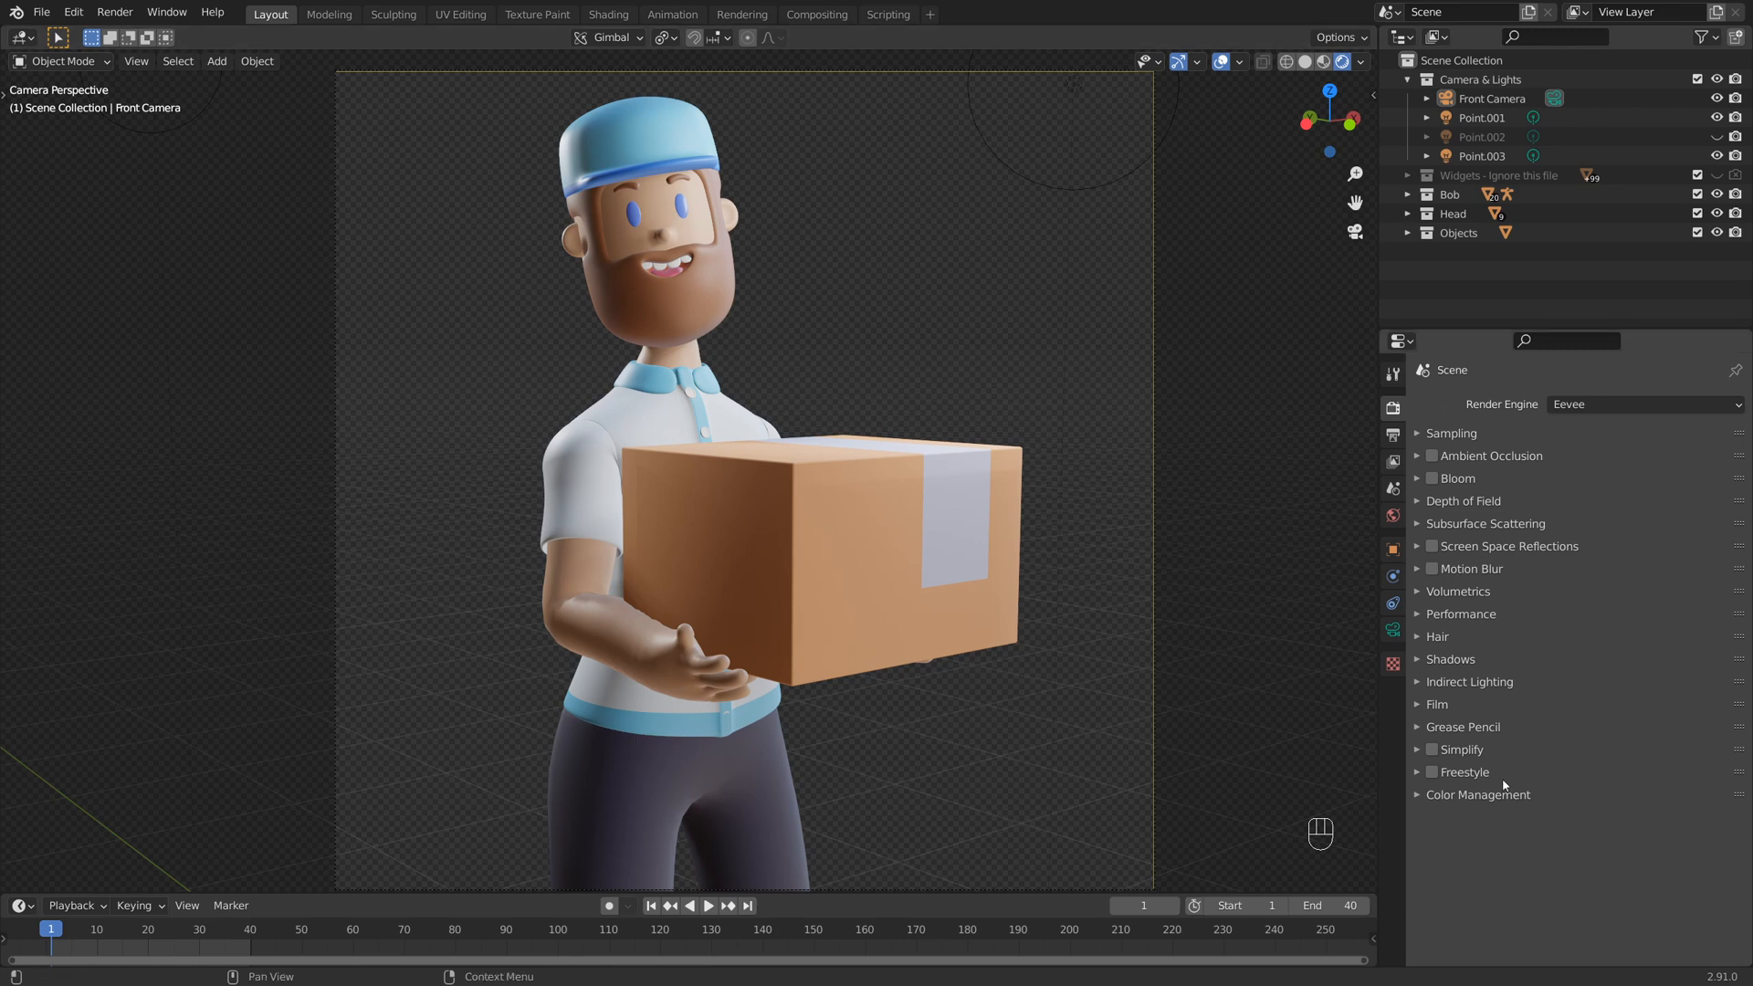
mouse_move(1466, 716)
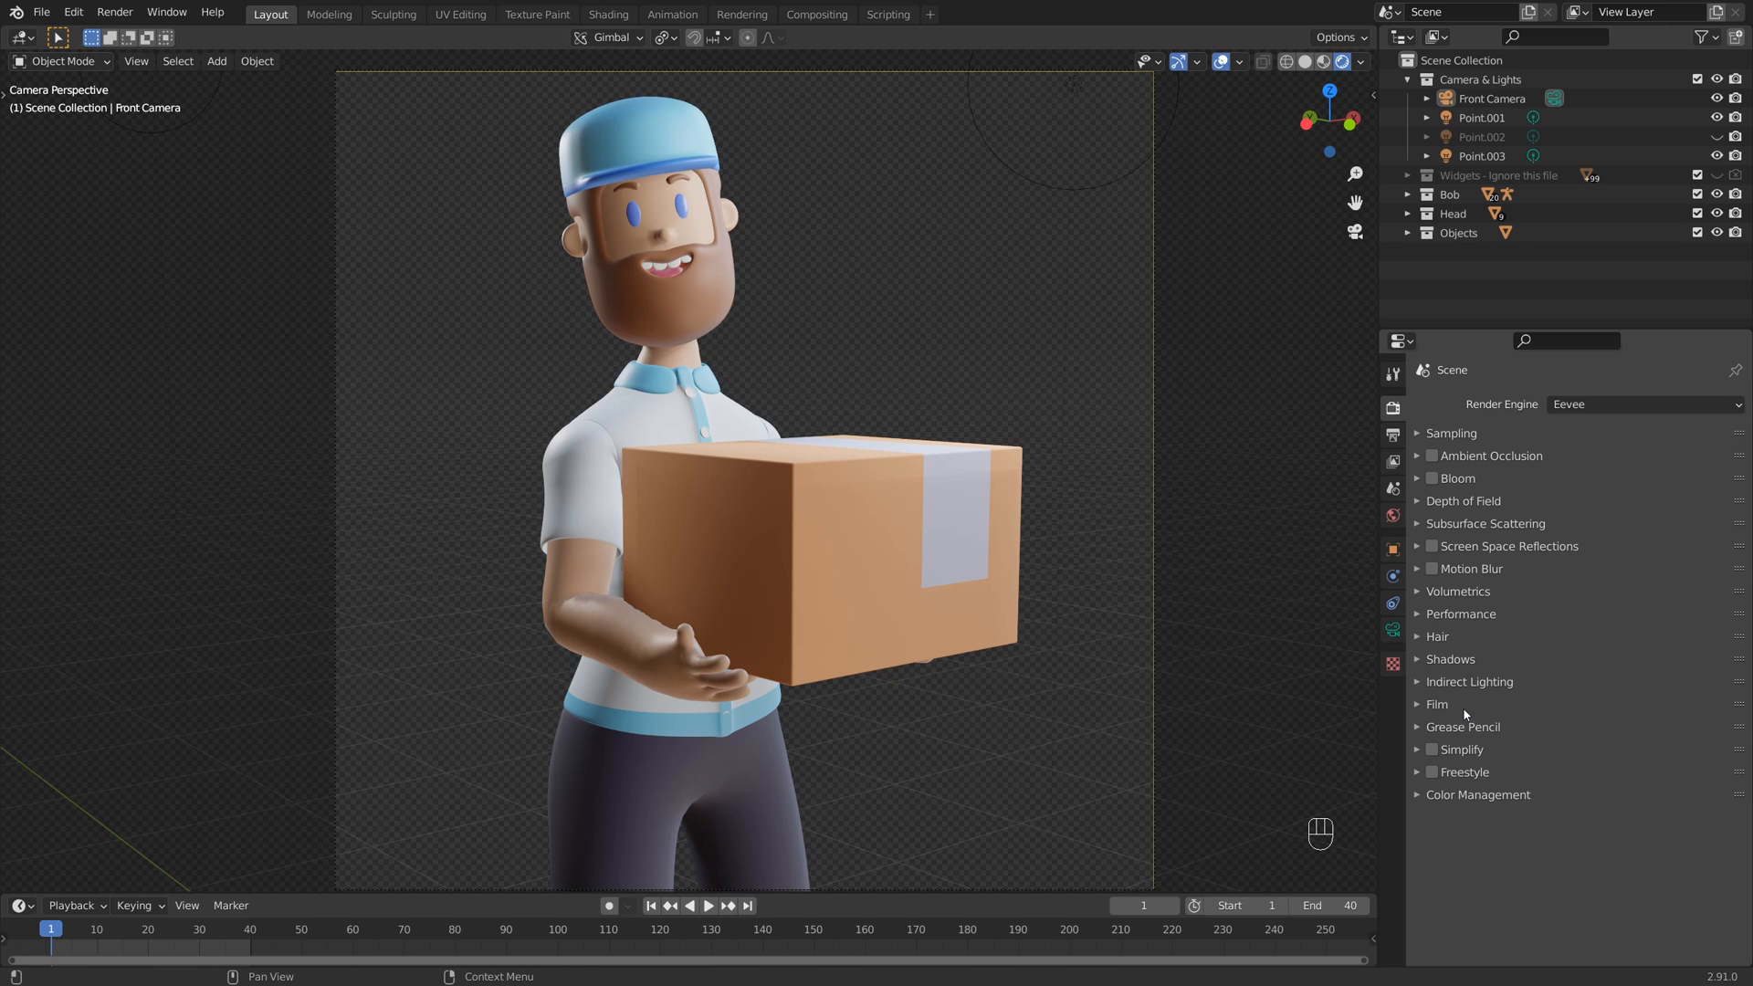
mouse_move(1496, 804)
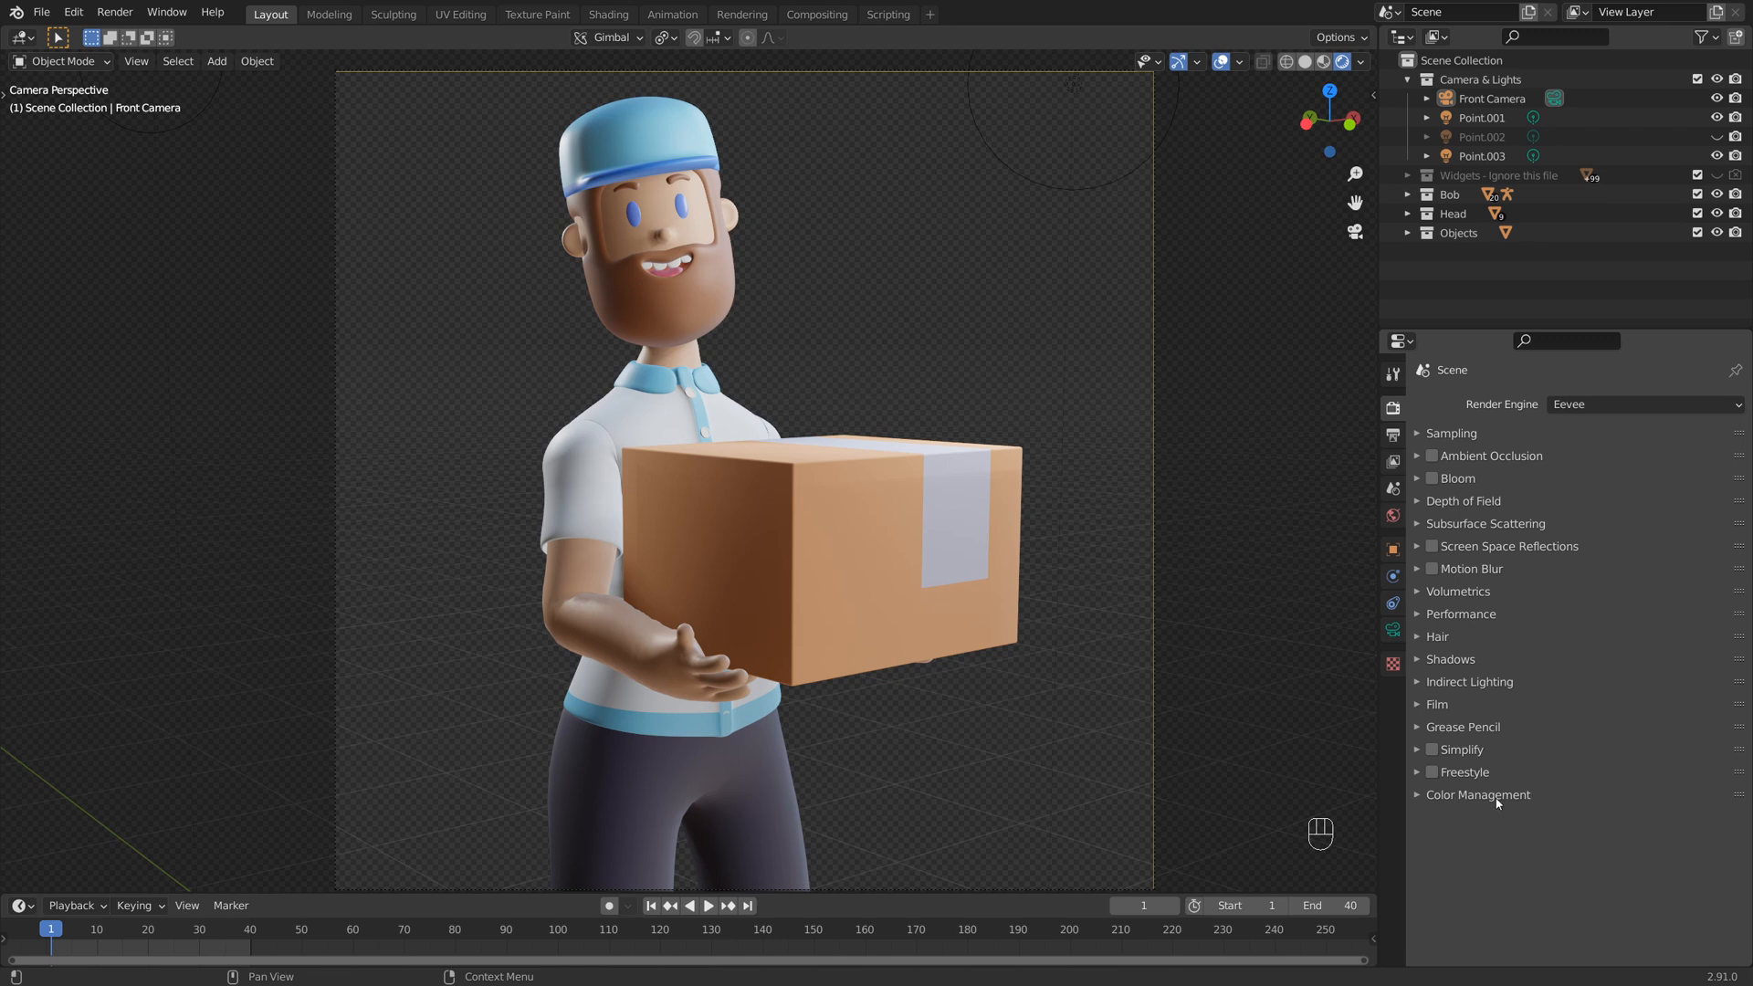
mouse_move(1543, 458)
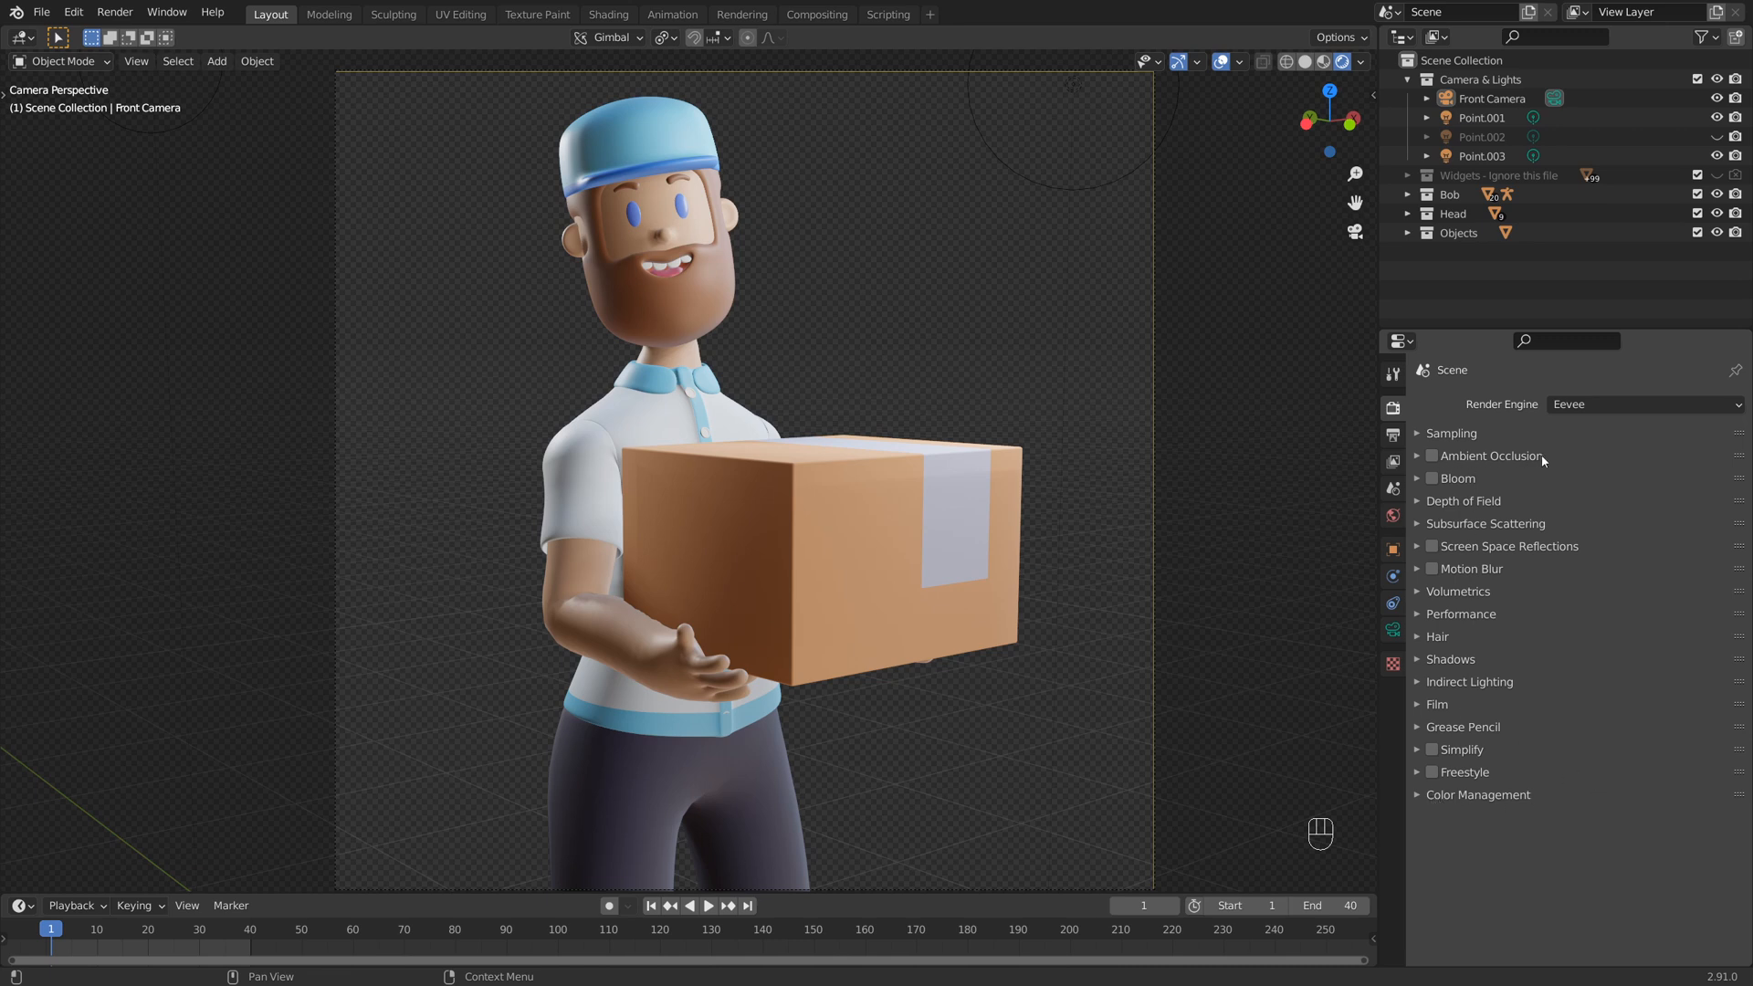
mouse_move(1503, 469)
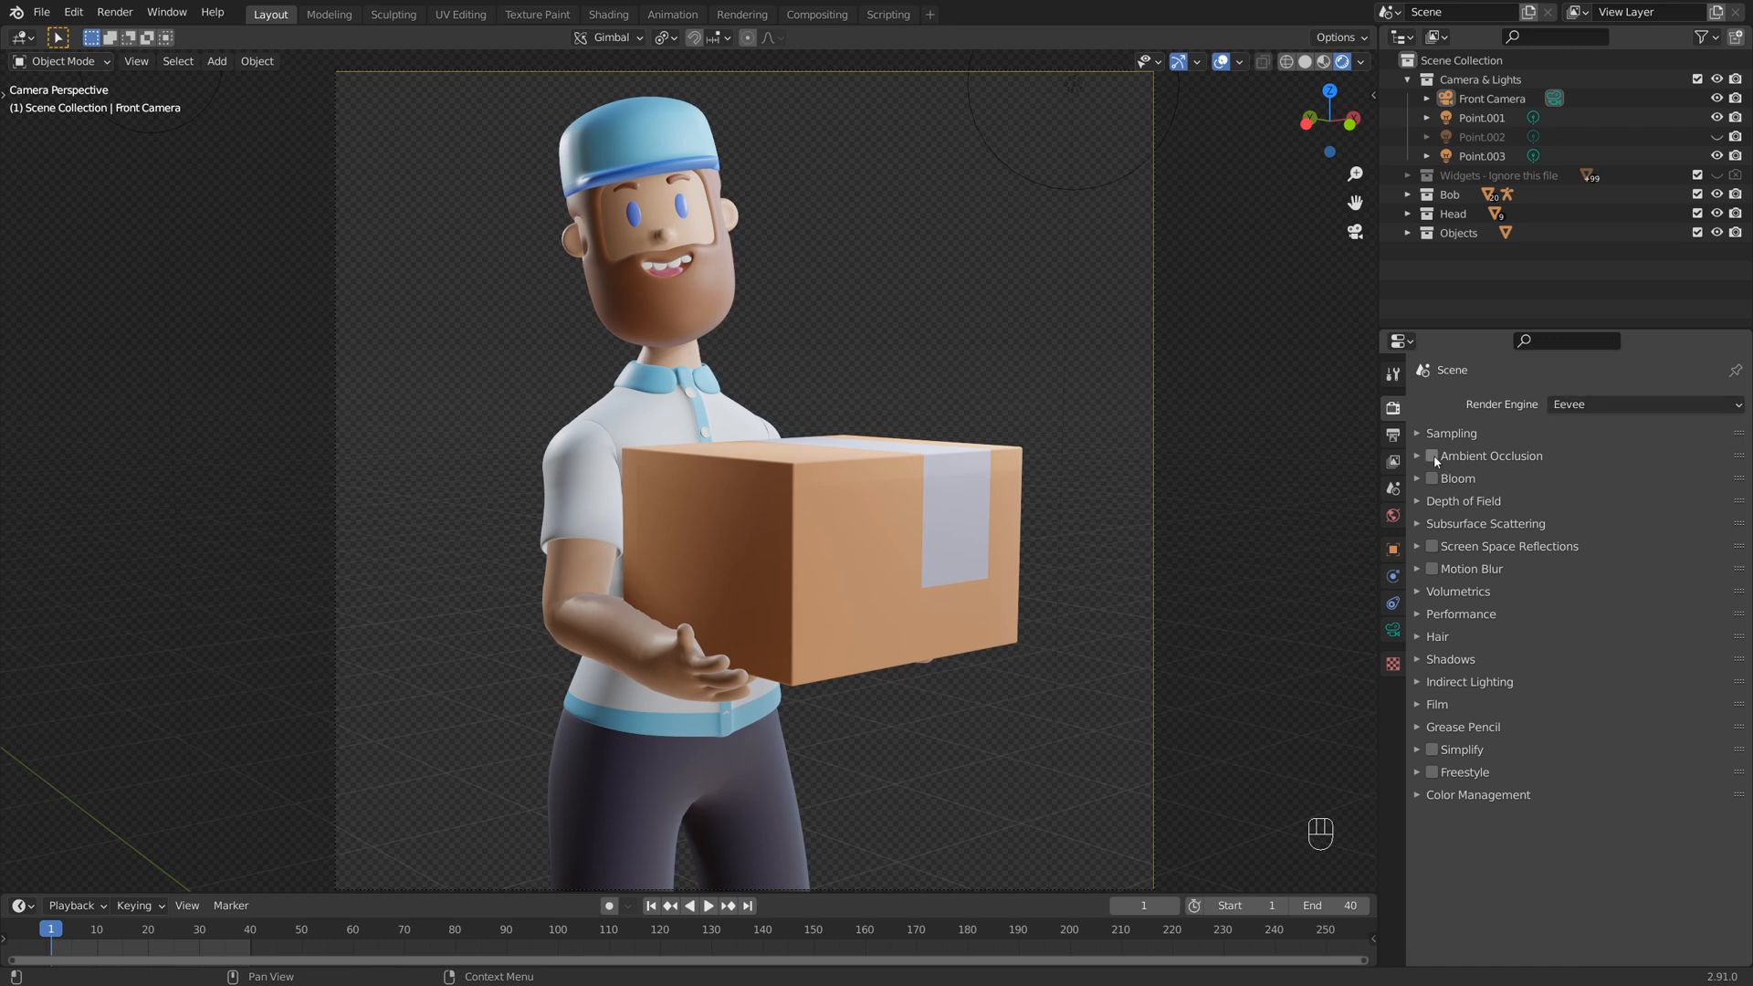
- Enable Ambient Occlusion in Eevee and raise its Distance to 2.8 m
left_click(1432, 454)
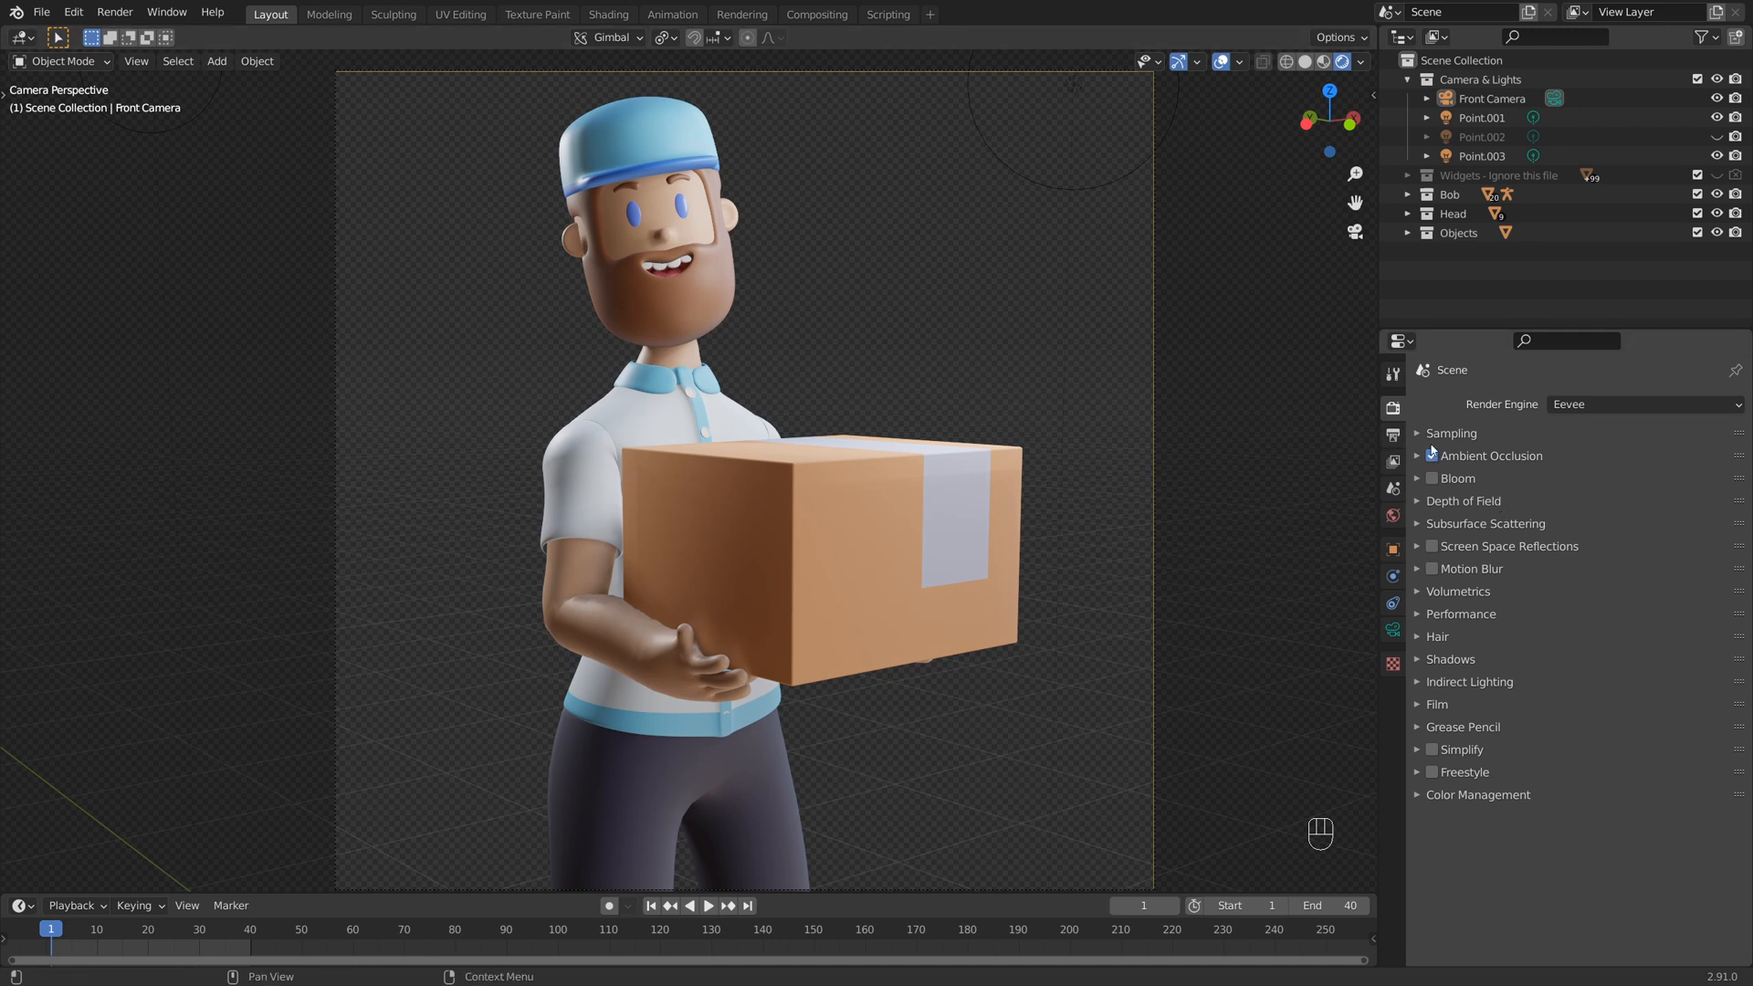
left_click(1431, 455)
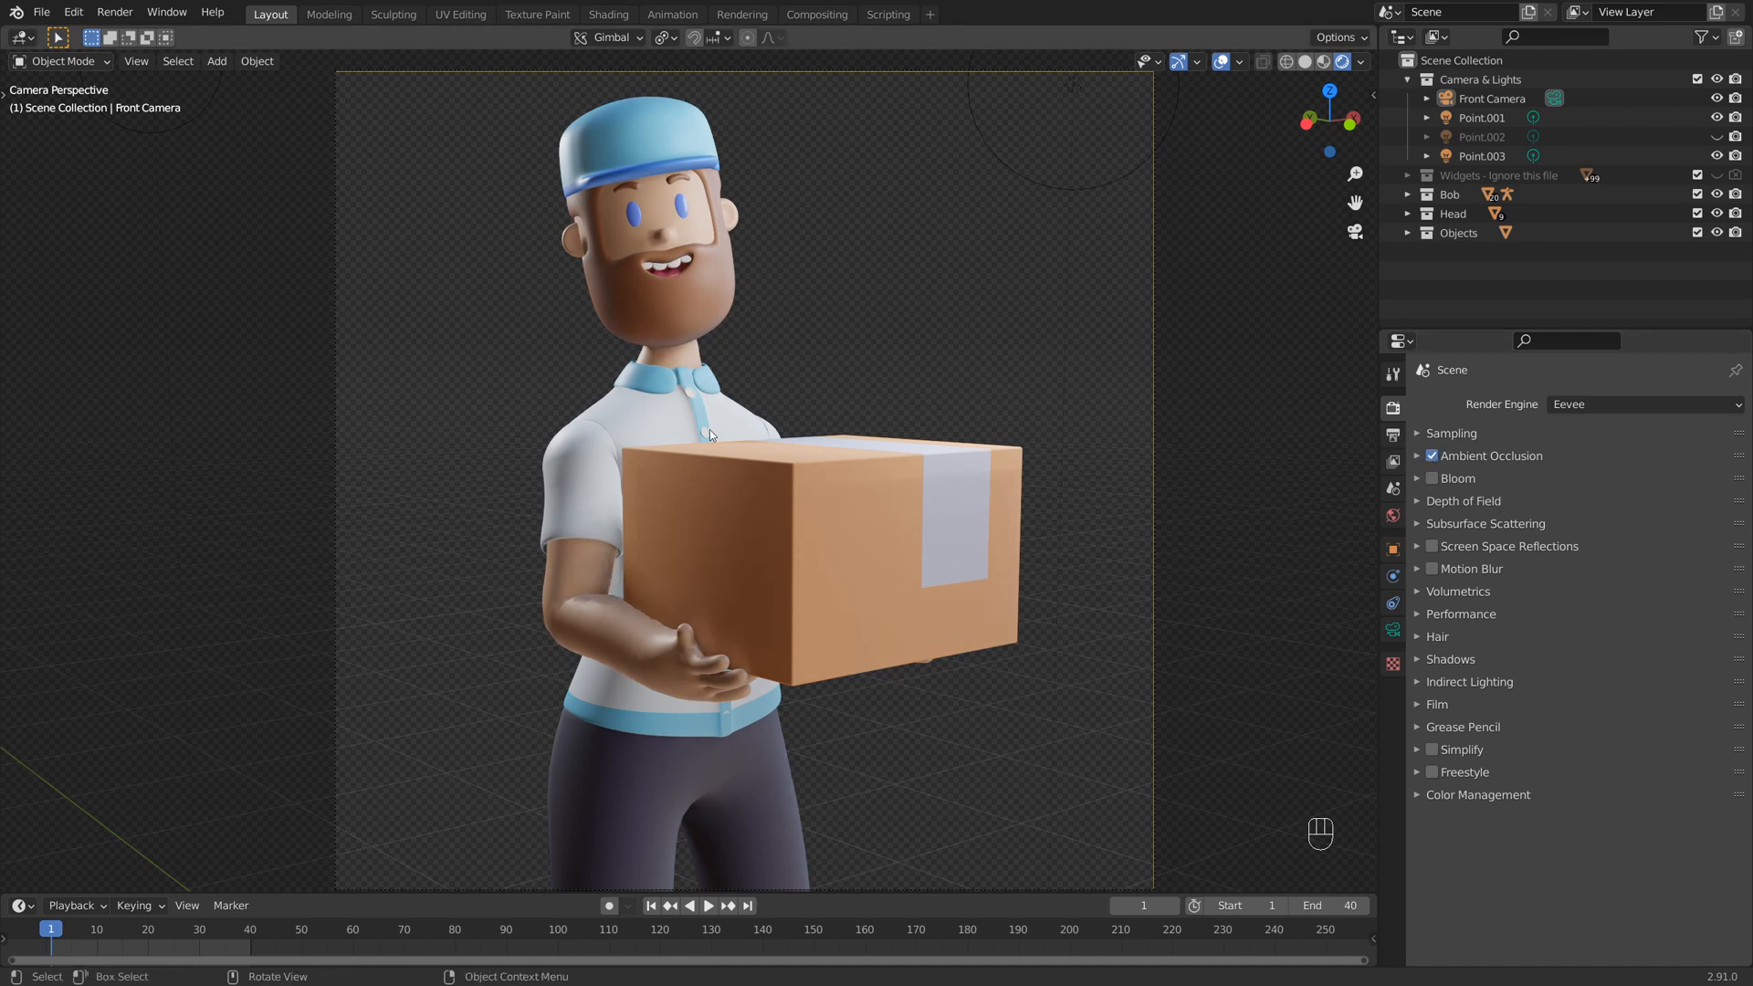
left_click(1417, 454)
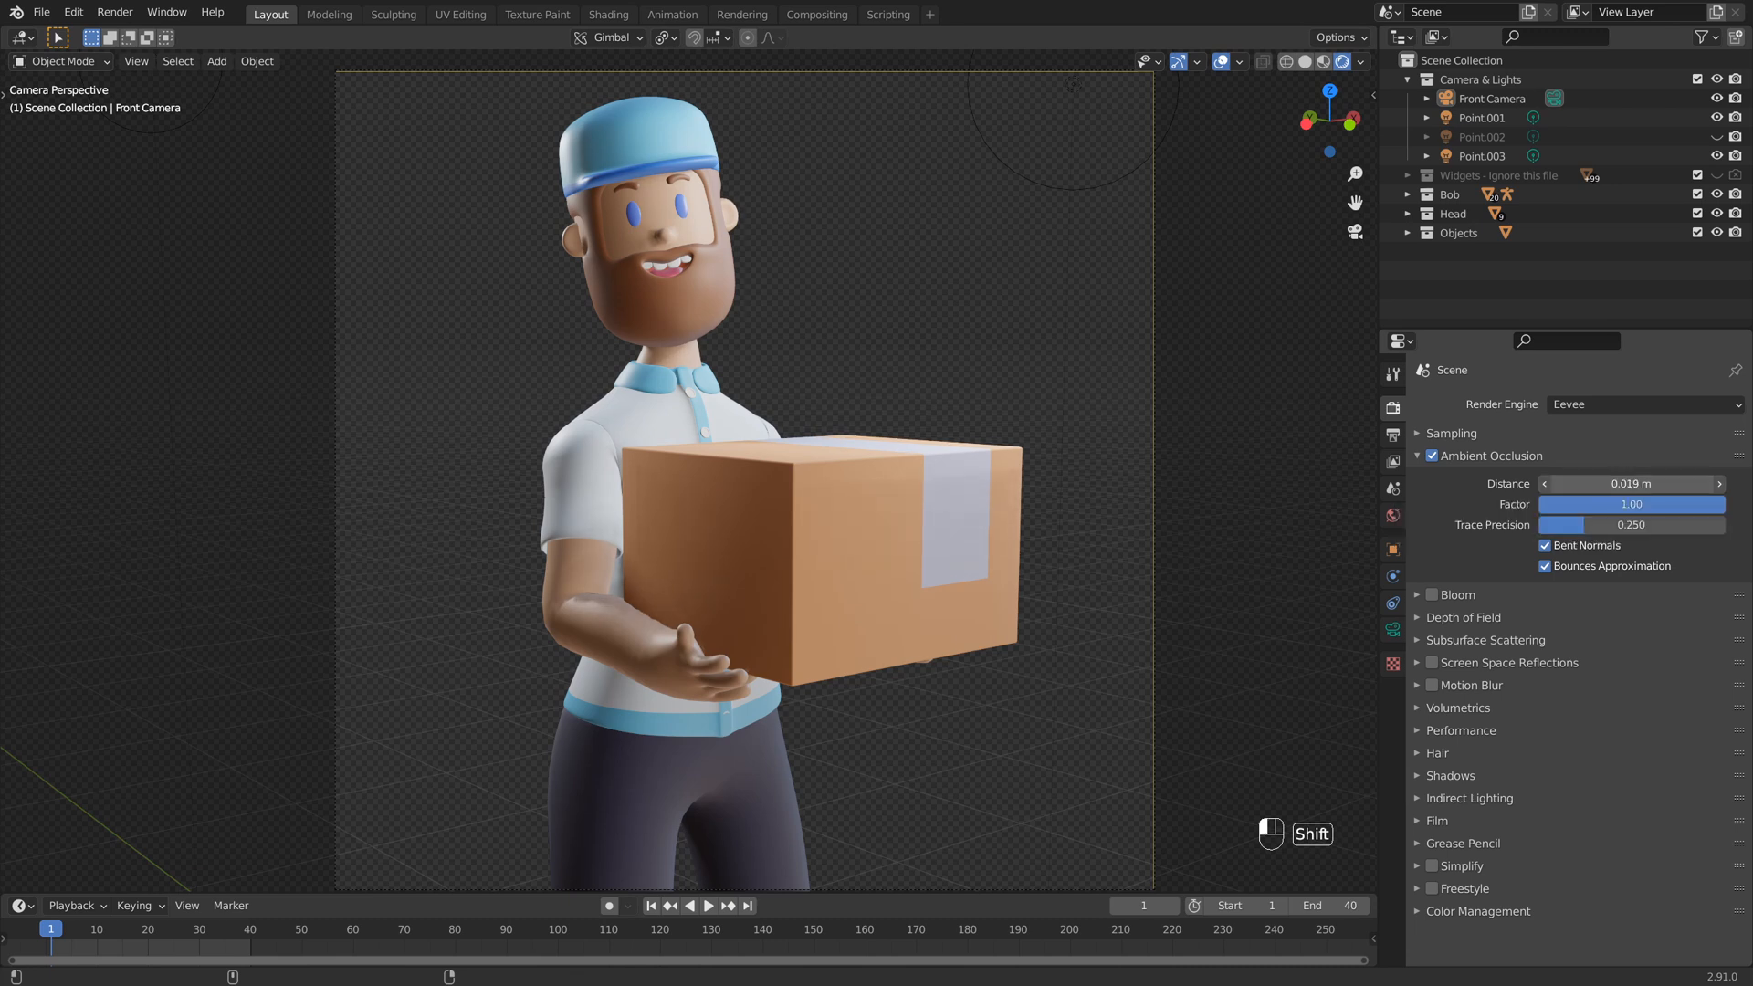
left_click_drag(1599, 482, 1665, 482)
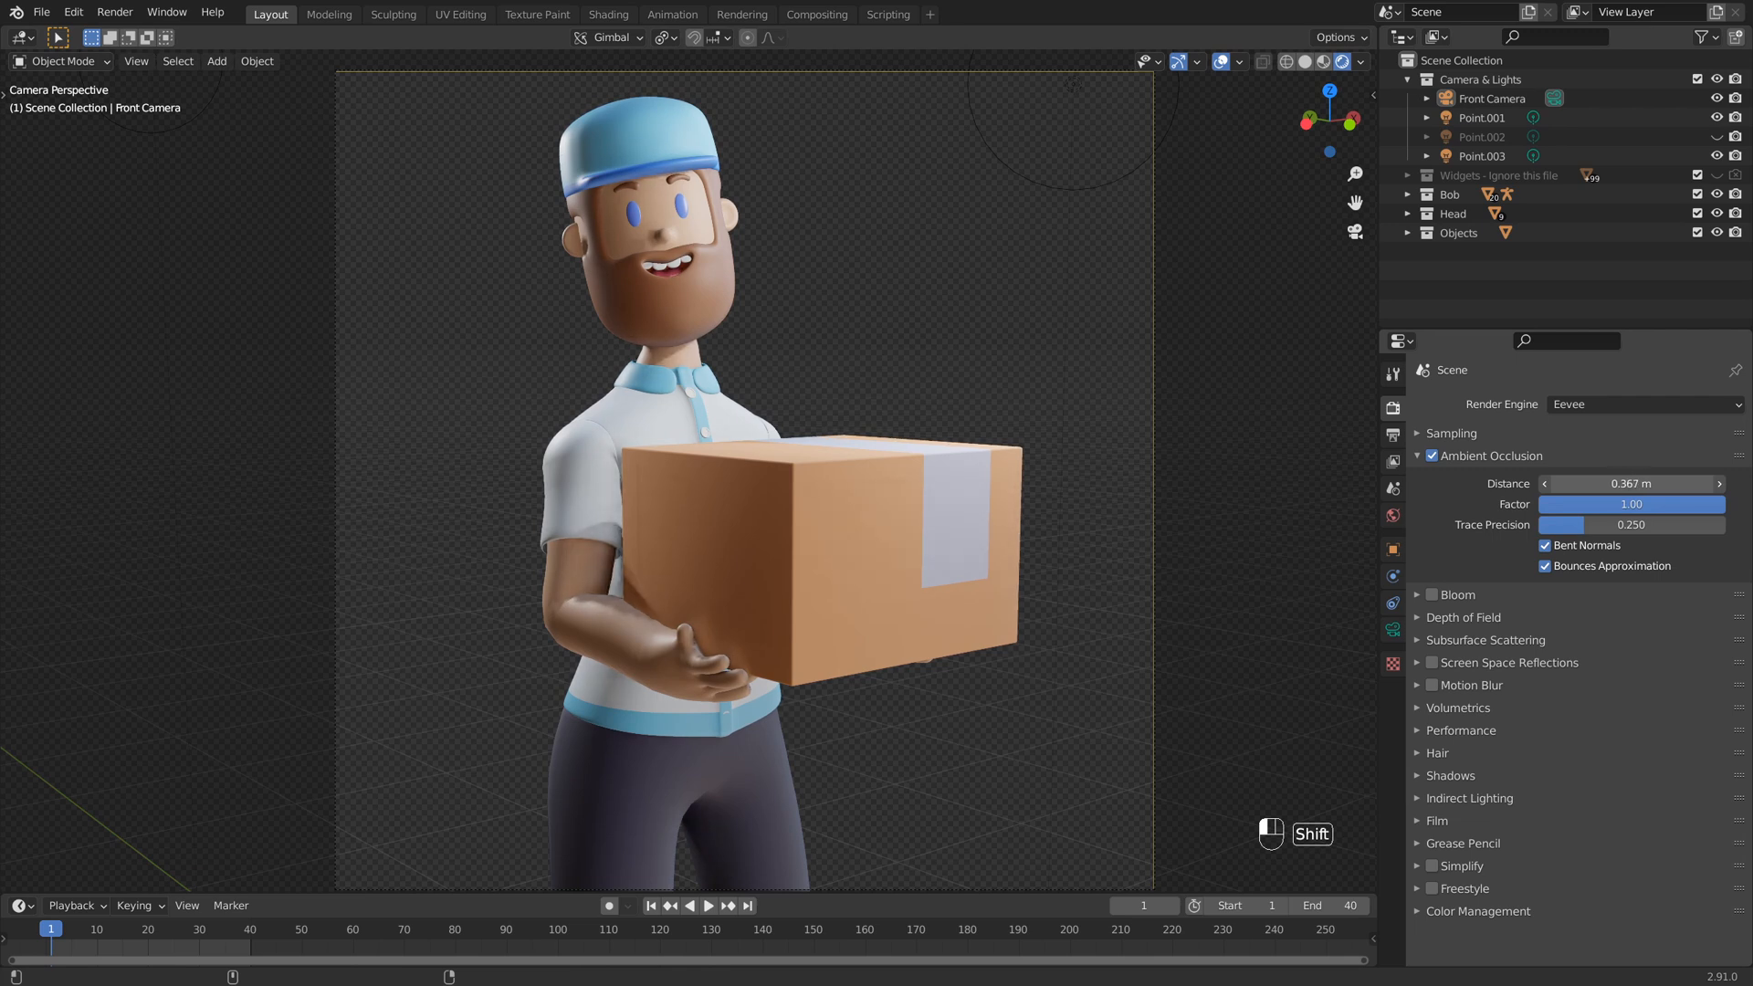
left_click_drag(1666, 482, 1586, 482)
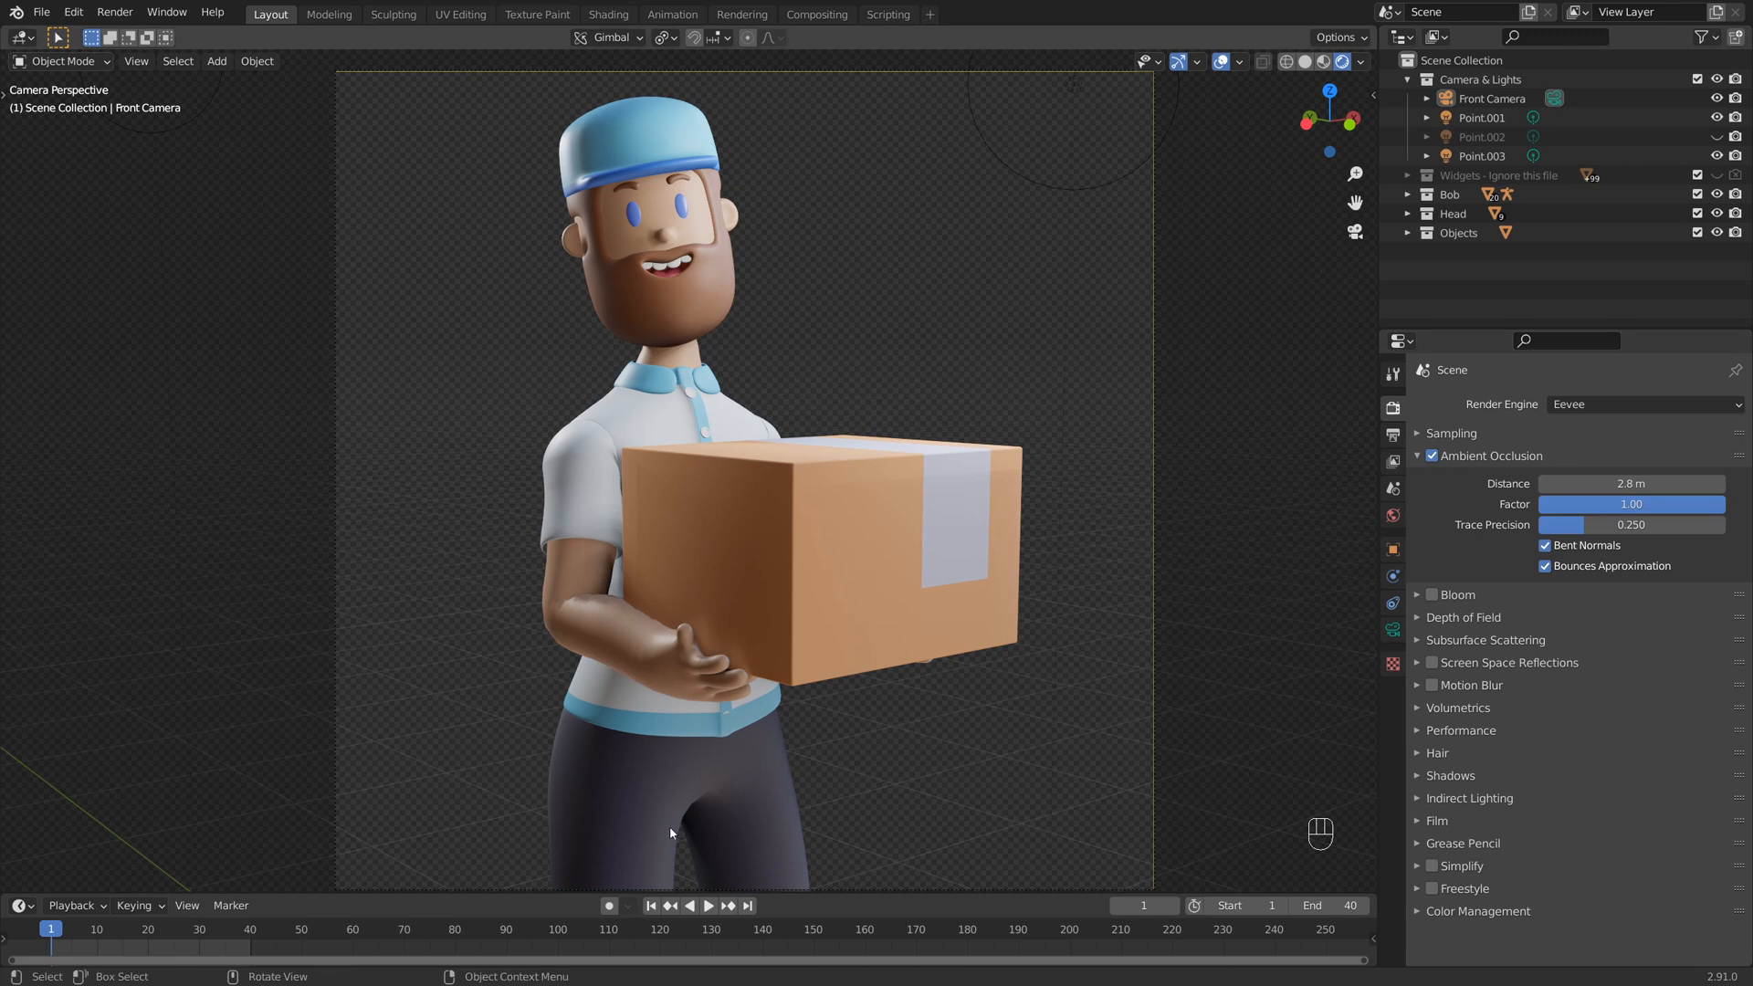
mouse_move(694, 791)
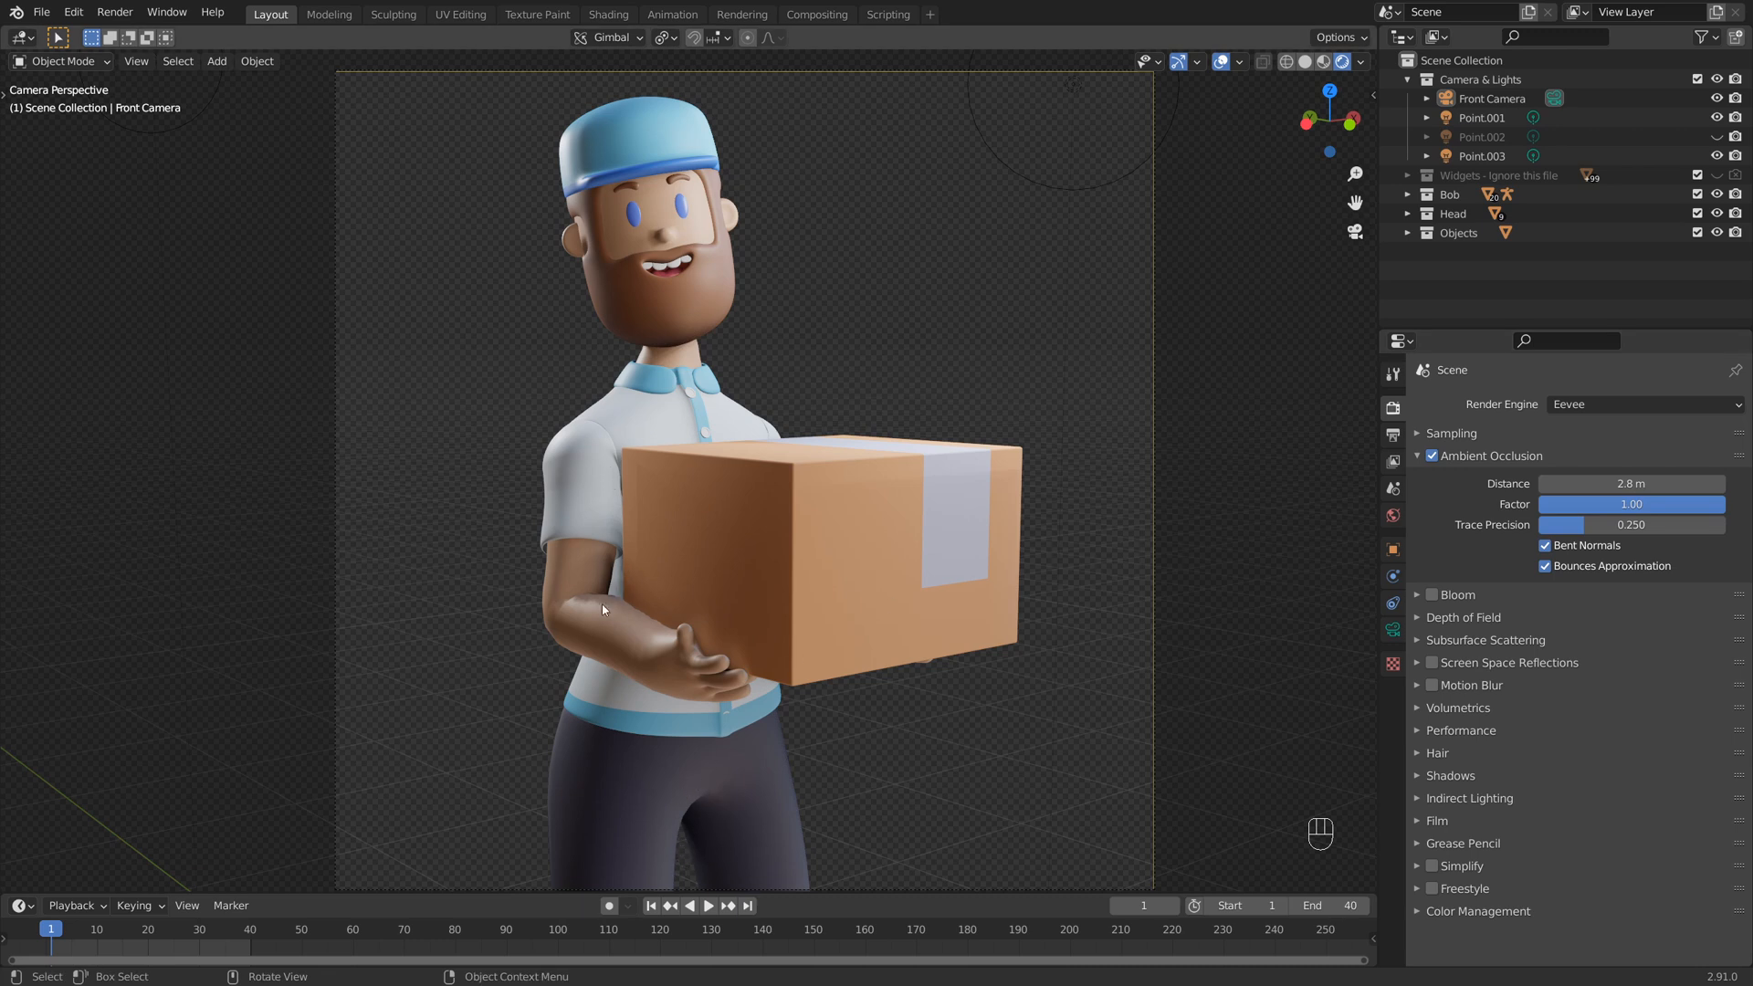
mouse_move(723, 323)
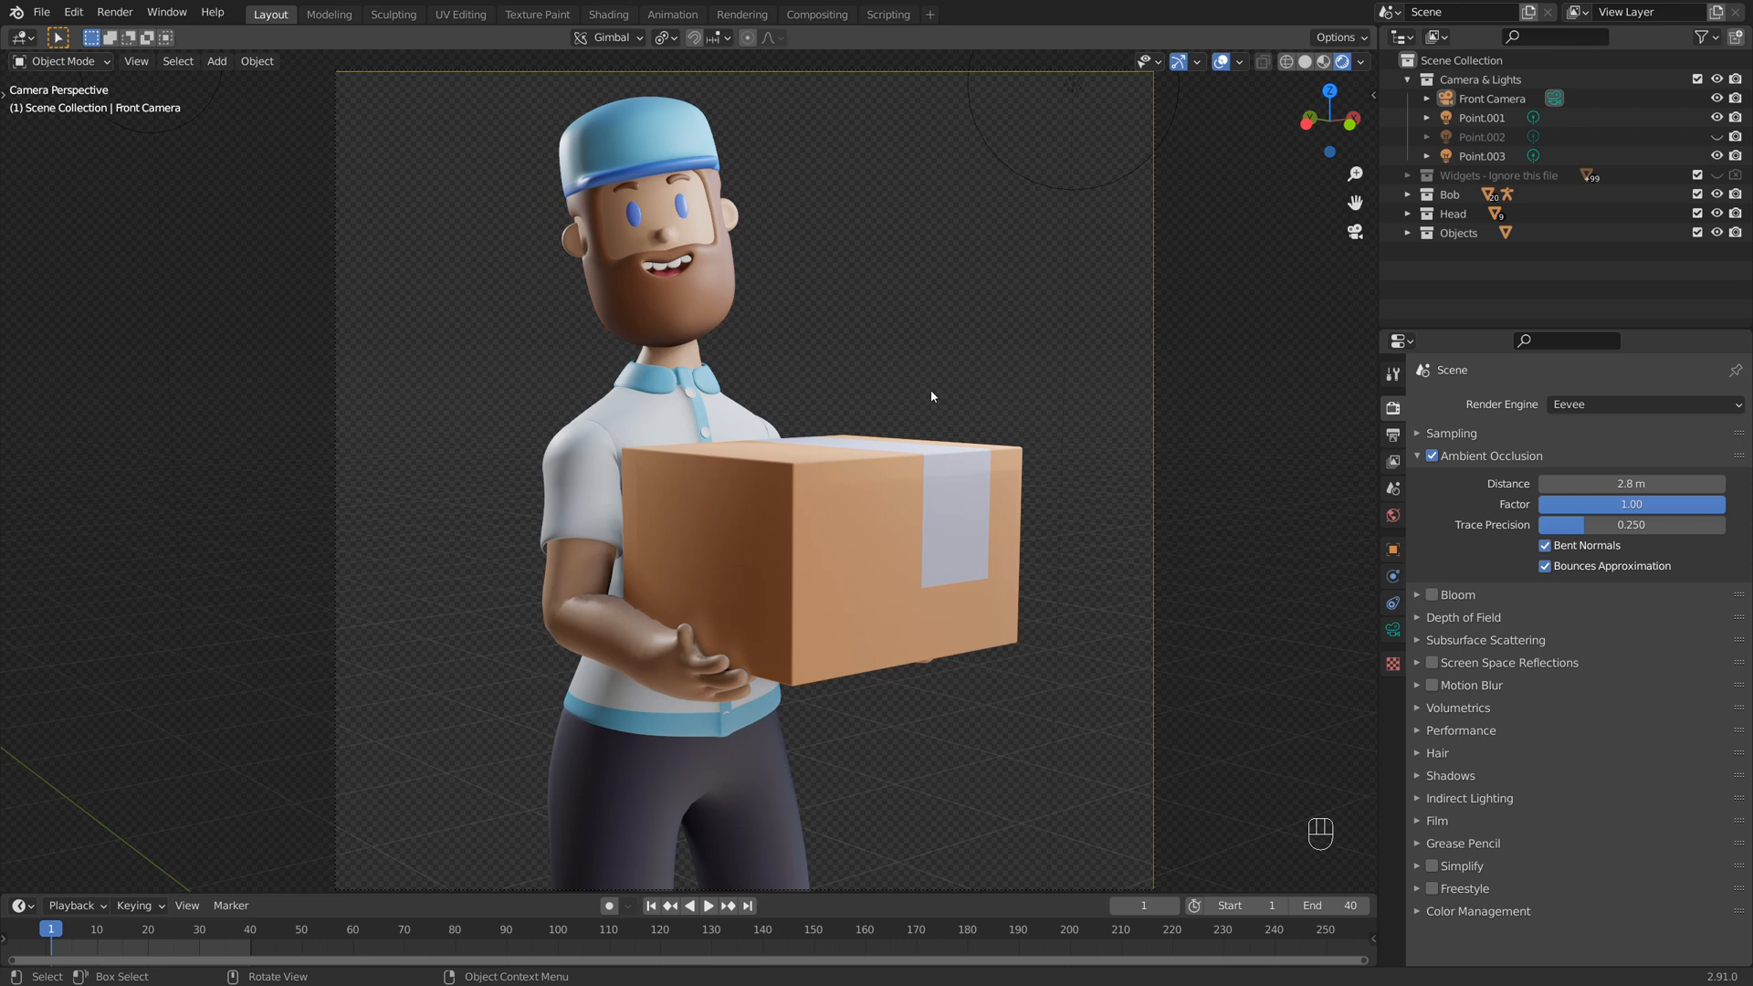
left_click(1416, 454)
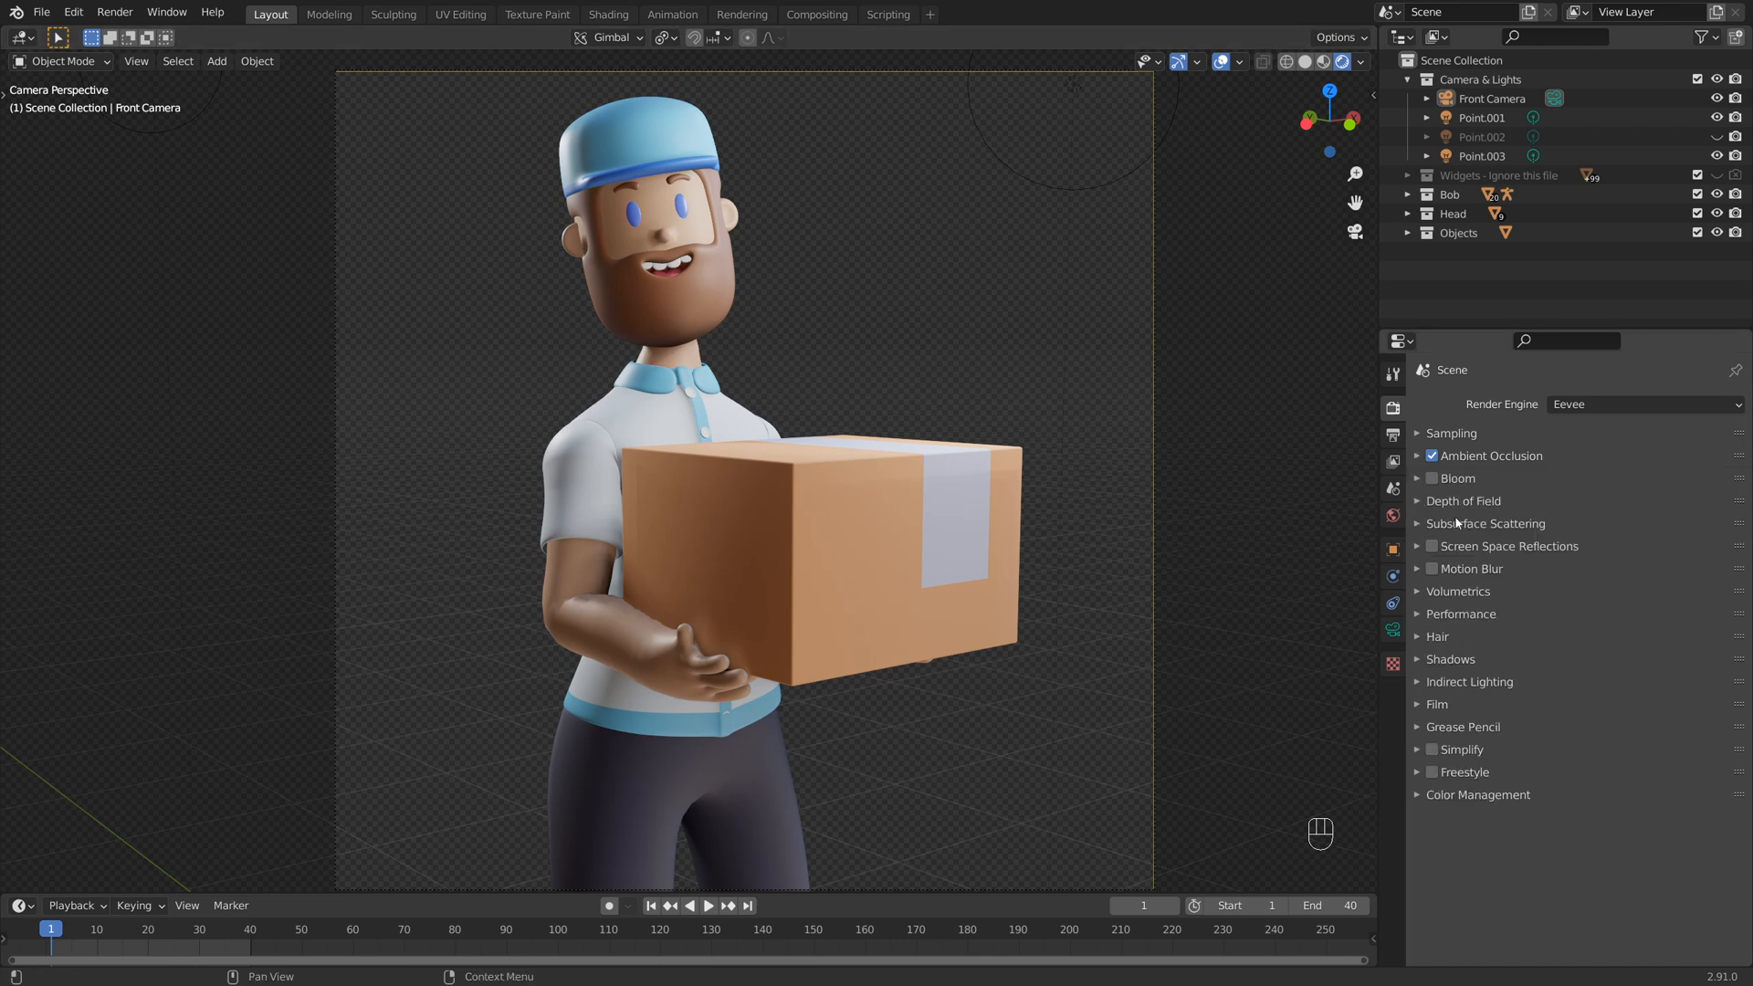
mouse_move(1557, 561)
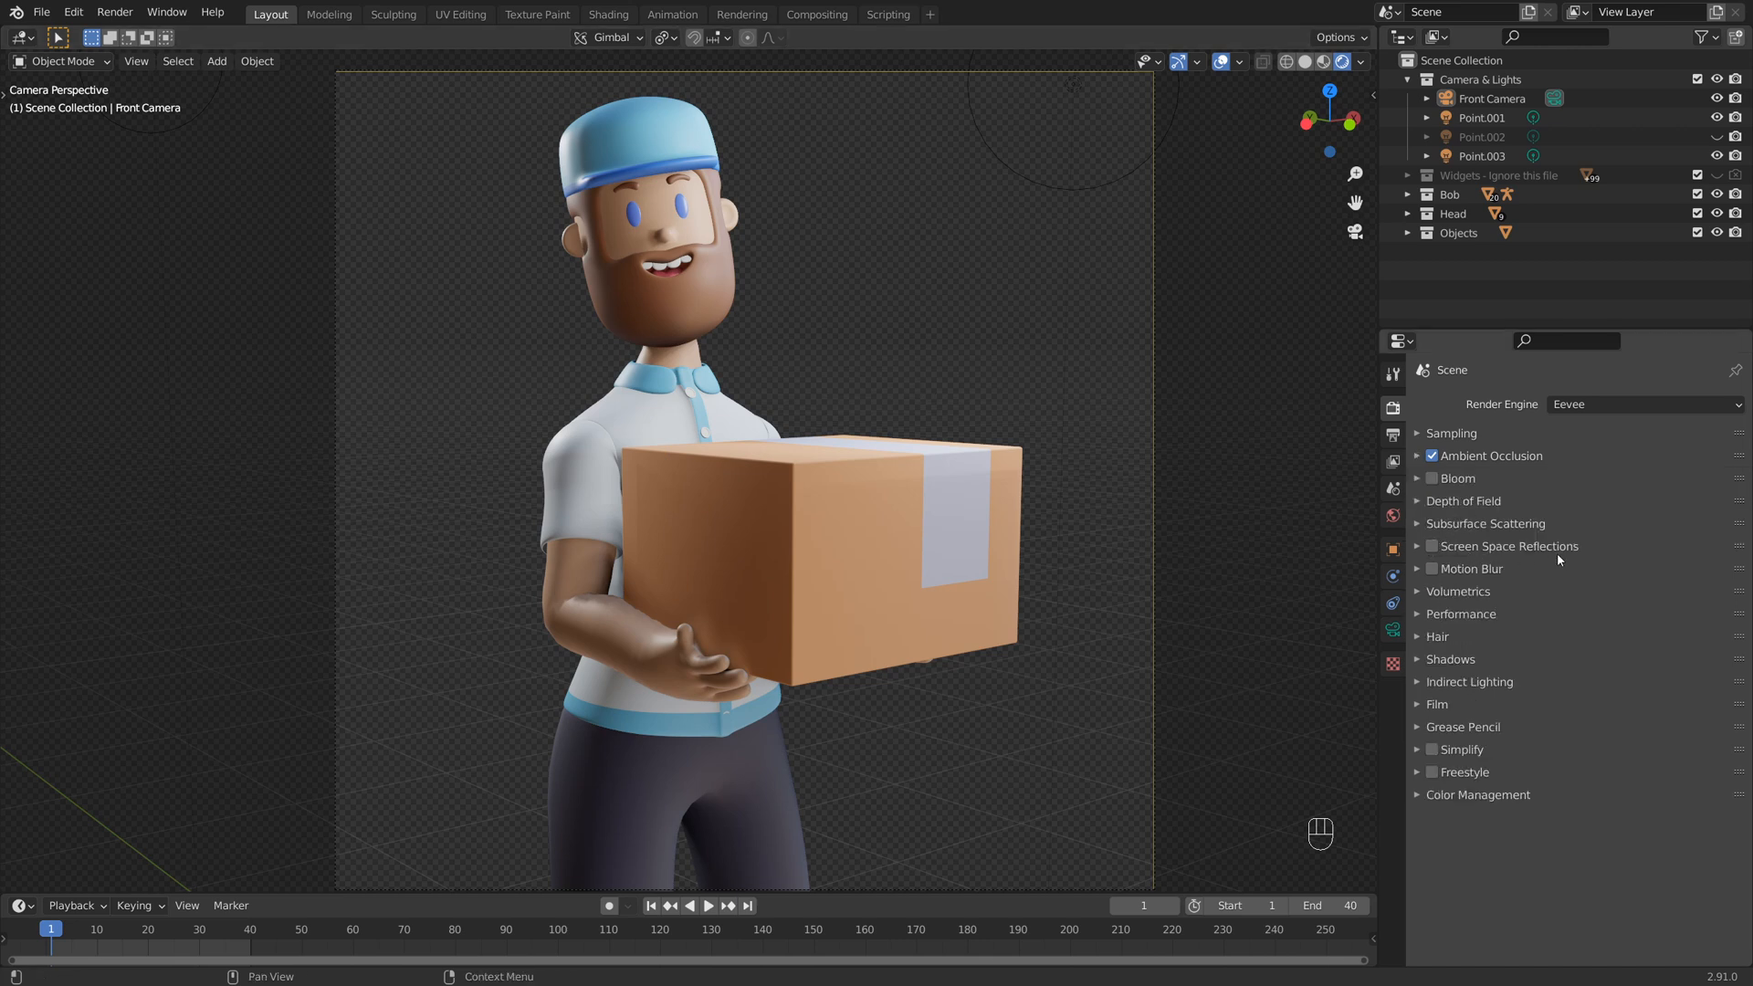
- Enable Screen Space Reflections and set the Film background to Transparent in Eevee
left_click(1431, 546)
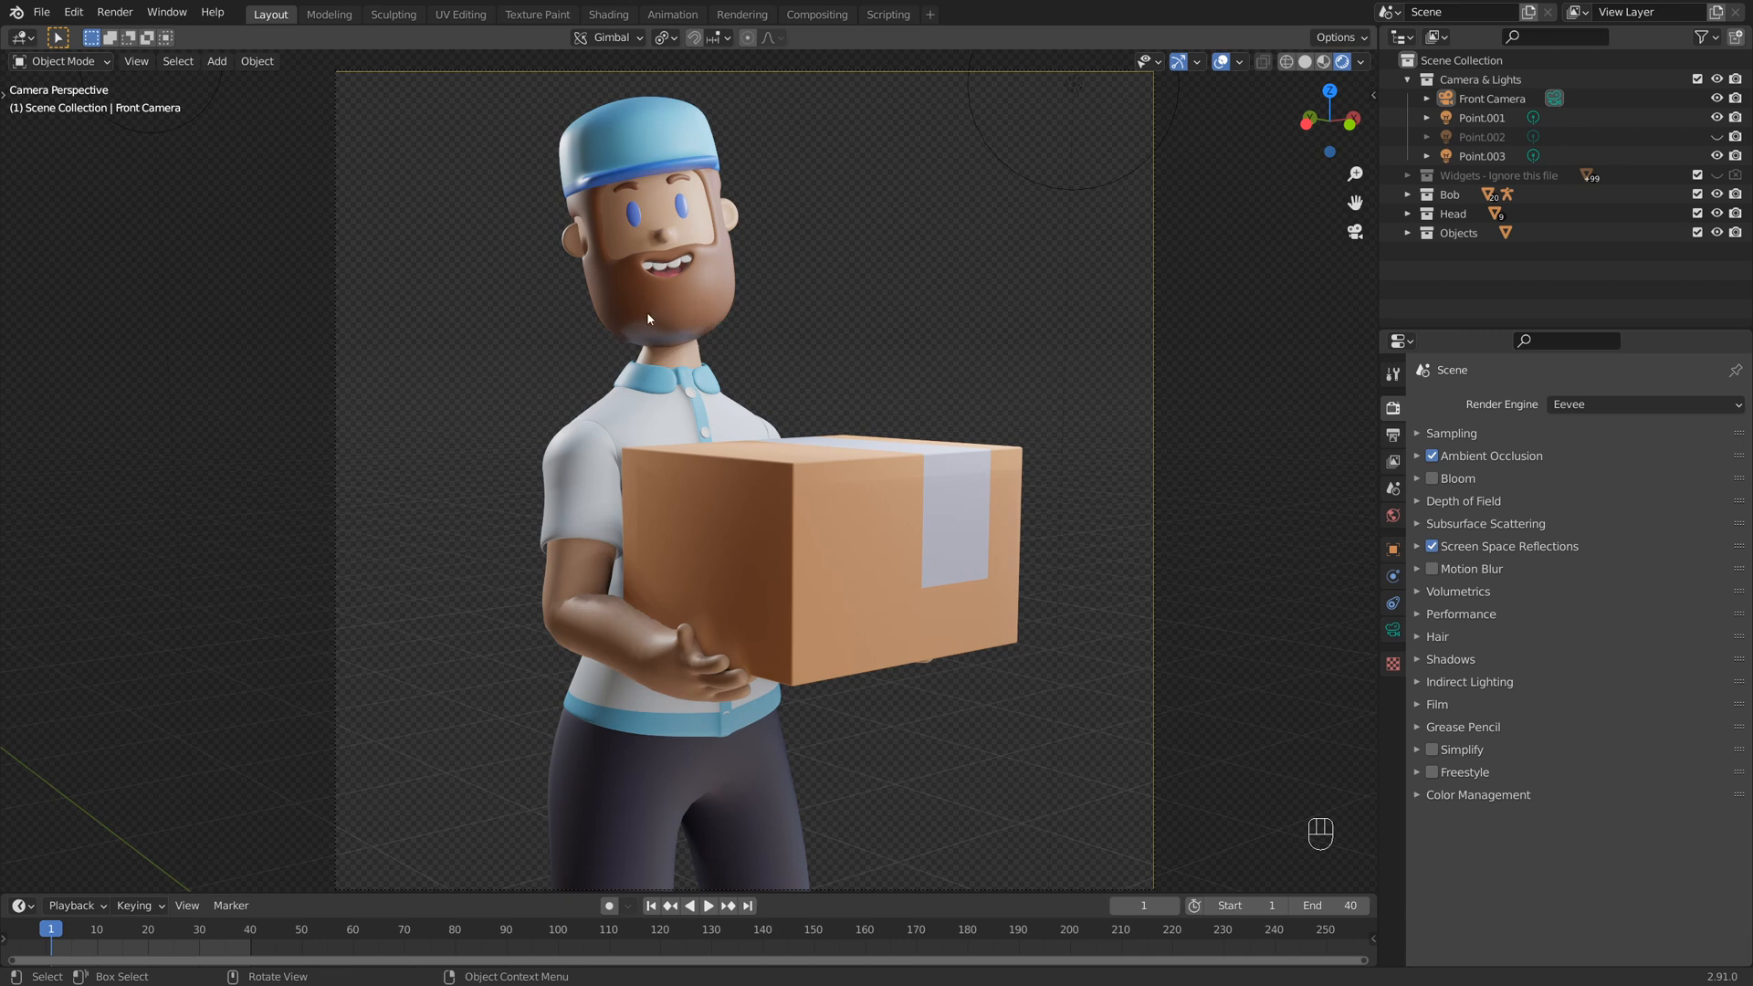
mouse_move(858, 343)
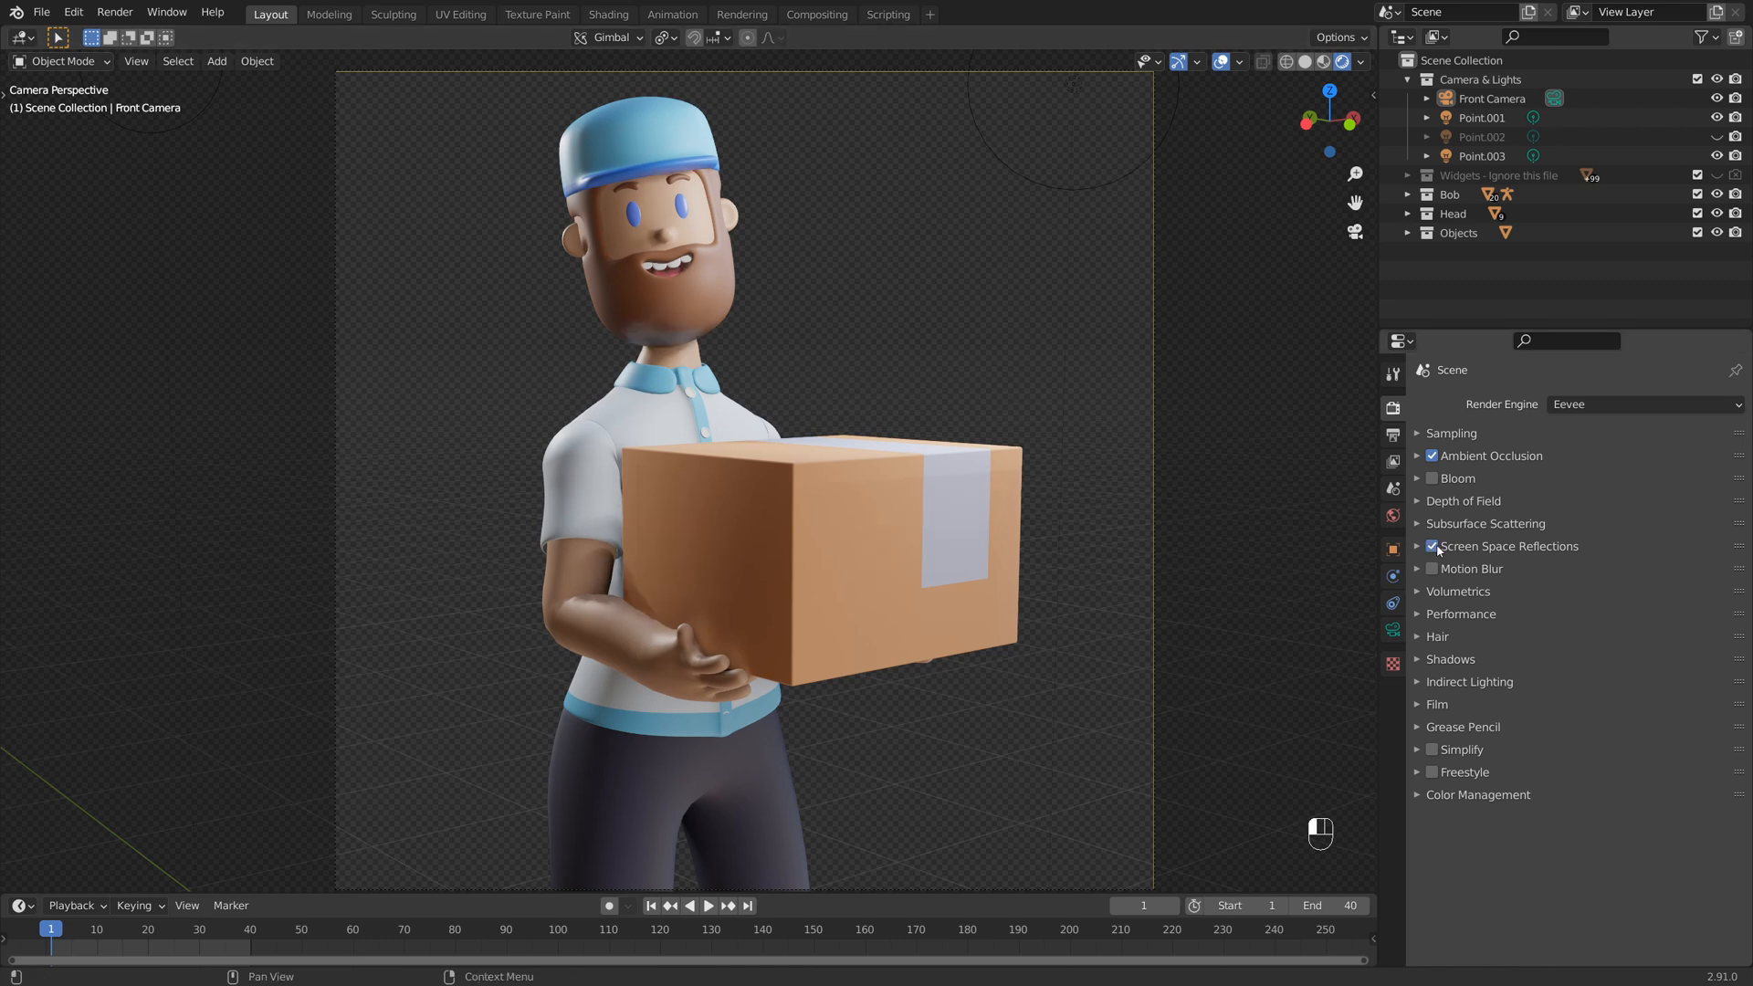
left_click(1417, 546)
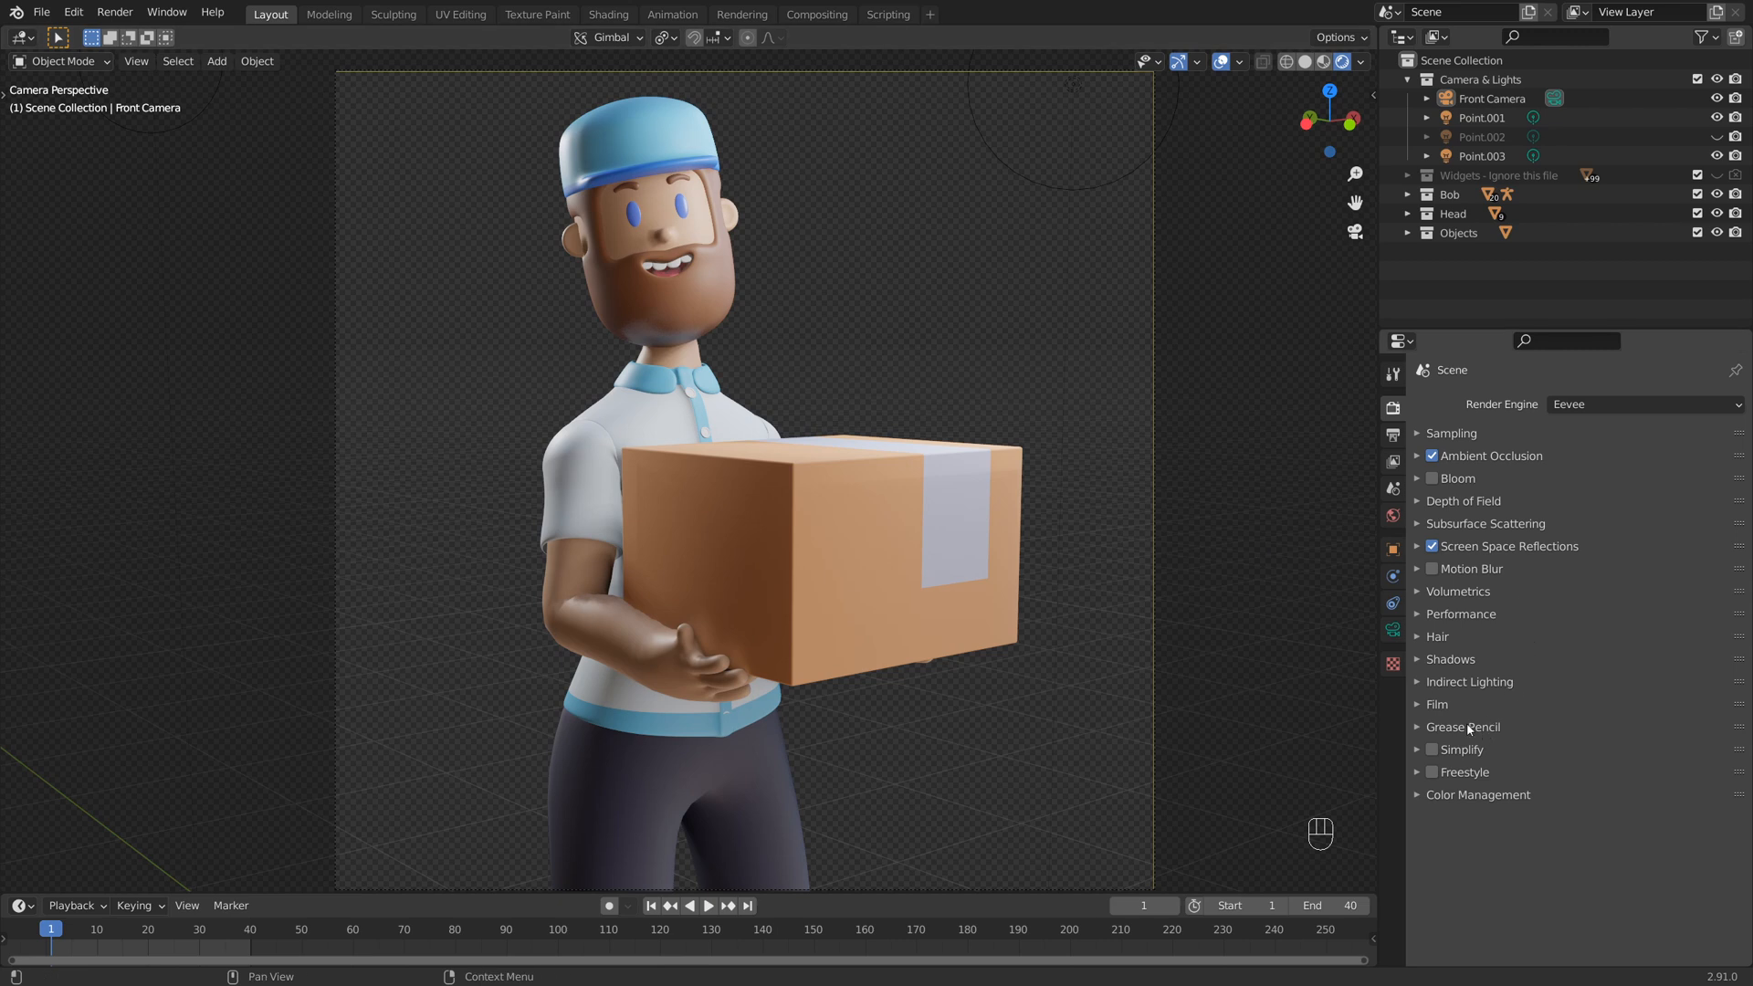
left_click(1437, 704)
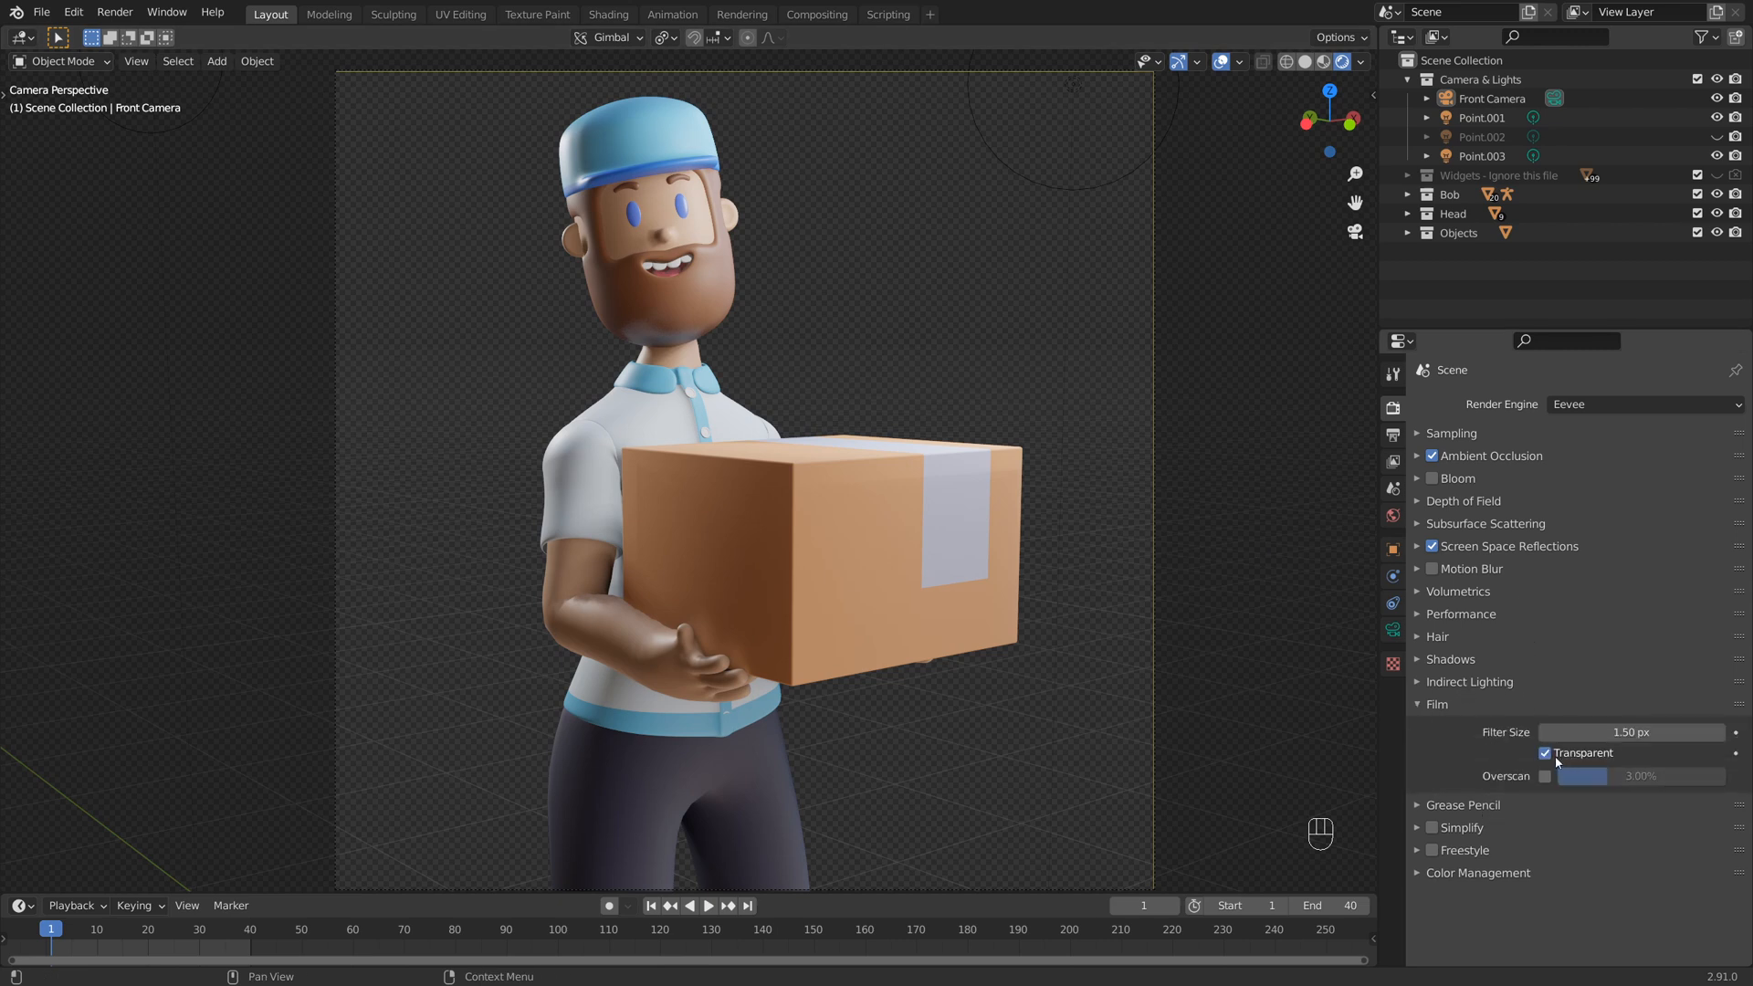
mouse_move(1579, 752)
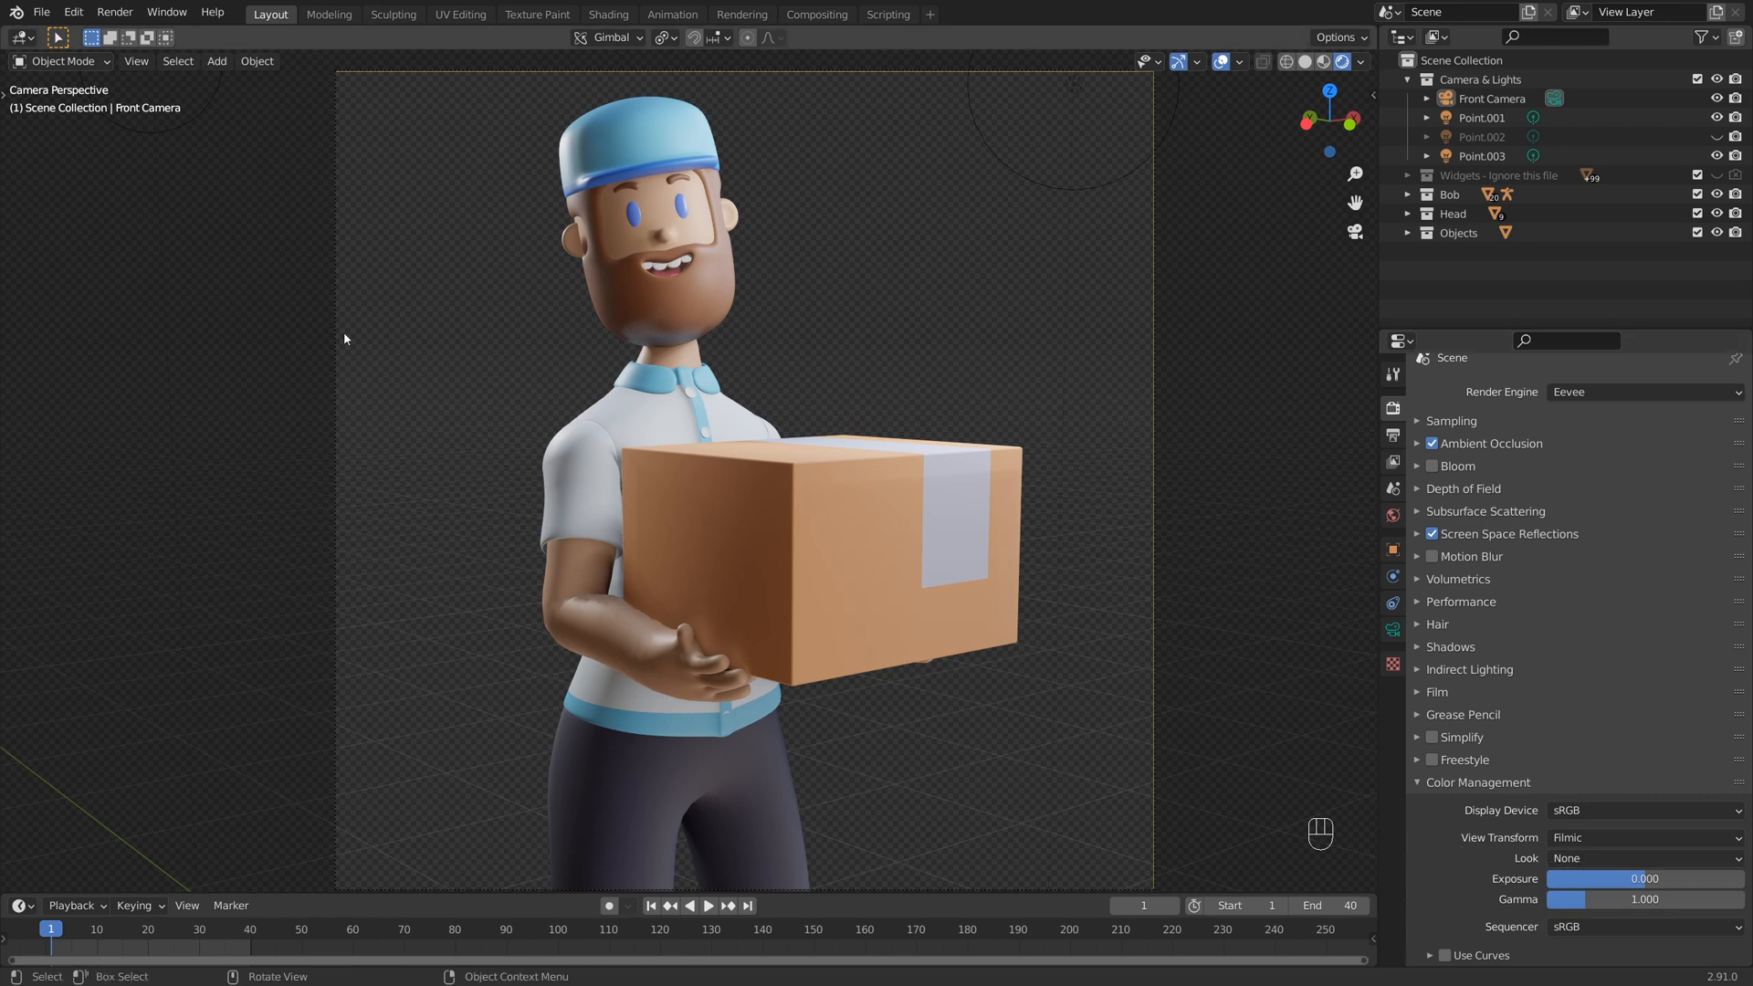
mouse_move(943, 250)
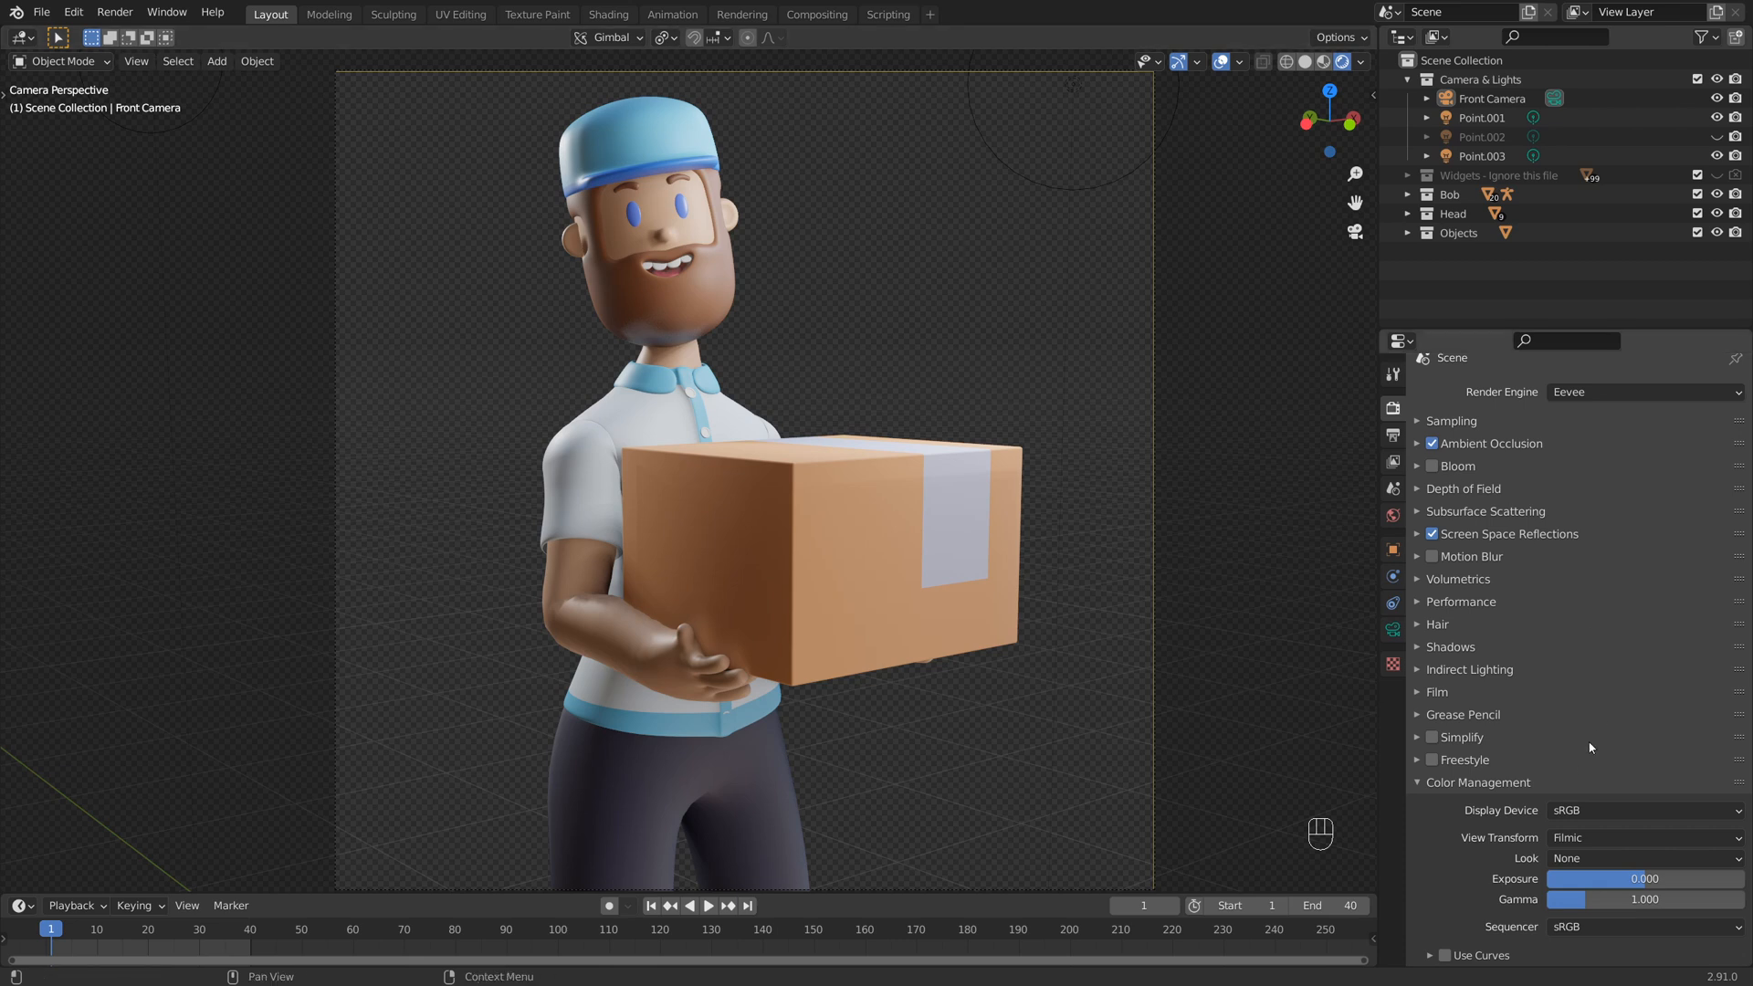
- Set the Color Management look to High Contrast under the Filmic view transform
left_click(1643, 859)
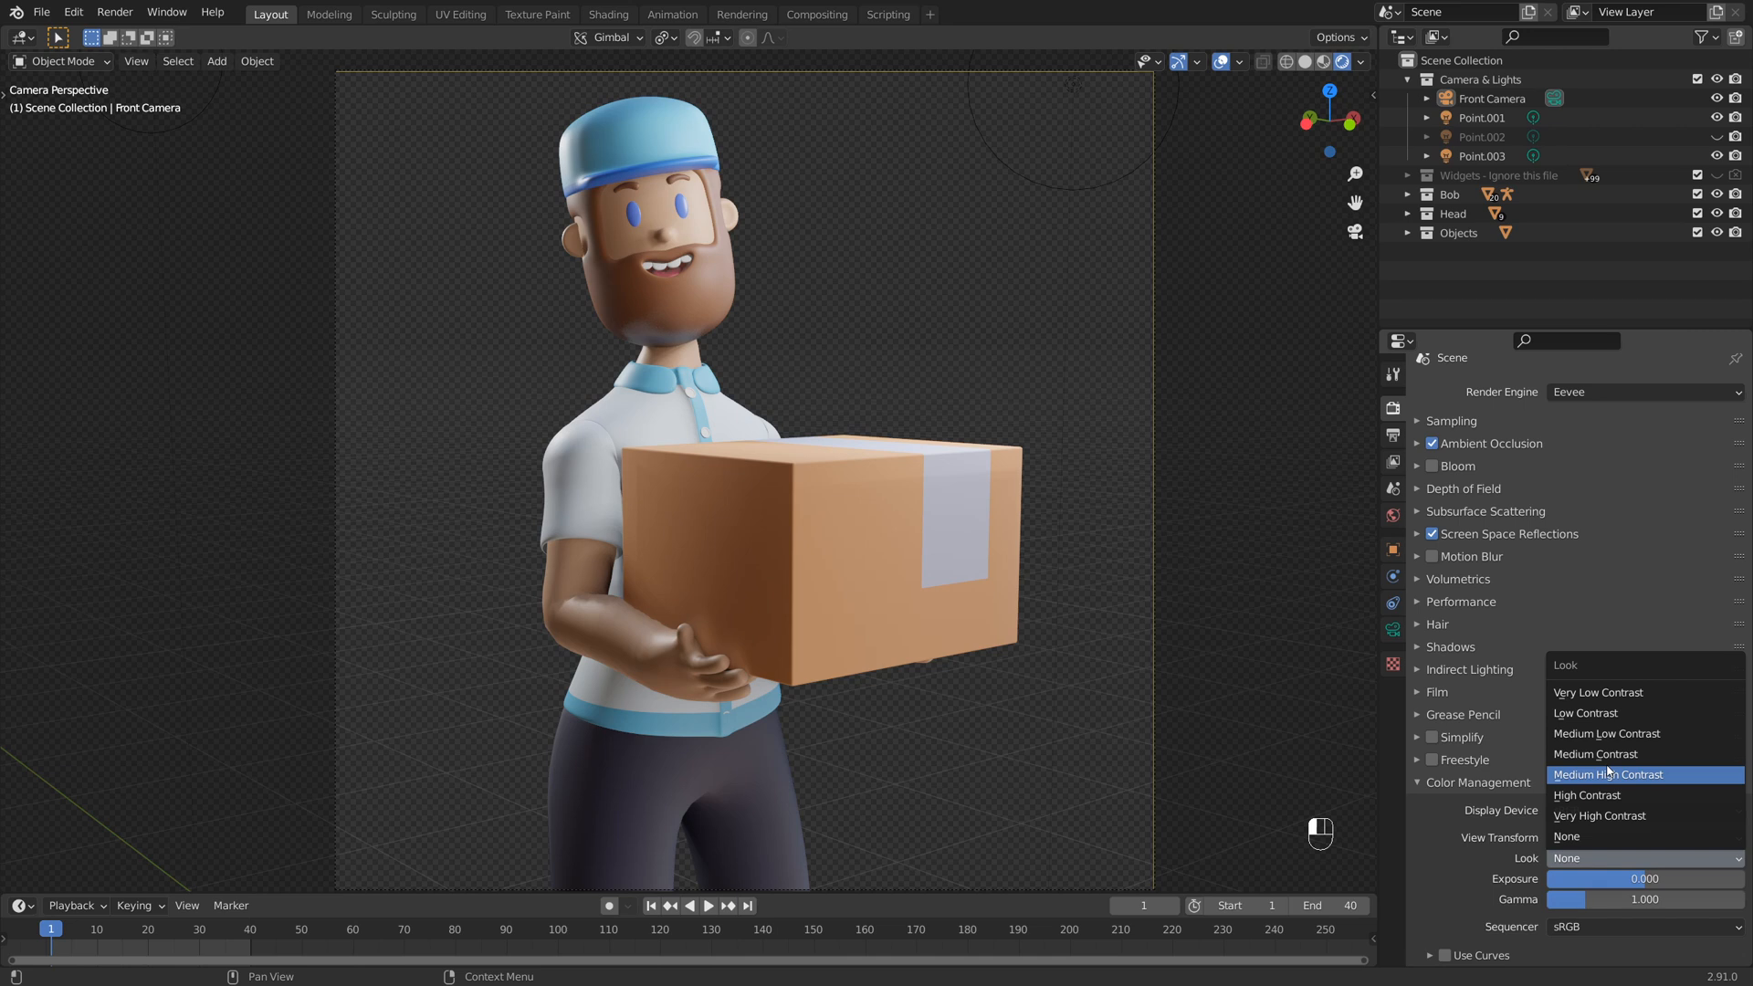
left_click(1587, 795)
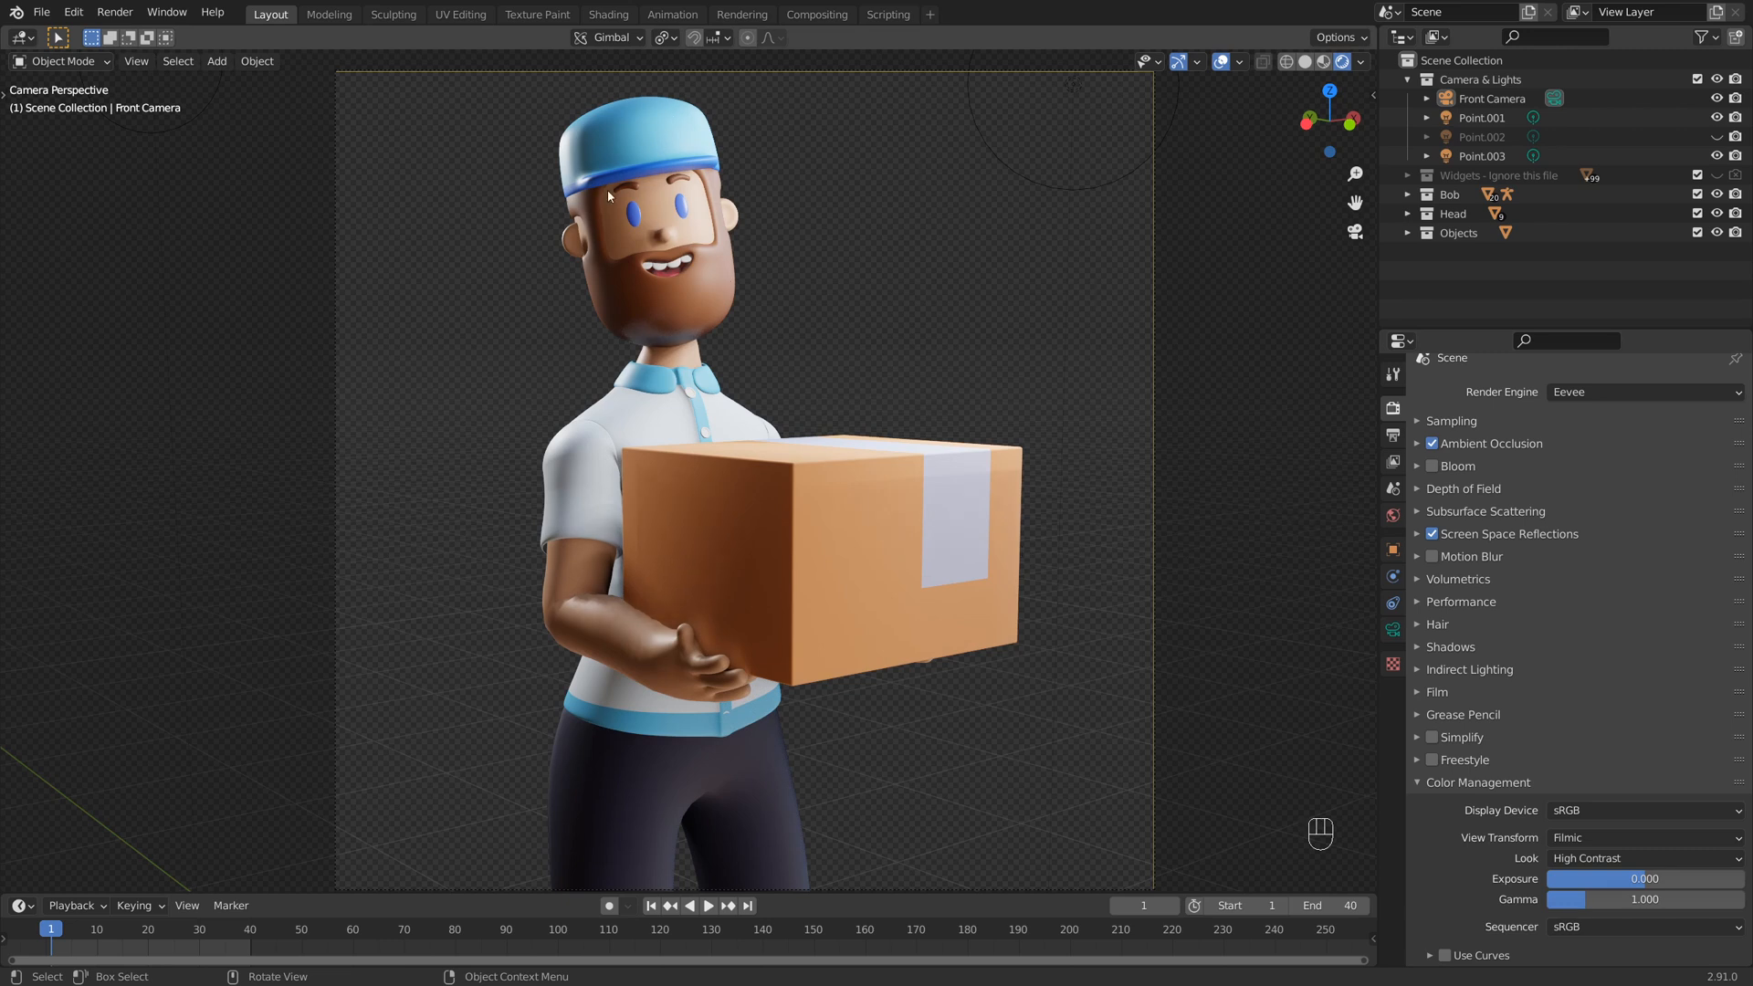
mouse_move(971, 341)
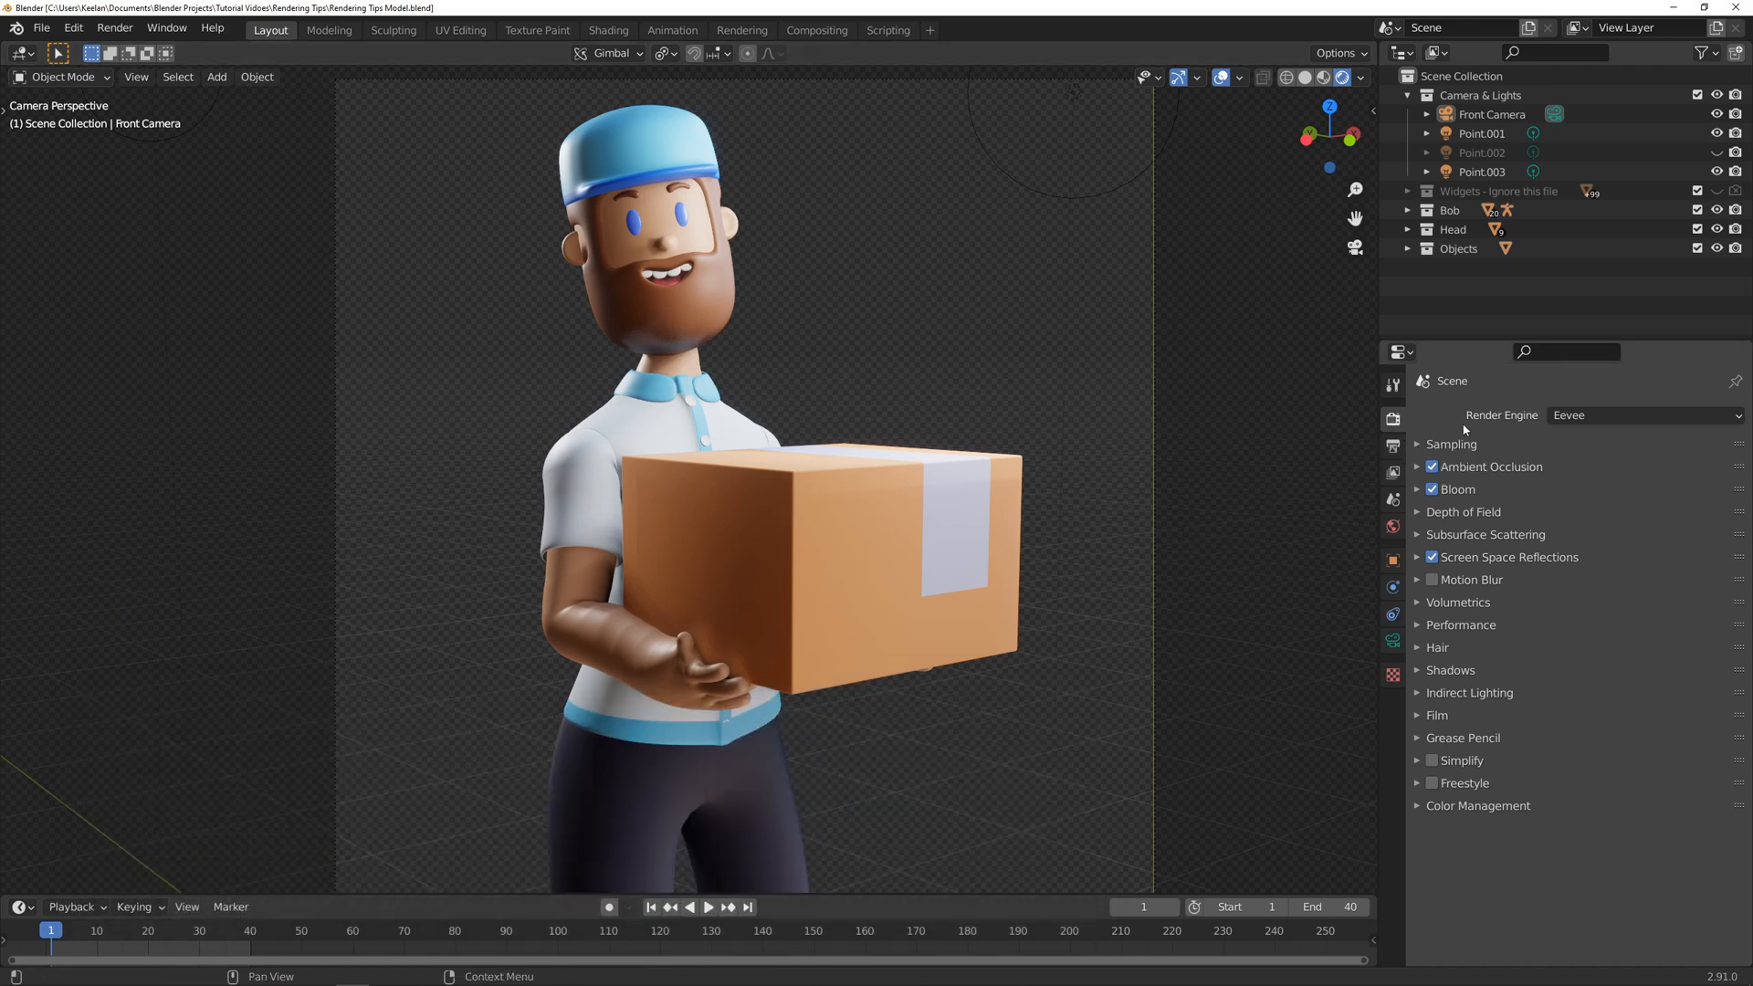
- Change the render engine from Eevee to Cycles for path-traced viewport shading
left_click(1642, 415)
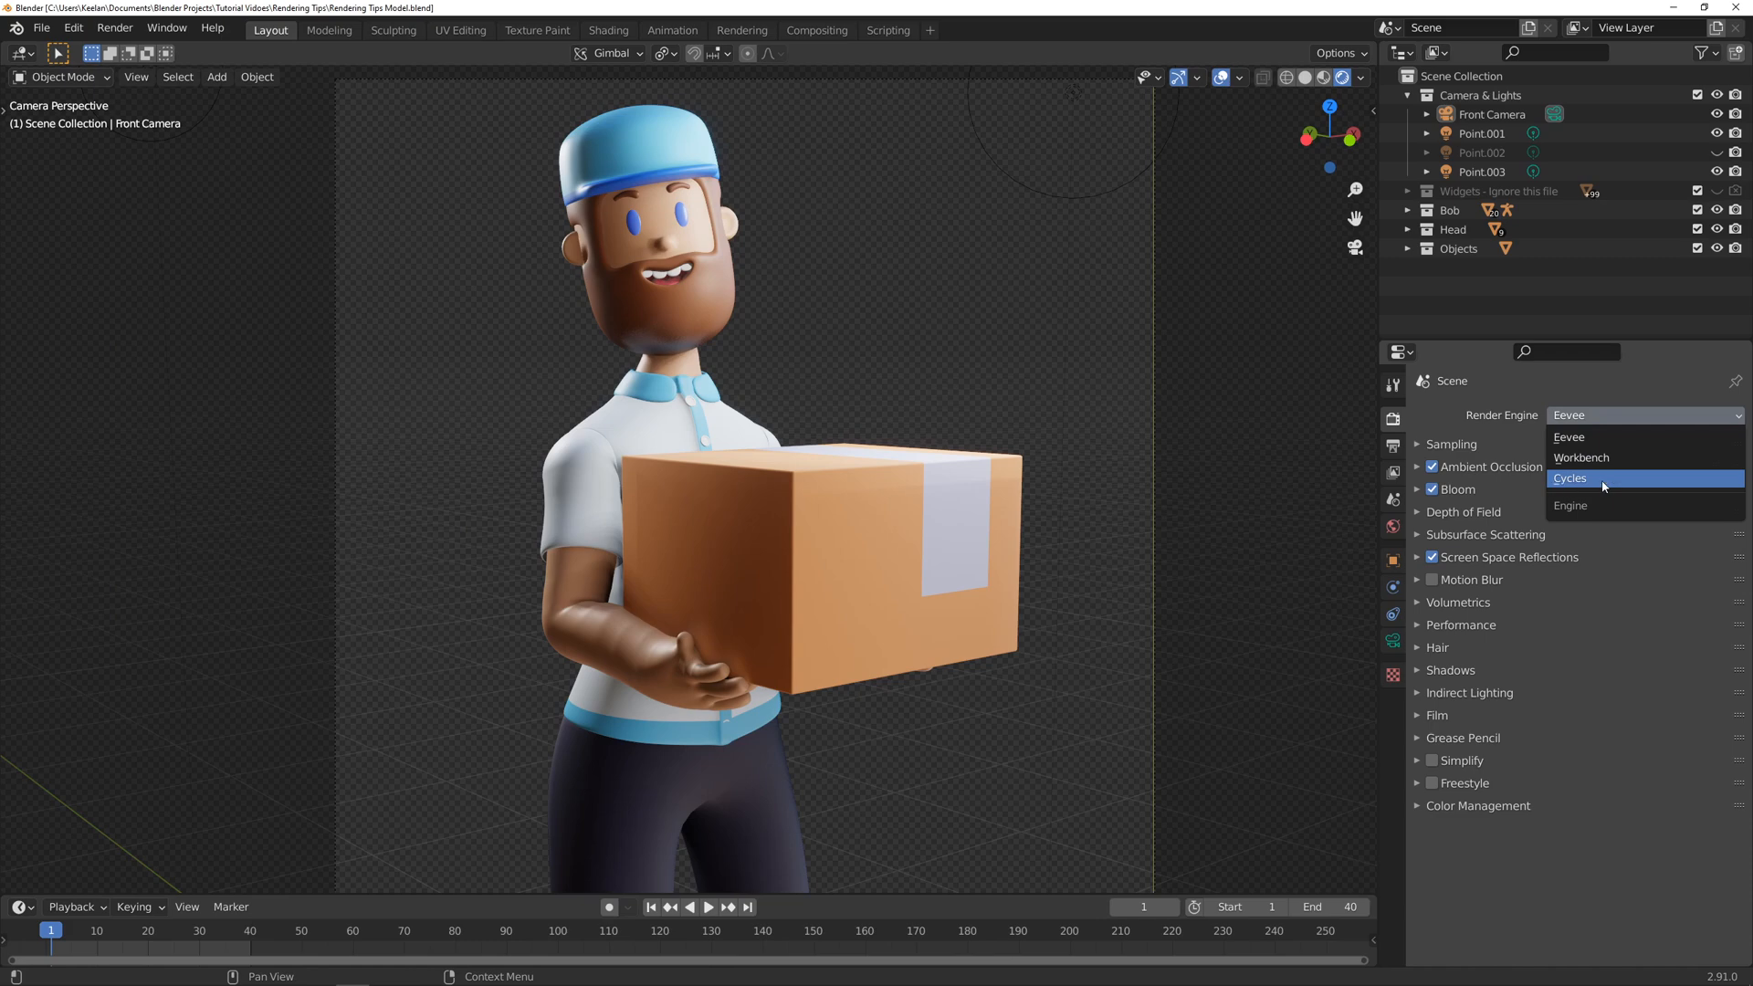
left_click(1570, 477)
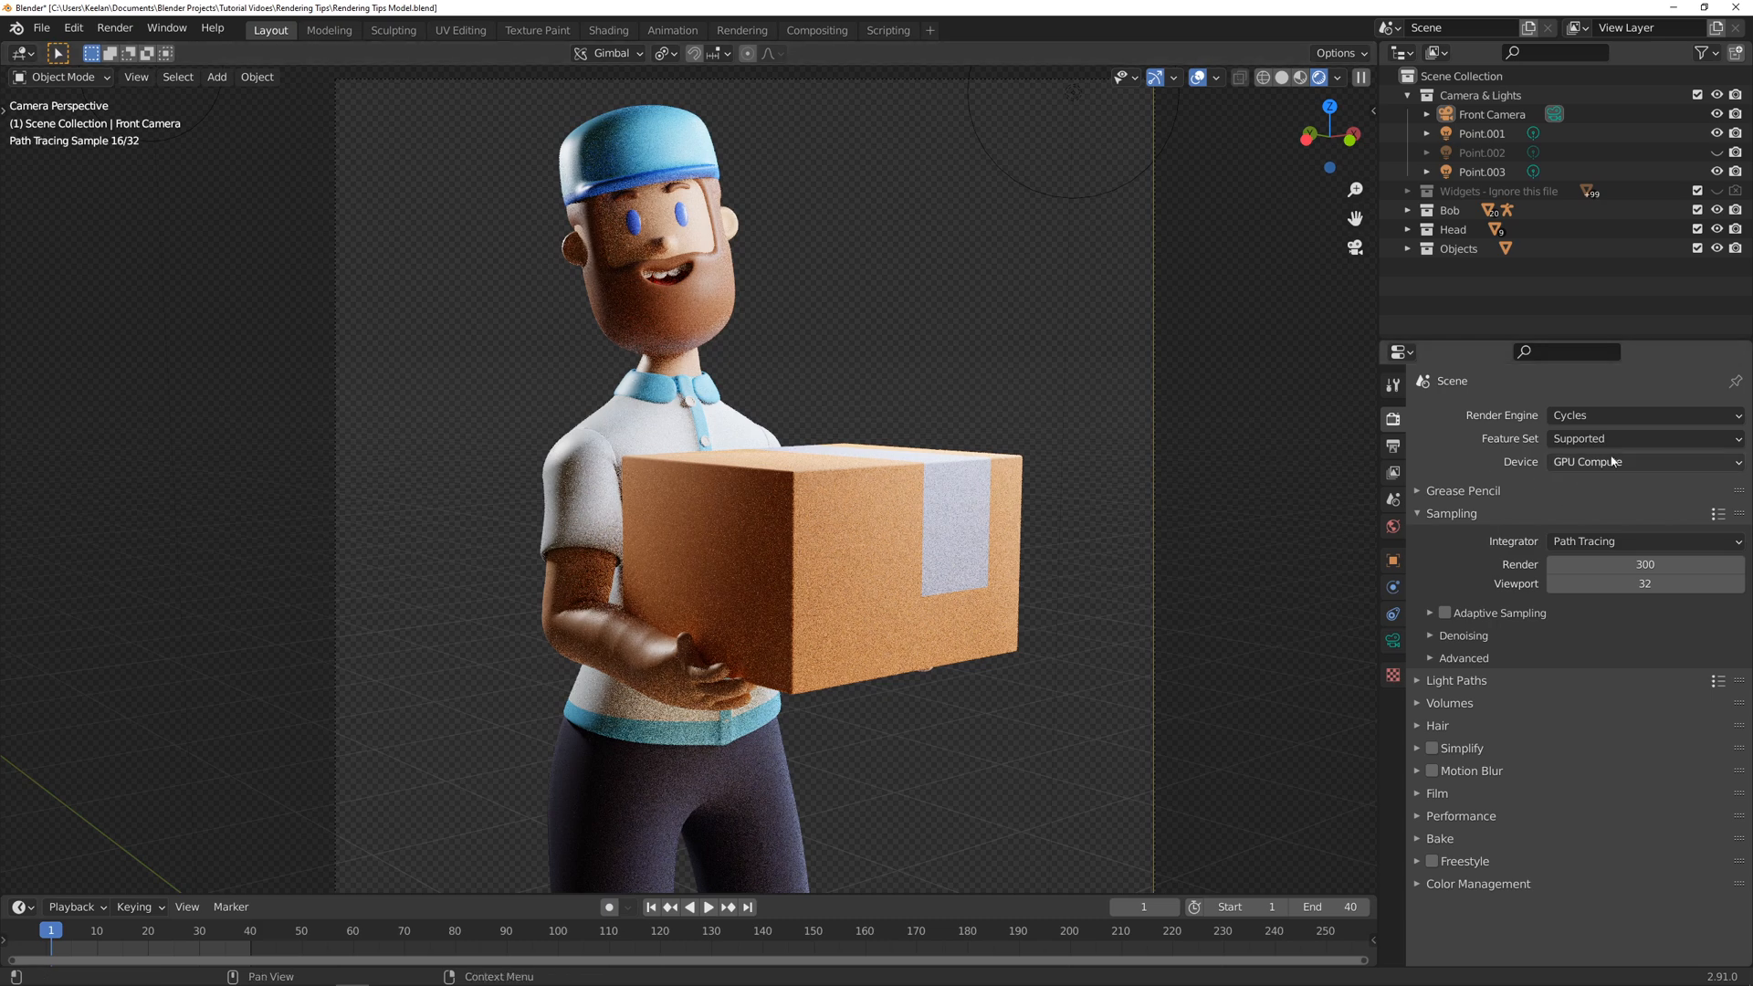
- Select the Point.001 light and bring up the Render menu for the final still image
left_click(1642, 462)
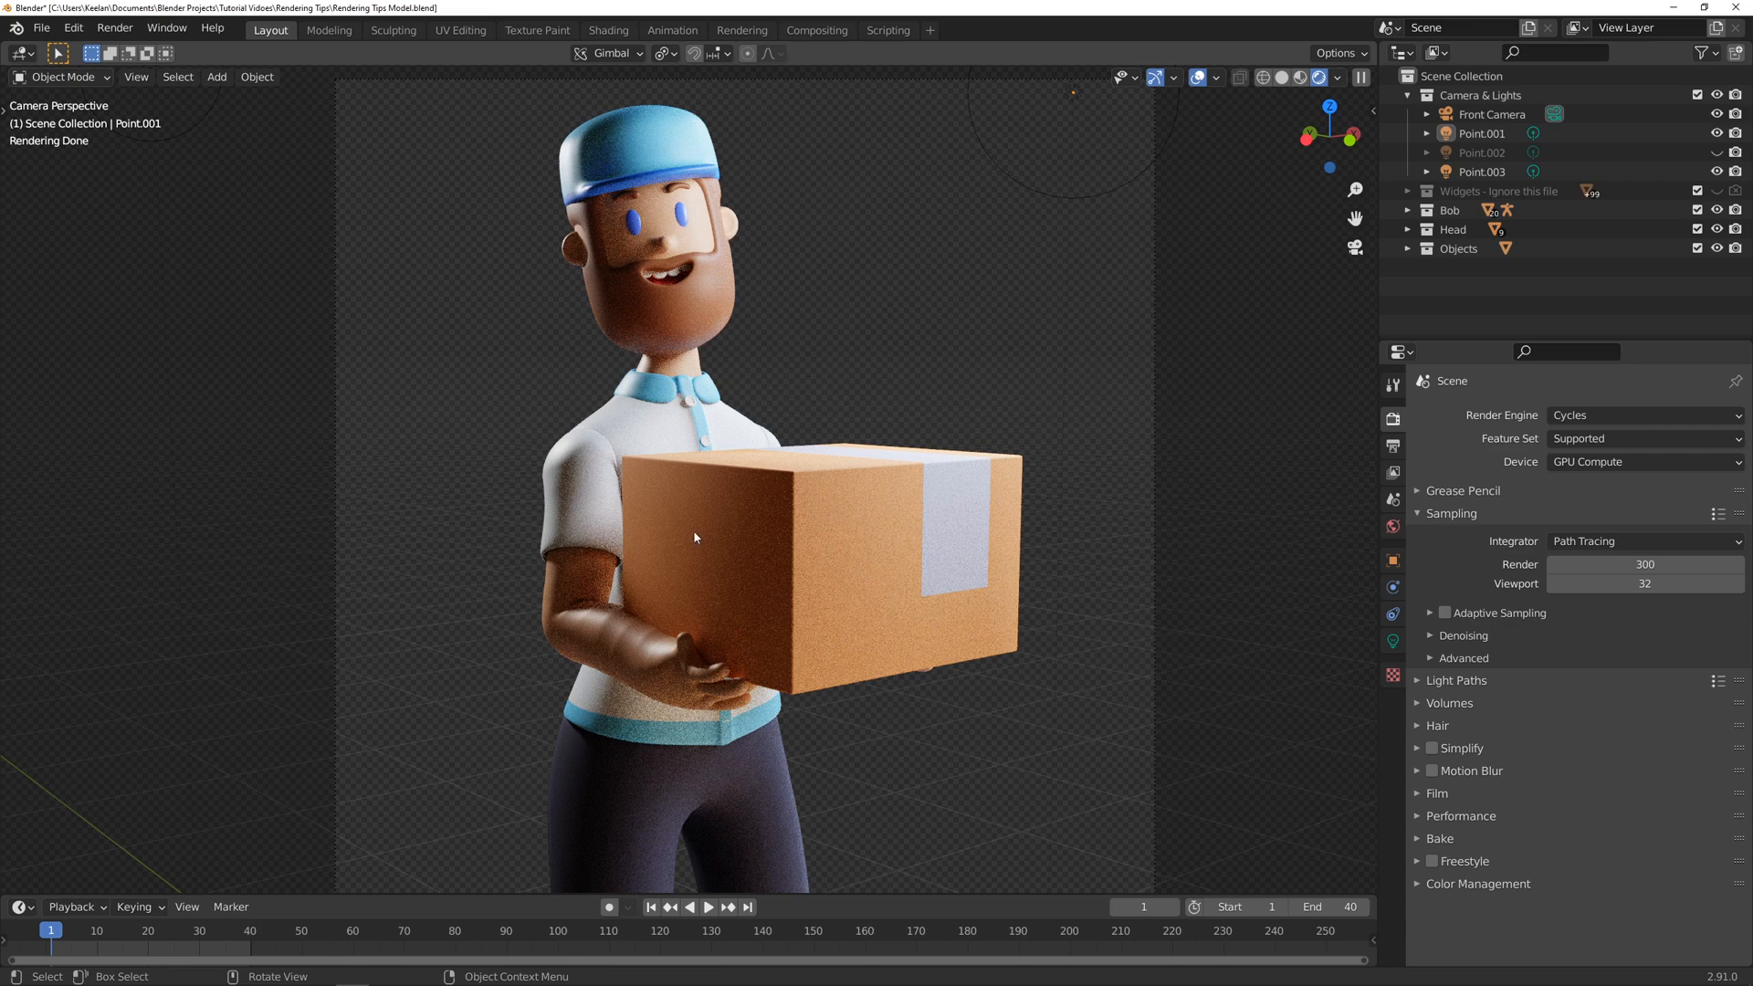
left_click(113, 28)
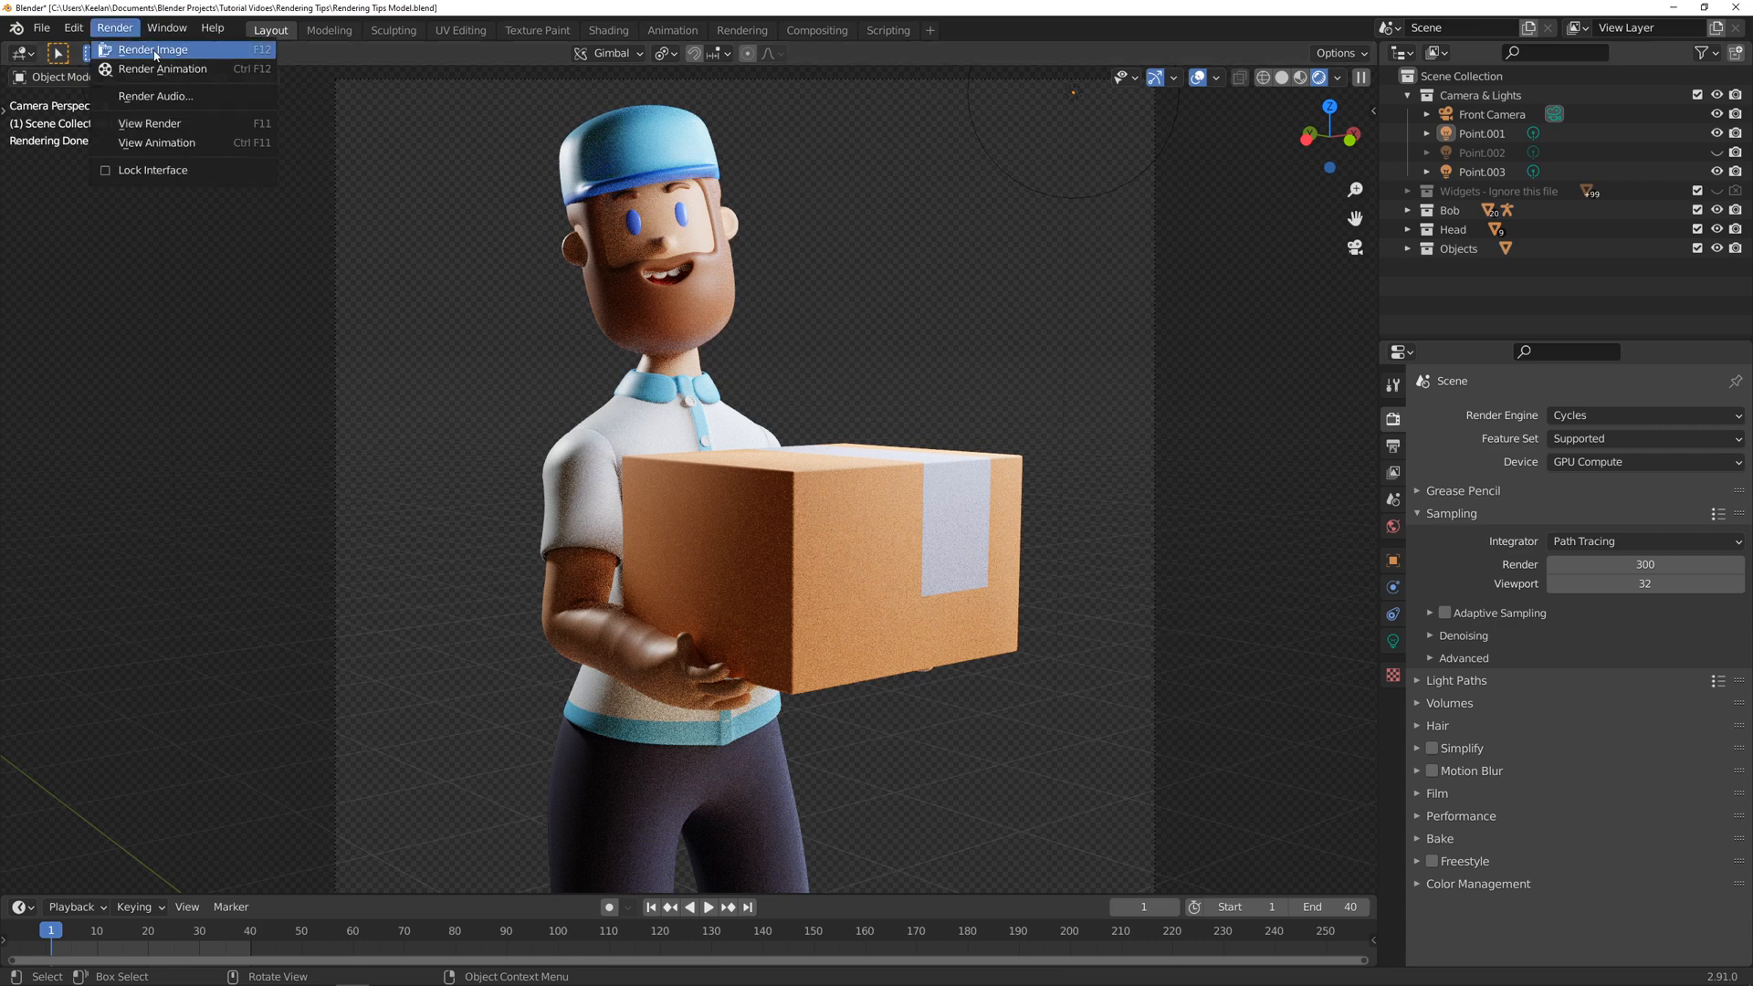
mouse_move(154, 50)
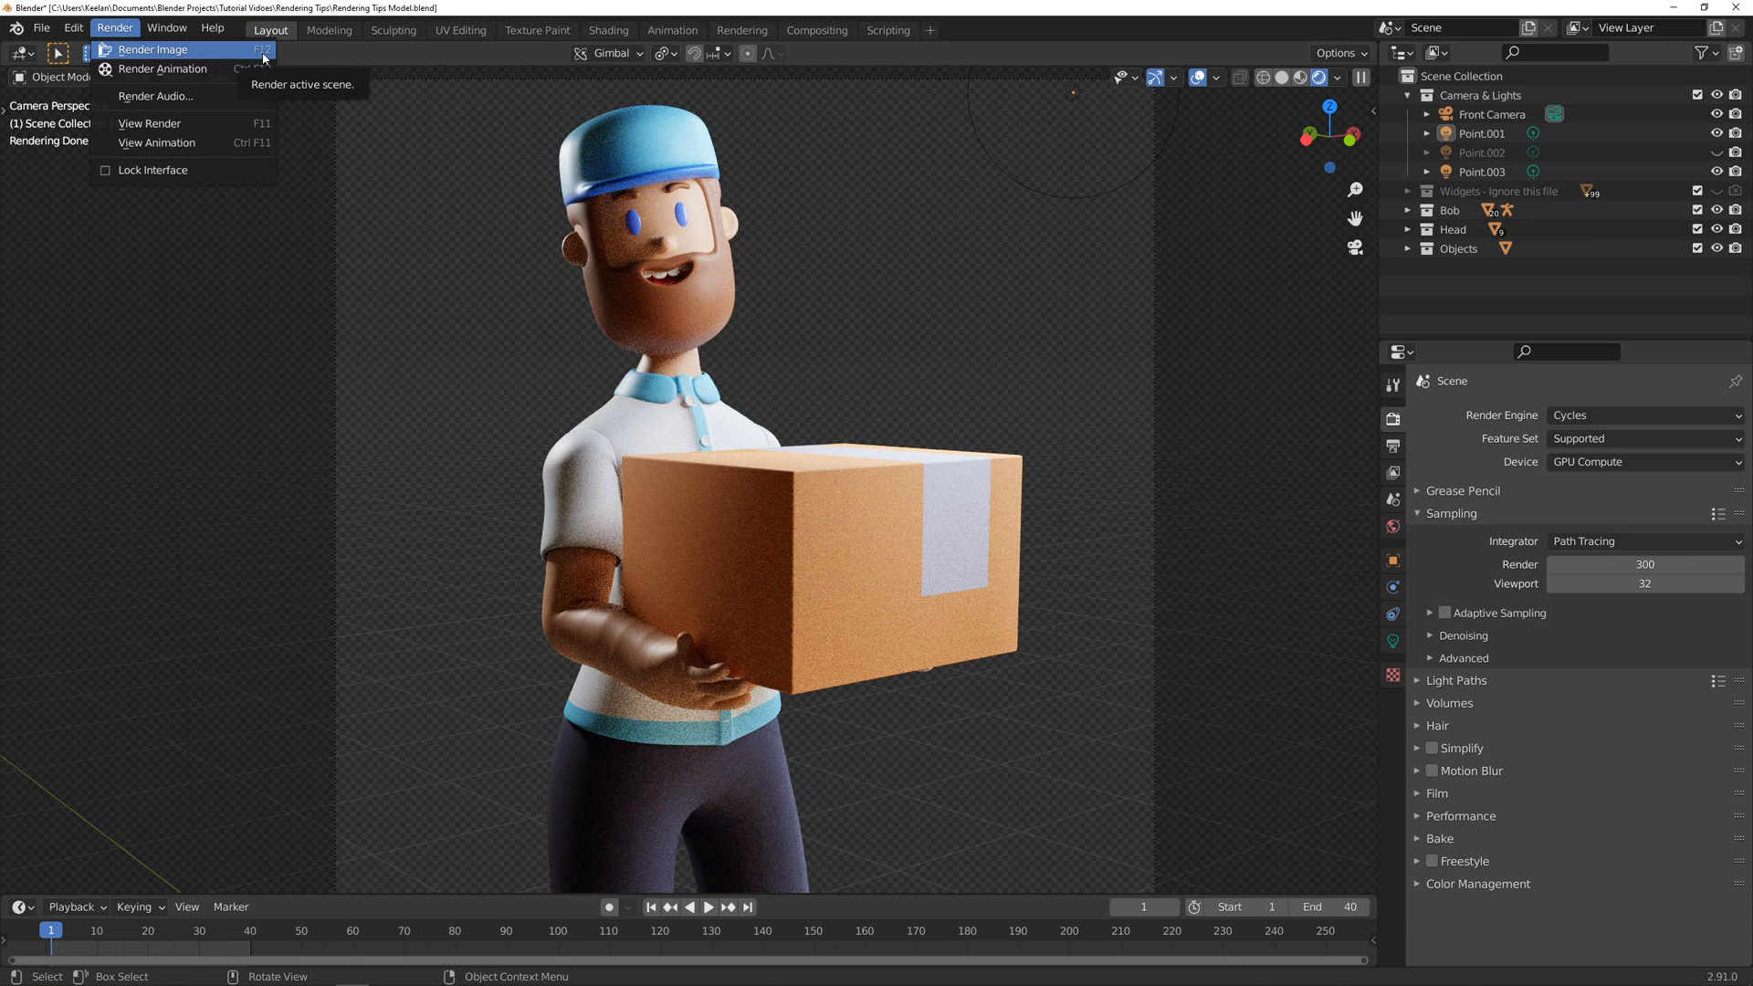